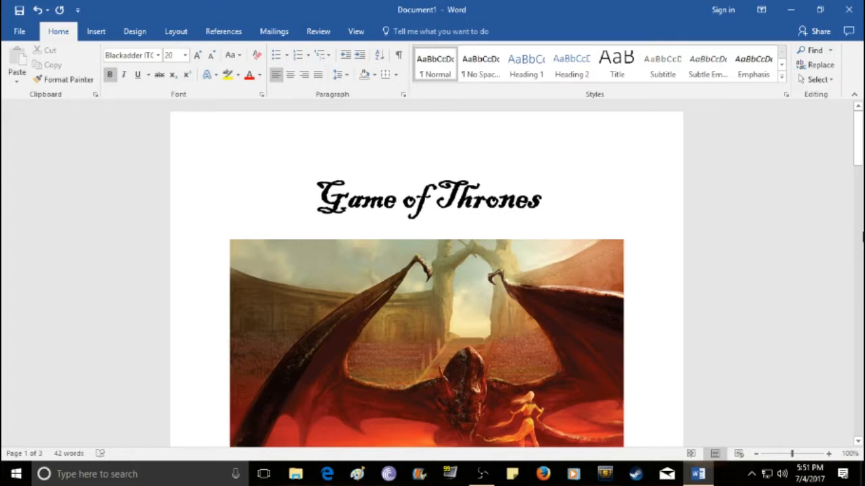
# Step: Enter Bronn as the fifth entry of the Favorite Characters list
pyautogui.scroll(-3)
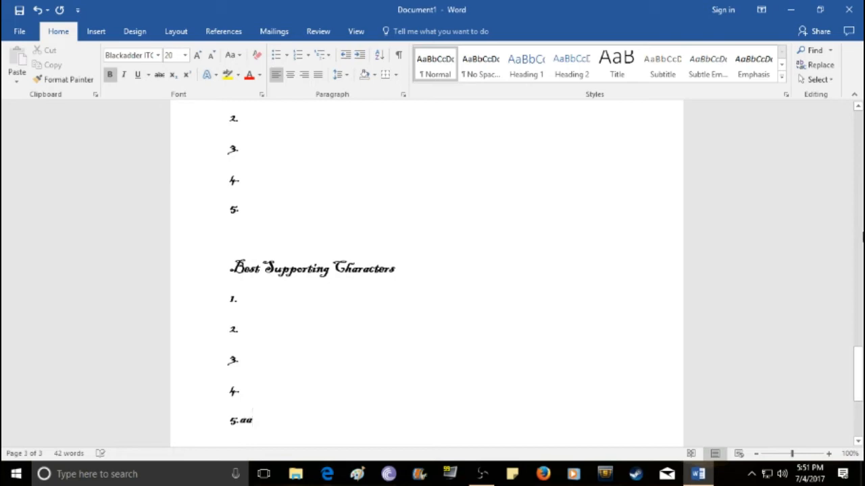
pyautogui.scroll(-3)
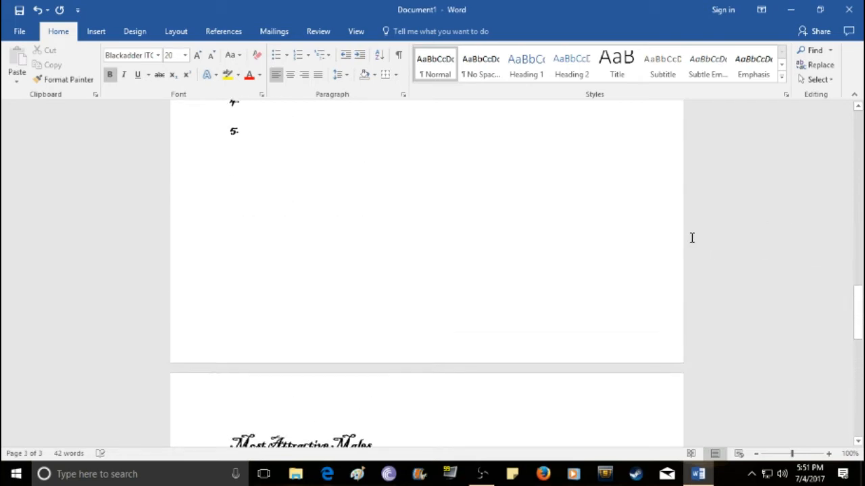
pyautogui.scroll(3)
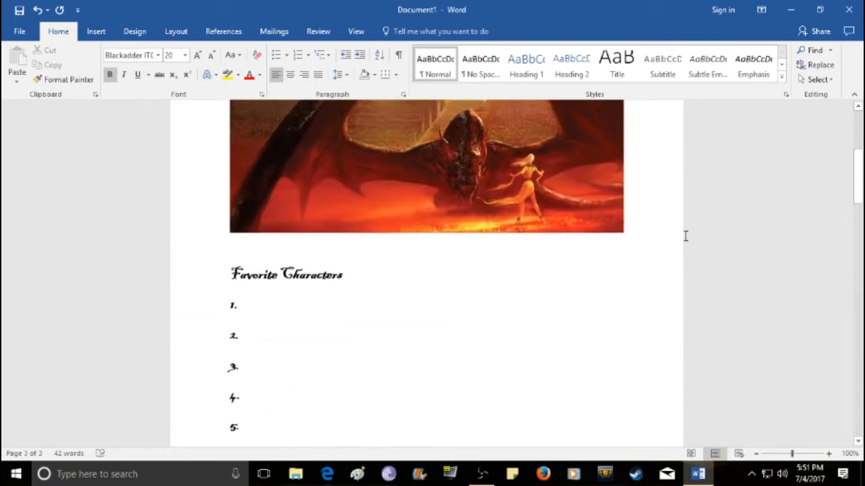
pyautogui.scroll(3)
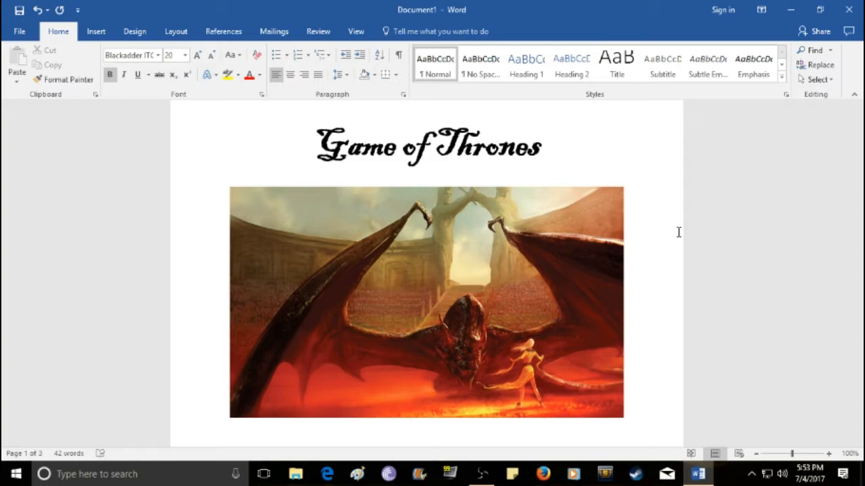
pyautogui.moveTo(660, 230)
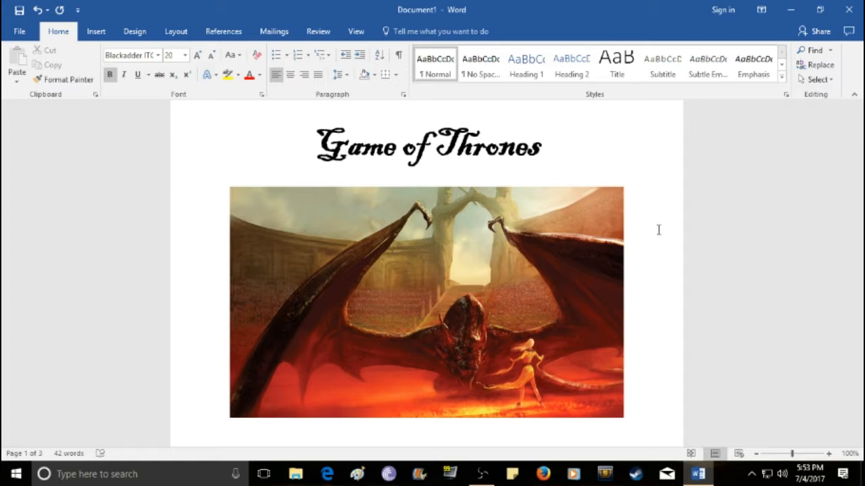
pyautogui.scroll(-3)
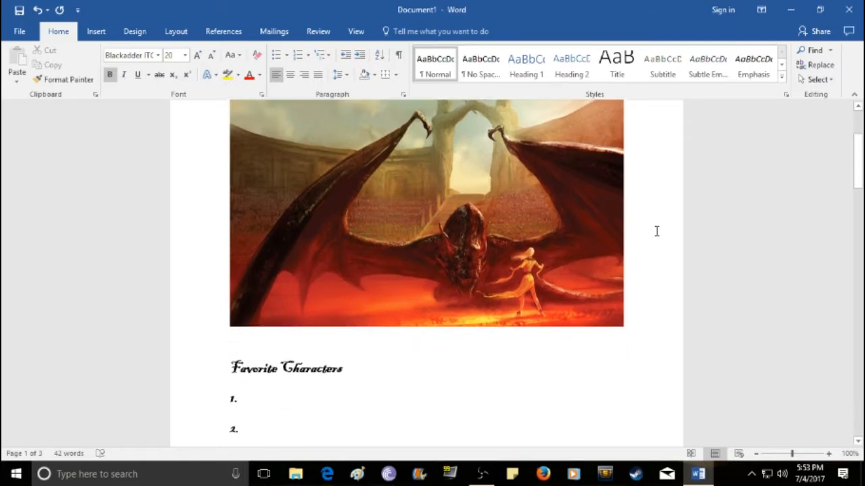
pyautogui.scroll(-3)
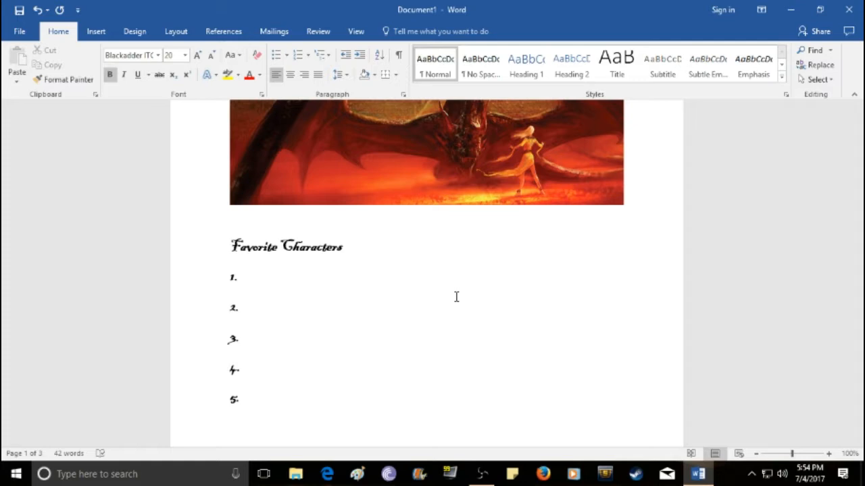
pyautogui.click(257, 399)
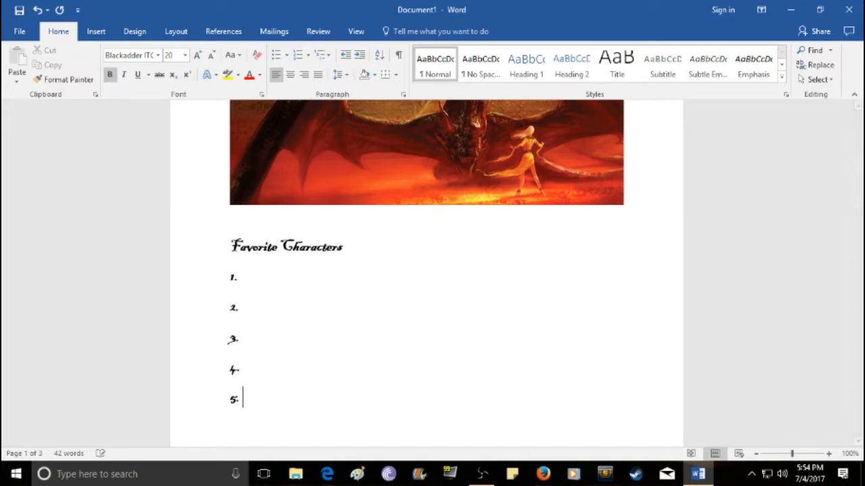
pyautogui.write('B')
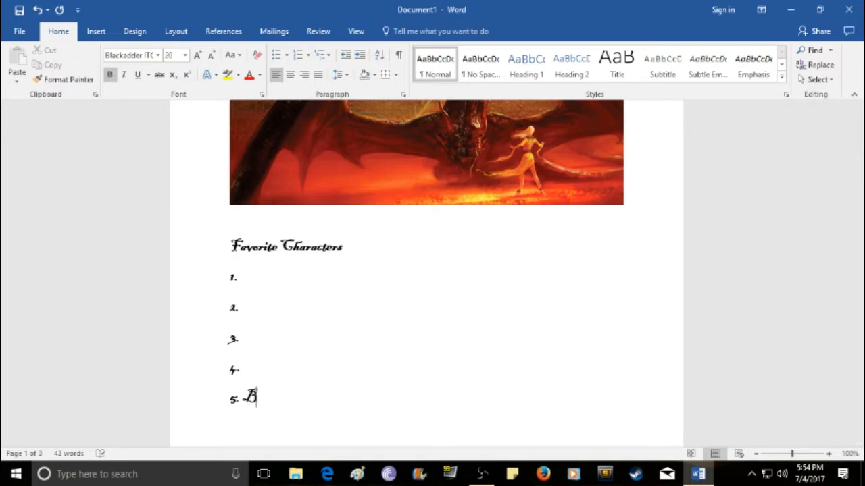
pyautogui.write('RO')
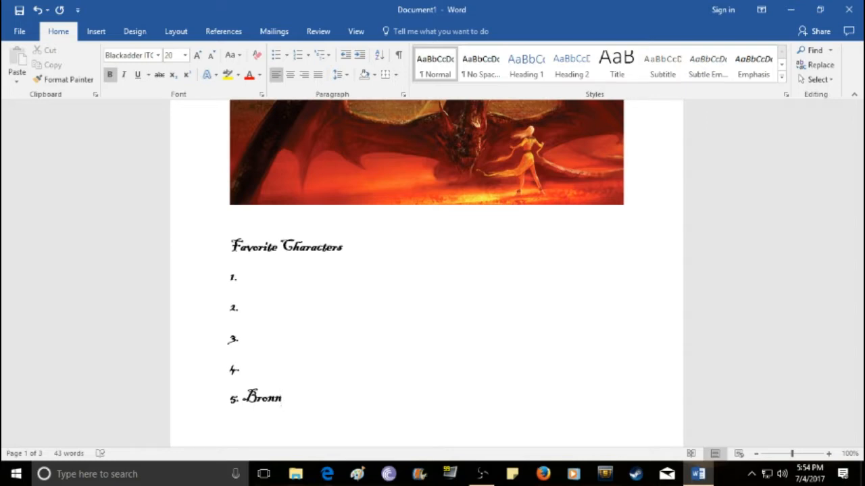
# Step: Enter Davos Seaworth as the fourth Favorite Characters entry
pyautogui.click(243, 369)
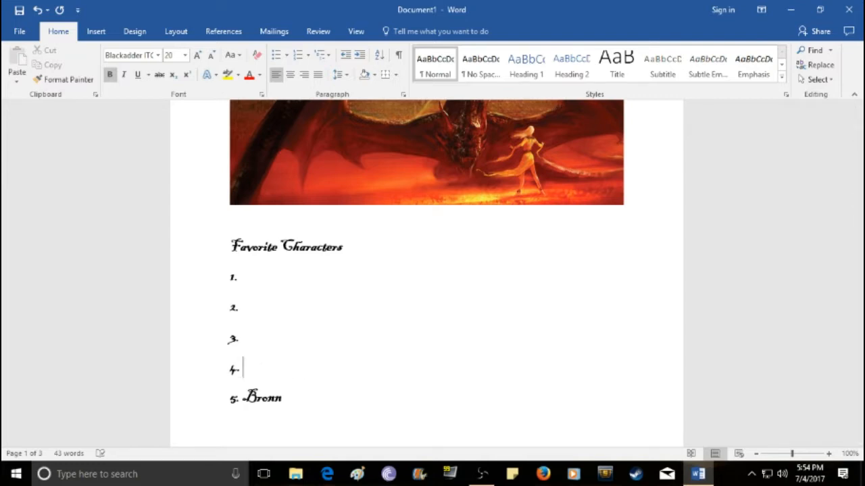
pyautogui.moveTo(297, 373)
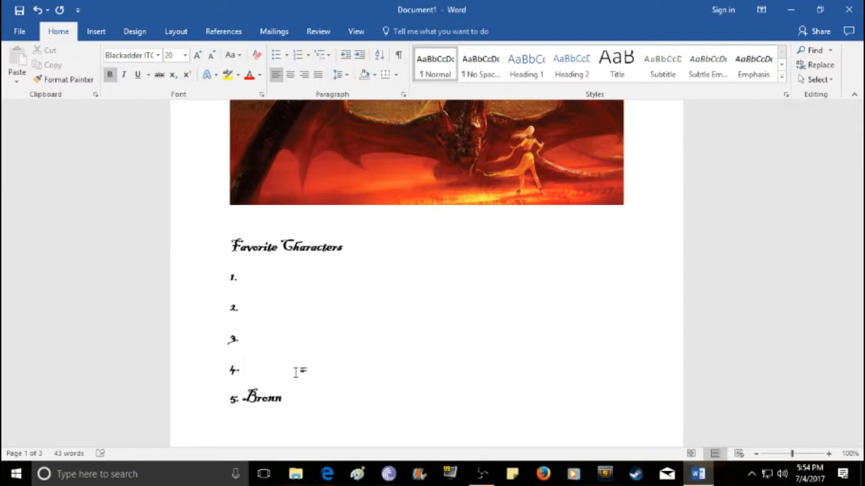
pyautogui.write('Davos')
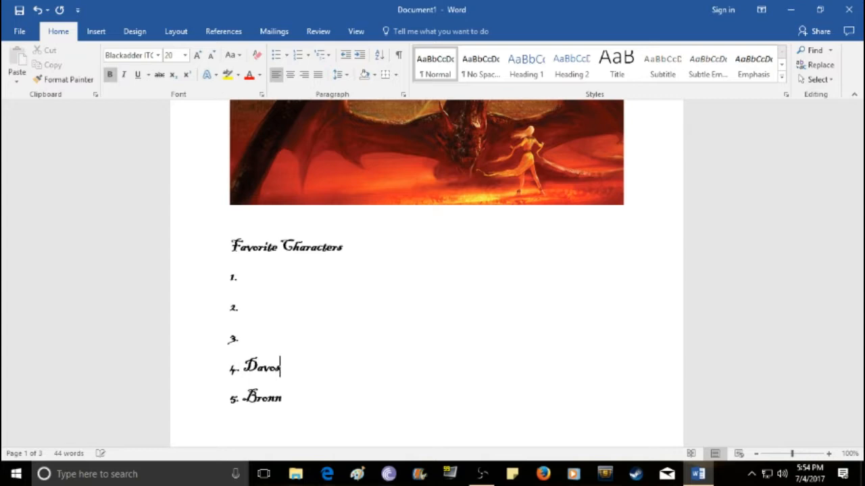
pyautogui.write('Seawo')
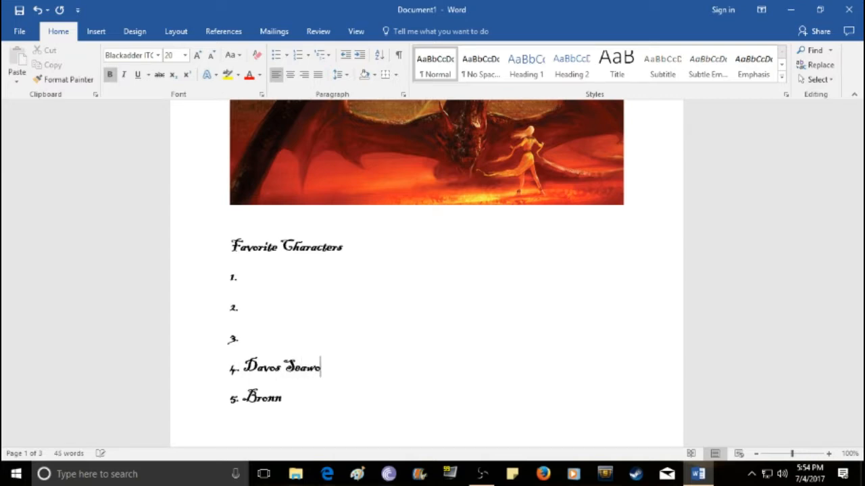
pyautogui.write('rth')
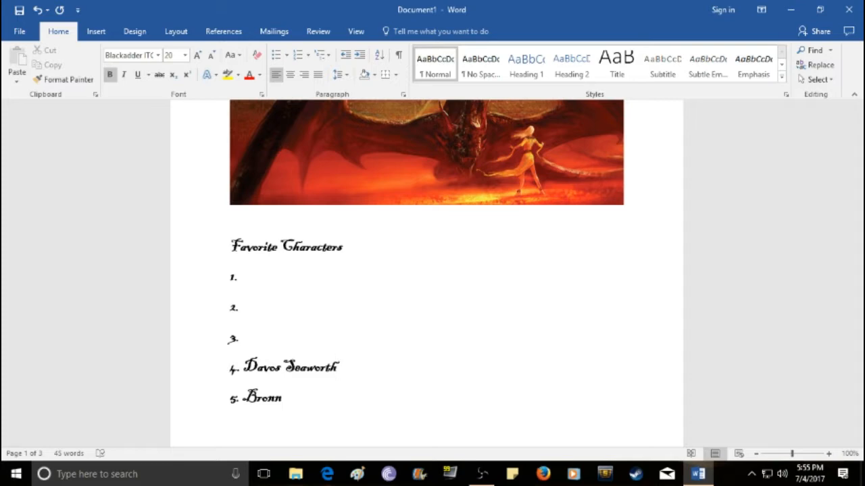
pyautogui.click(338, 367)
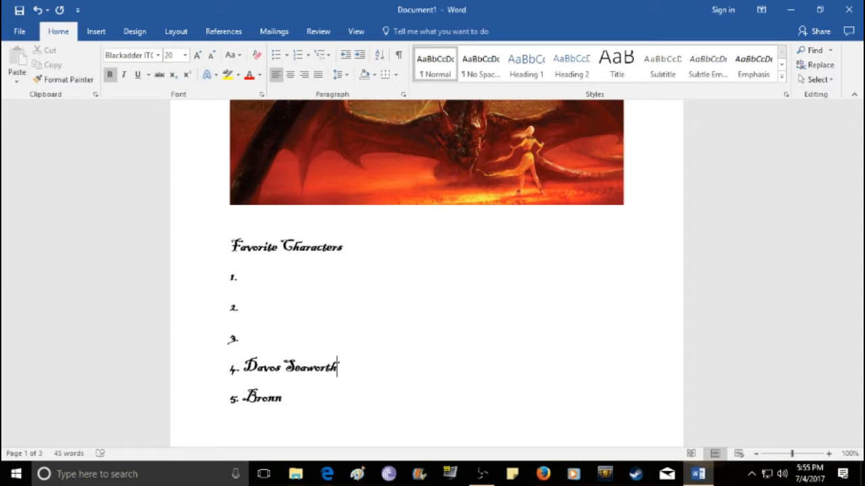
# Step: Enter Jon Snow as the third Favorite Characters entry
pyautogui.click(239, 337)
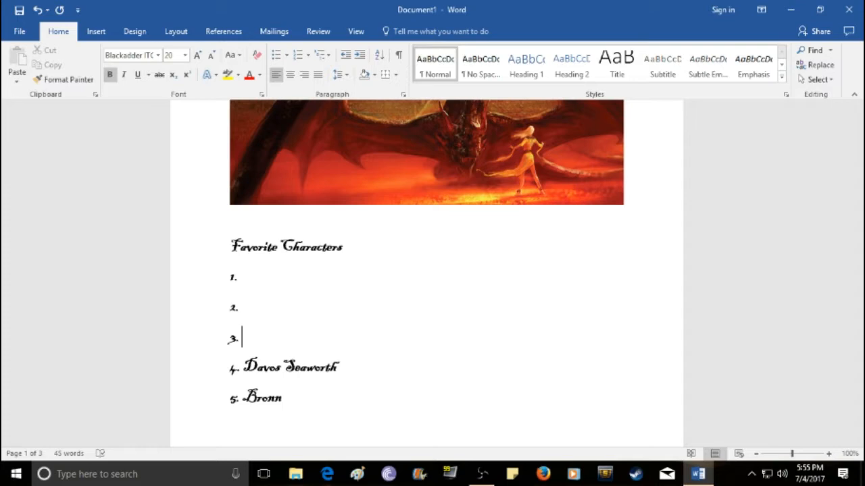
pyautogui.write('J')
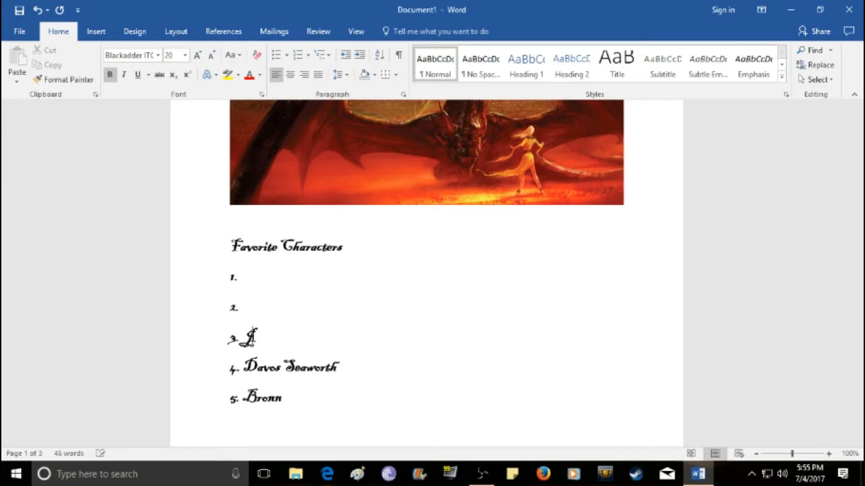
pyautogui.write('Jon Snow')
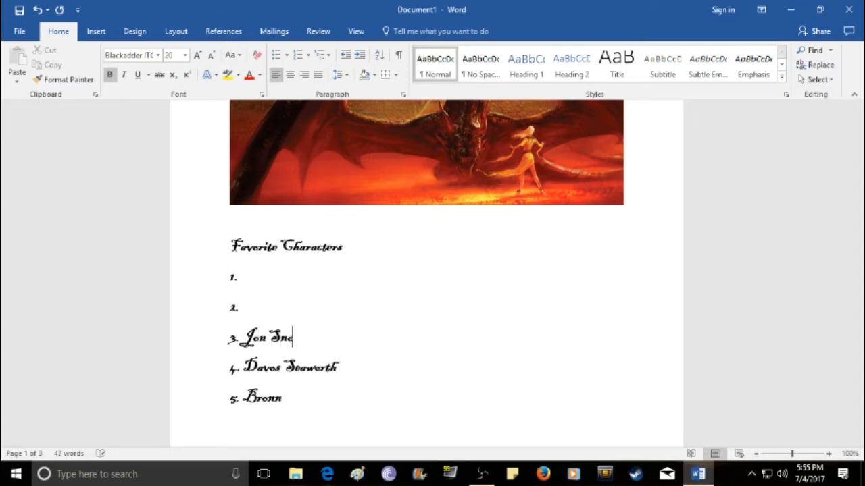
pyautogui.write('w')
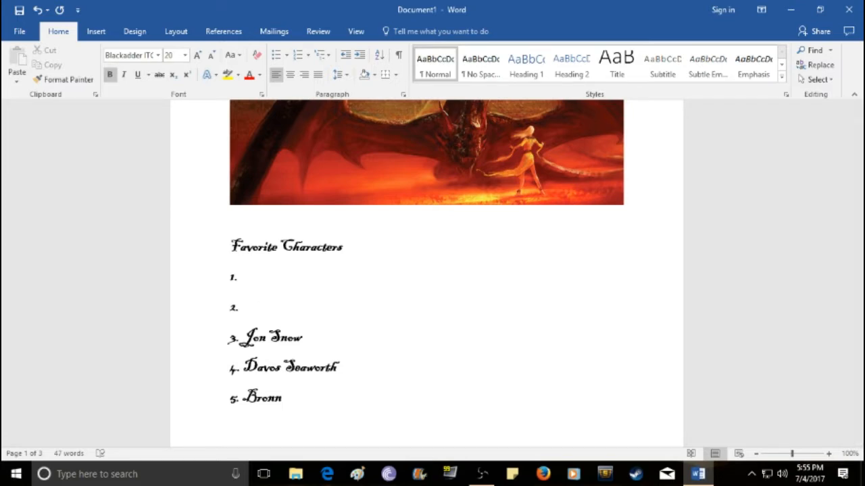
pyautogui.click(237, 308)
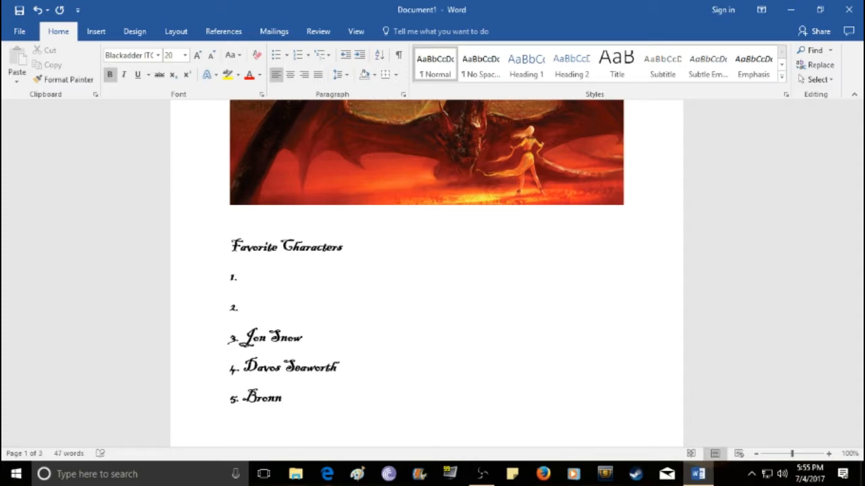
# Step: Enter Arya Stark as the second Favorite Characters entry
pyautogui.click(243, 307)
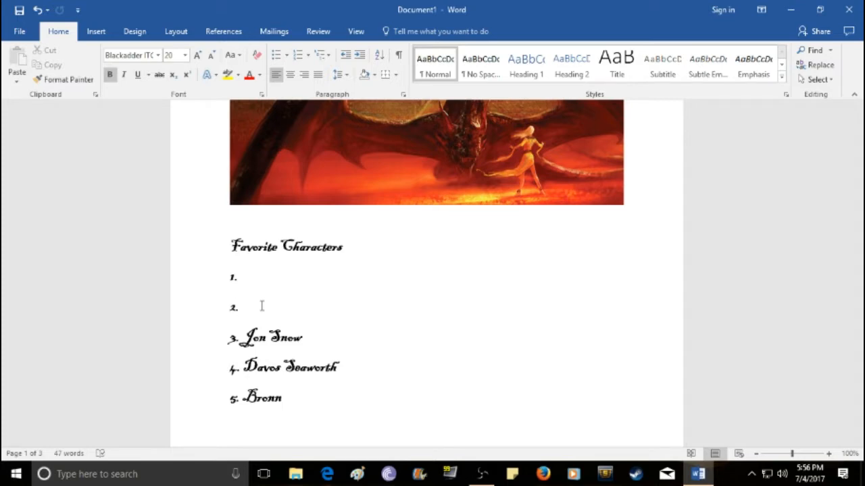
pyautogui.write('A')
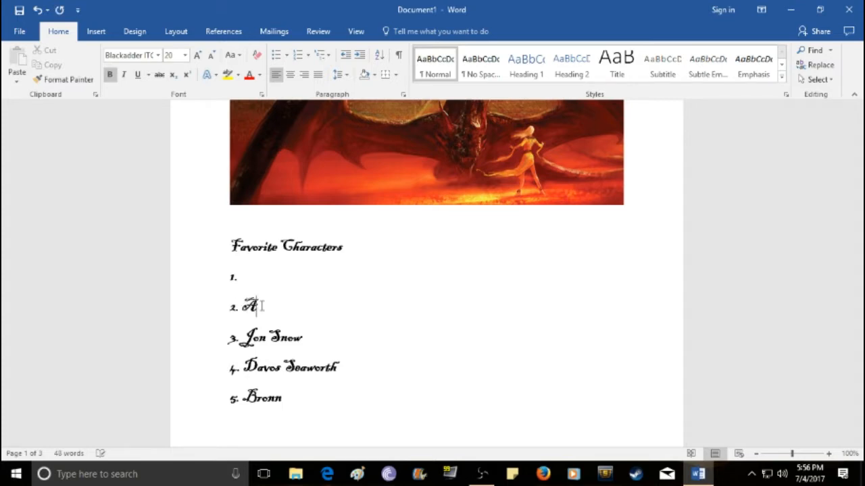
pyautogui.write('rya S')
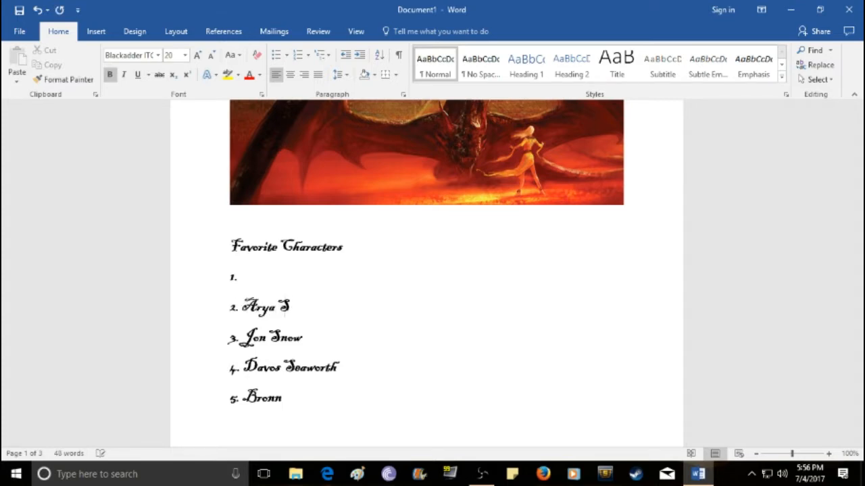
pyautogui.write('tark')
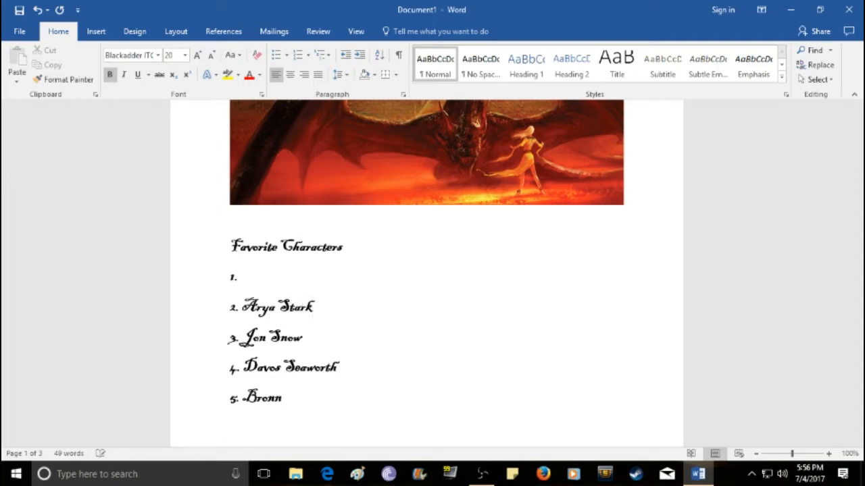
pyautogui.click(313, 307)
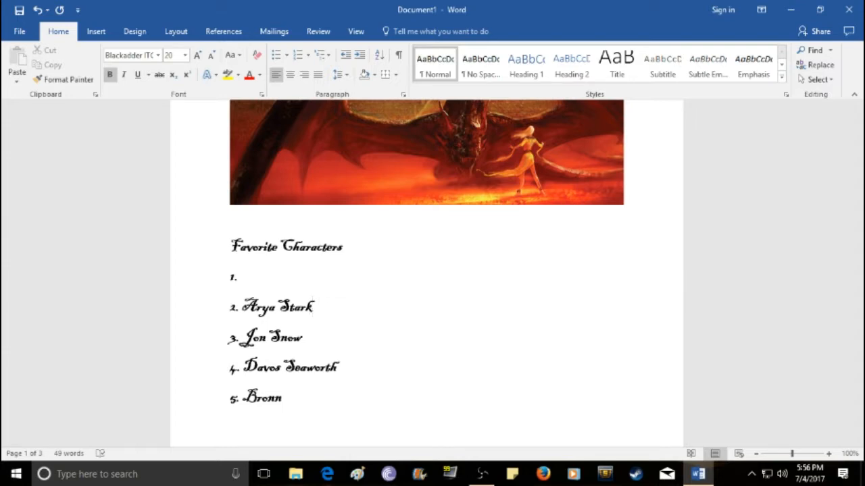
# Step: Enter Tyrion Lannister as the first entry, completing all five Favorite Characters
pyautogui.click(313, 307)
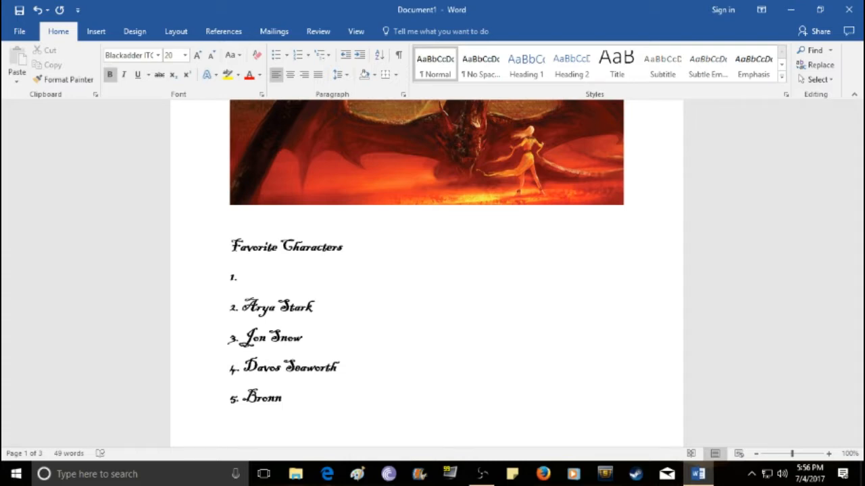
pyautogui.click(240, 277)
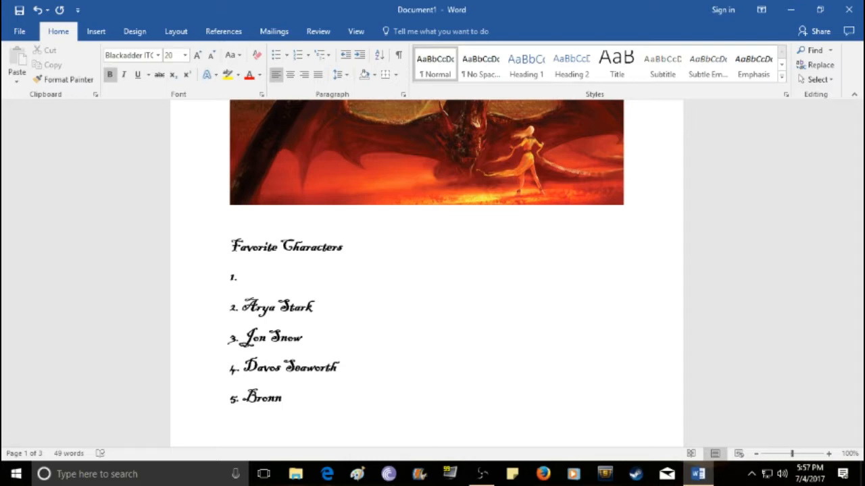
pyautogui.write('Tyrion')
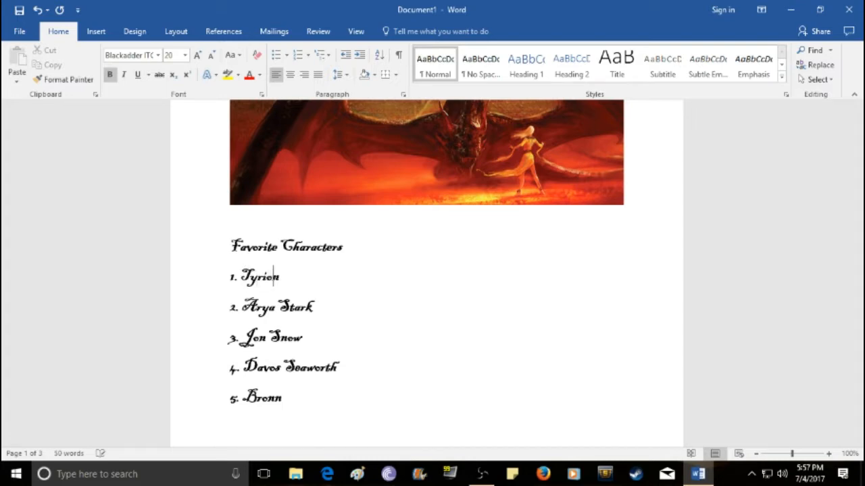
pyautogui.write('Lannis')
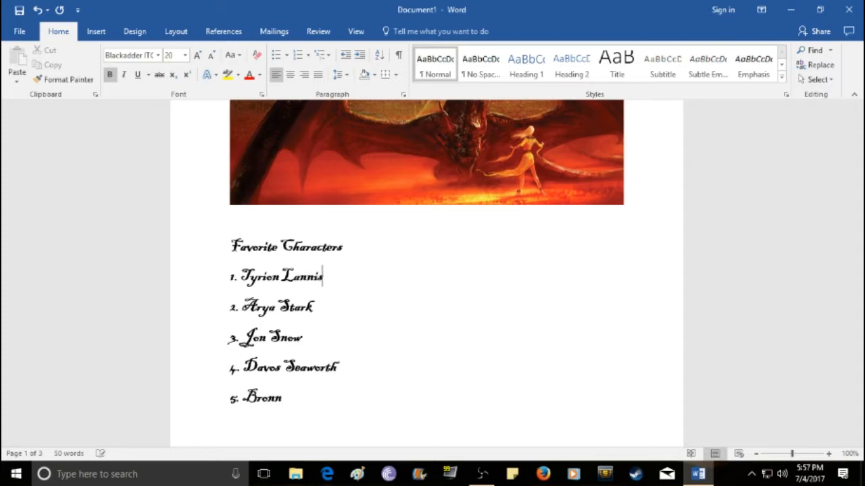
pyautogui.write('ter')
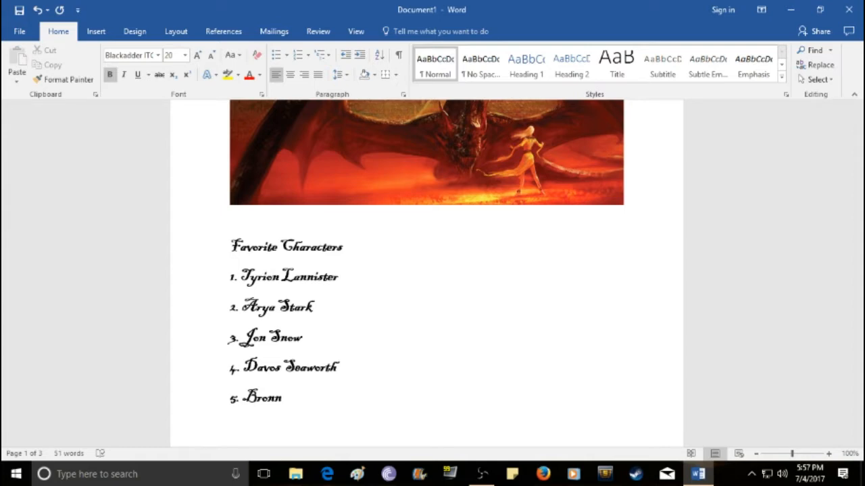
pyautogui.click(338, 276)
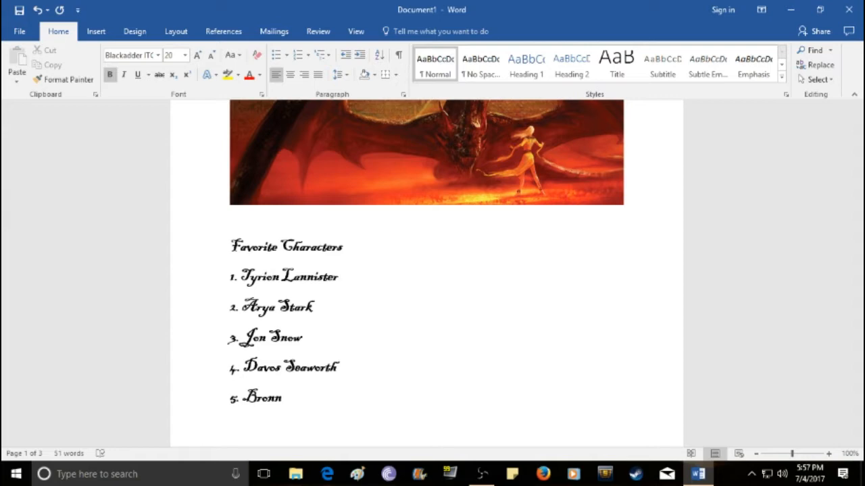
pyautogui.click(338, 276)
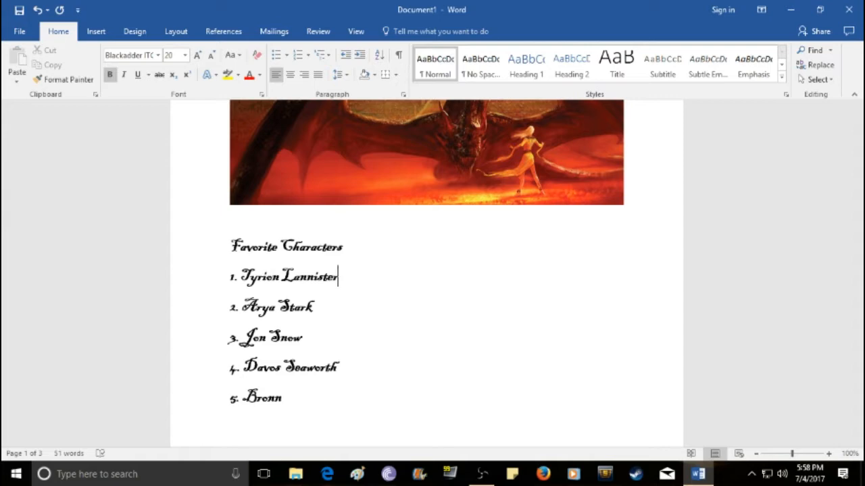
pyautogui.moveTo(207, 291)
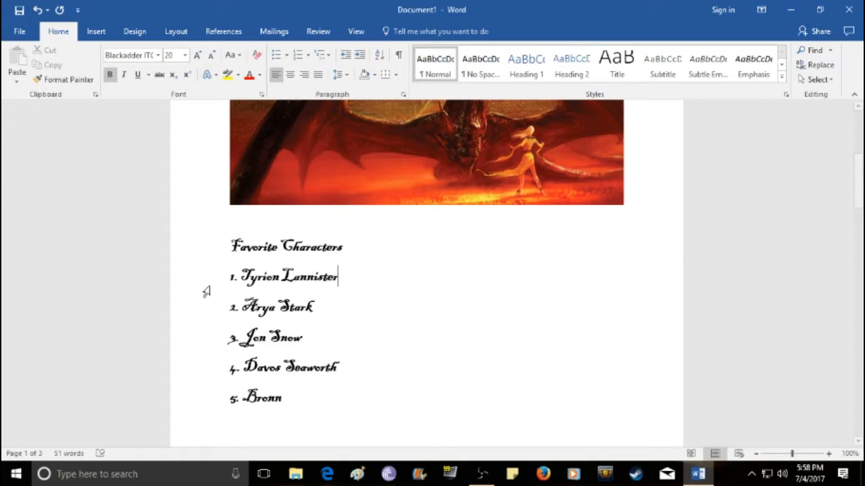
pyautogui.moveTo(354, 360)
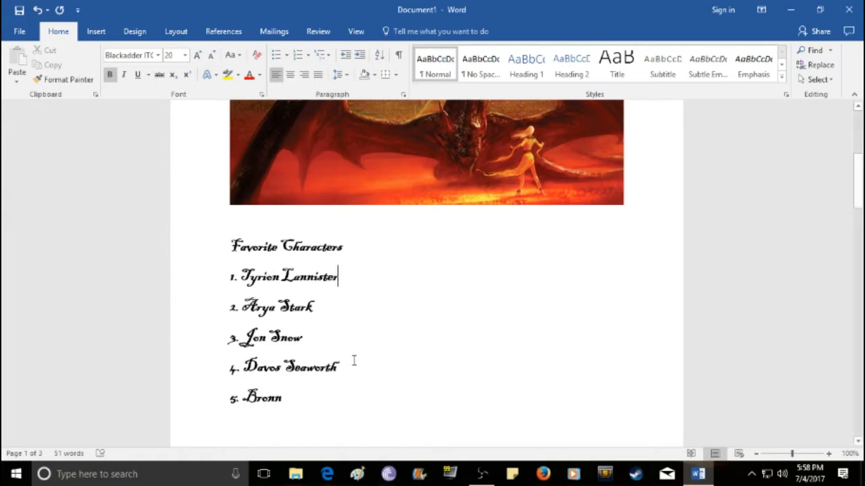
# Step: Scroll down to the empty Least Favorite Characters section on page 2
pyautogui.scroll(3)
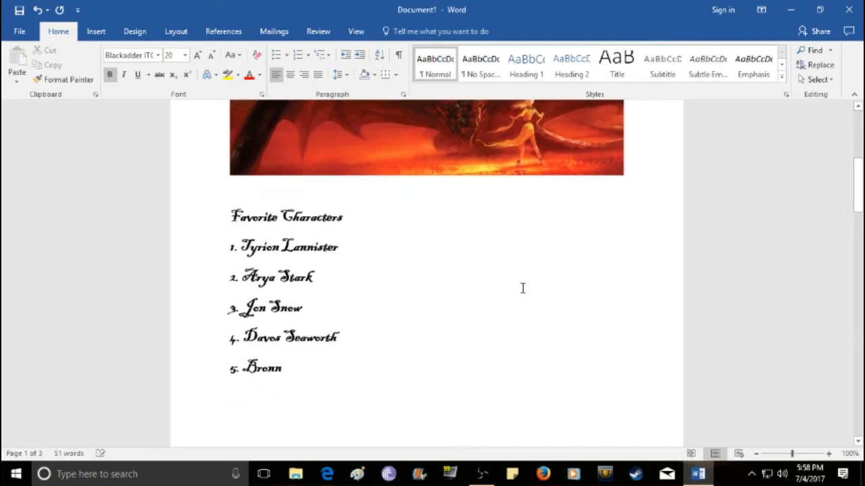
pyautogui.scroll(-3)
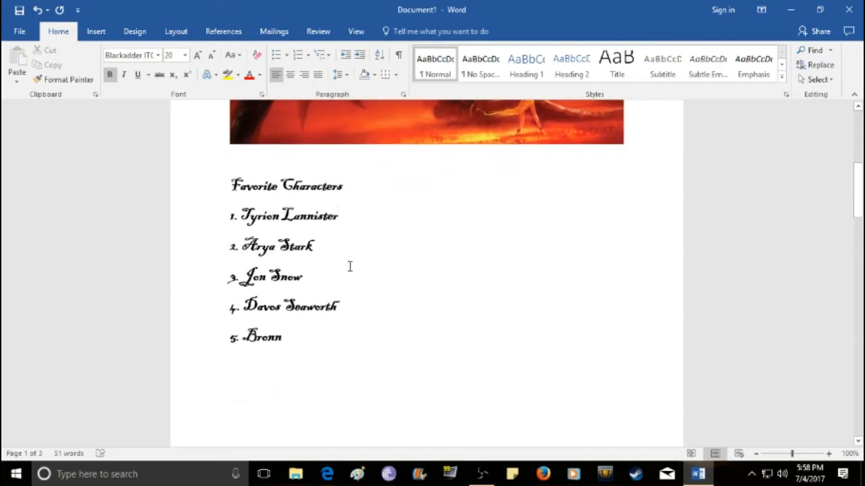
pyautogui.scroll(-3)
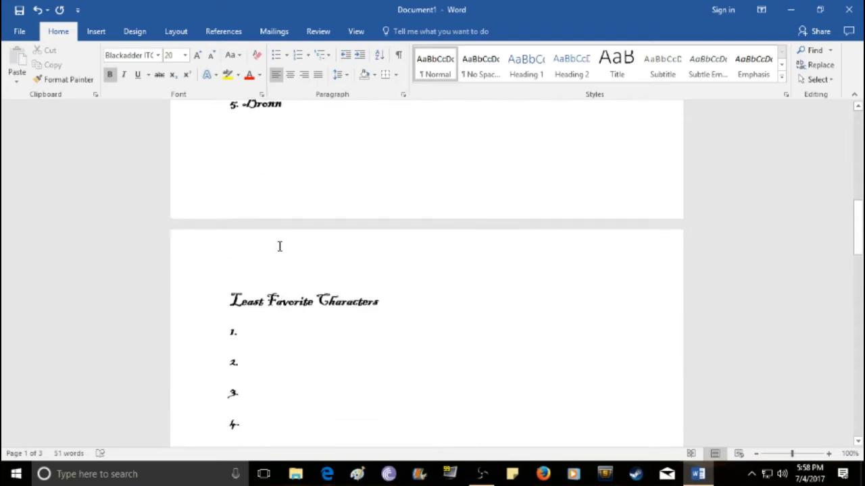
pyautogui.scroll(-3)
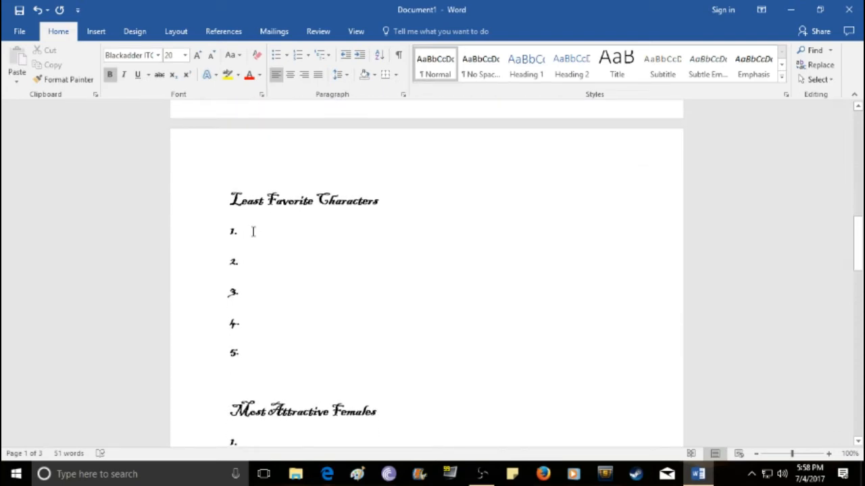
pyautogui.moveTo(271, 400)
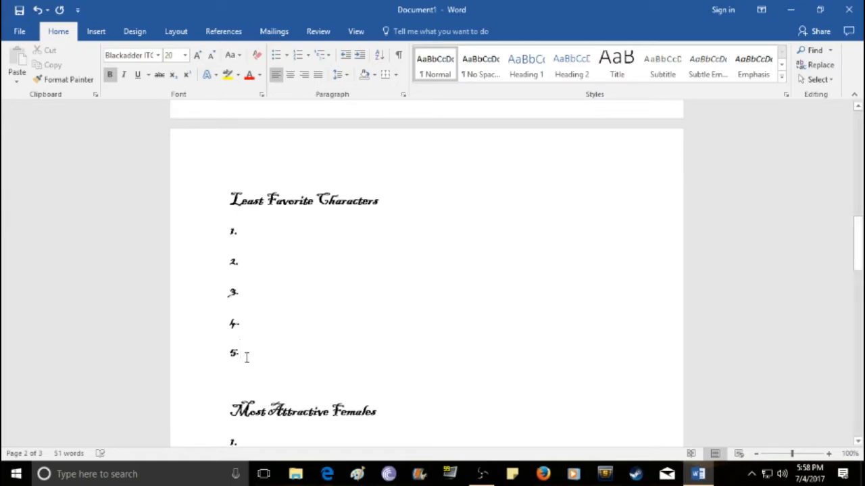
# Step: Enter Melissandre as the fifth Least Favorite Characters entry
pyautogui.click(240, 353)
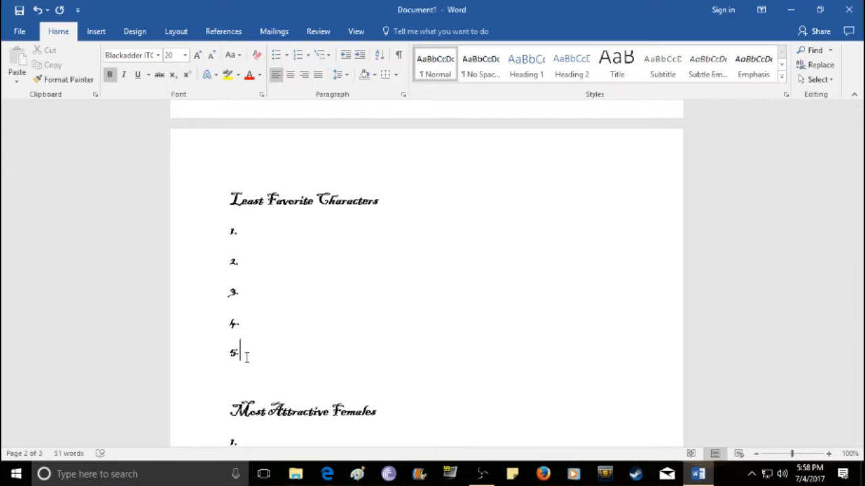
pyautogui.write('Meli')
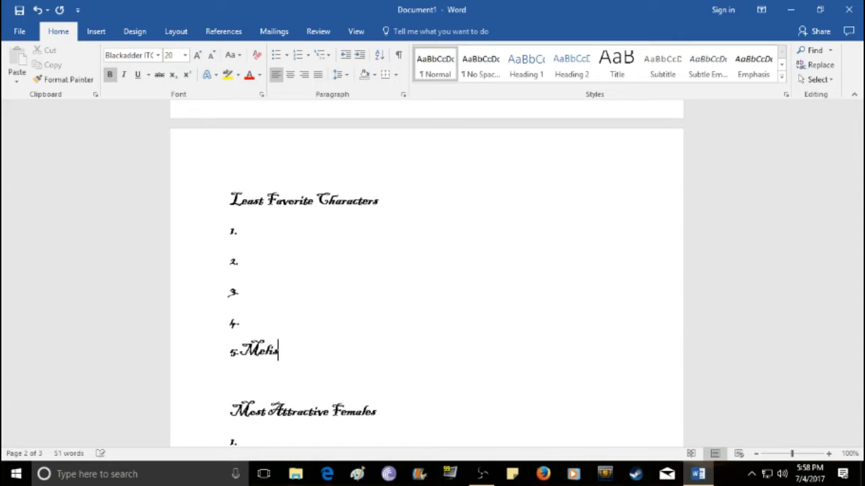
pyautogui.write('ssandre')
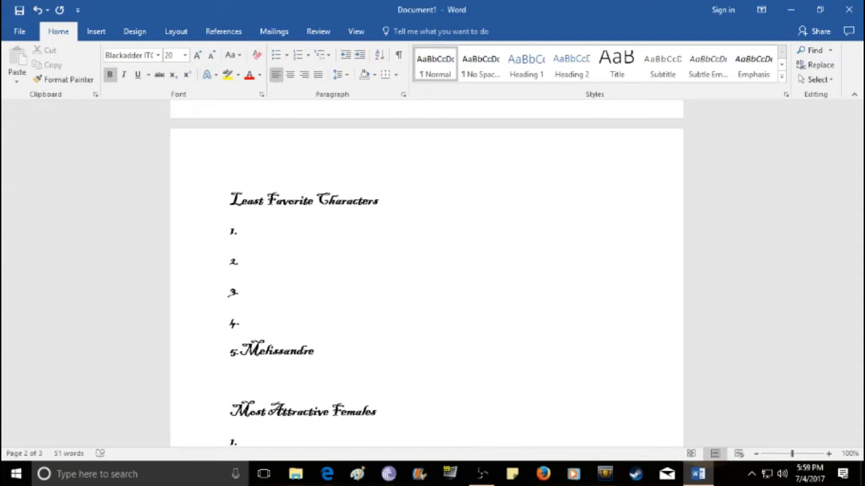
pyautogui.click(313, 351)
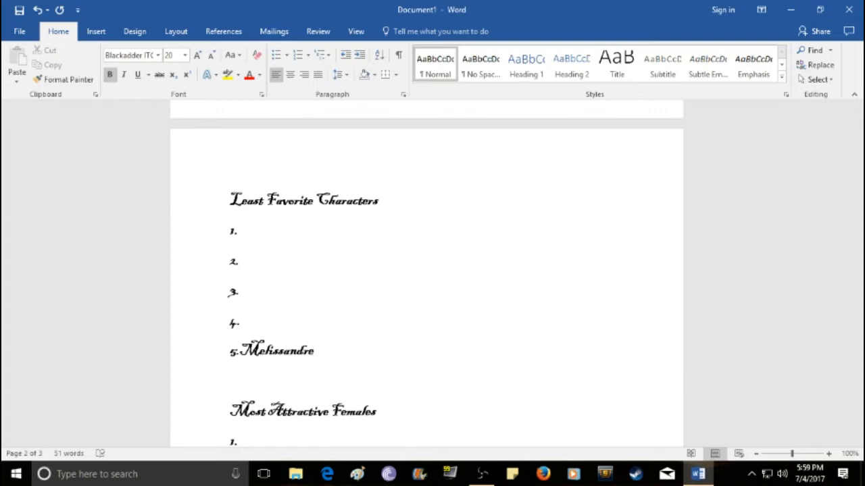
pyautogui.click(314, 350)
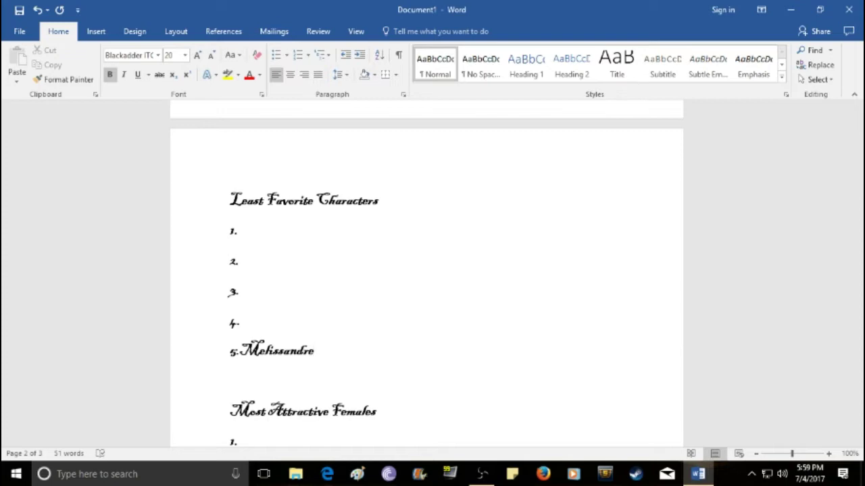
pyautogui.click(315, 351)
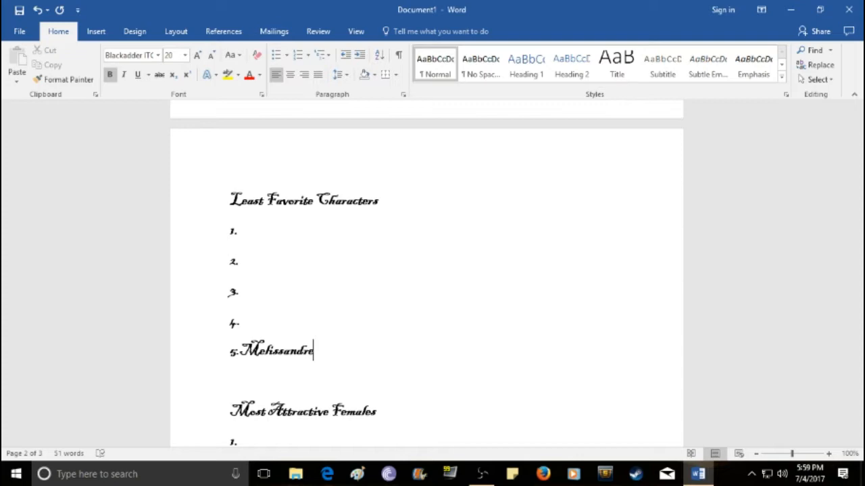
pyautogui.moveTo(259, 318)
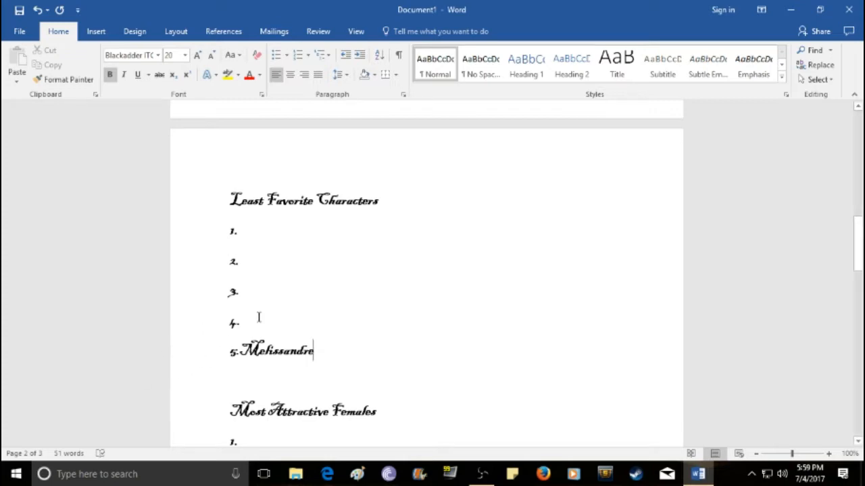
pyautogui.moveTo(270, 325)
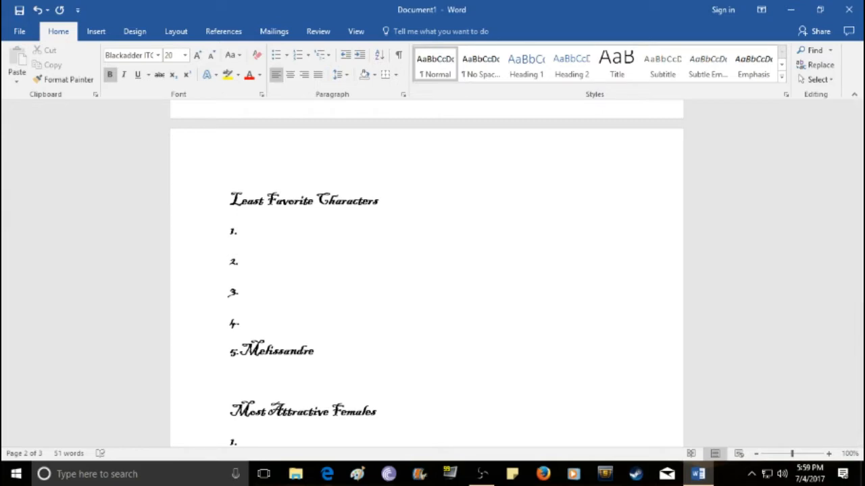
pyautogui.click(243, 323)
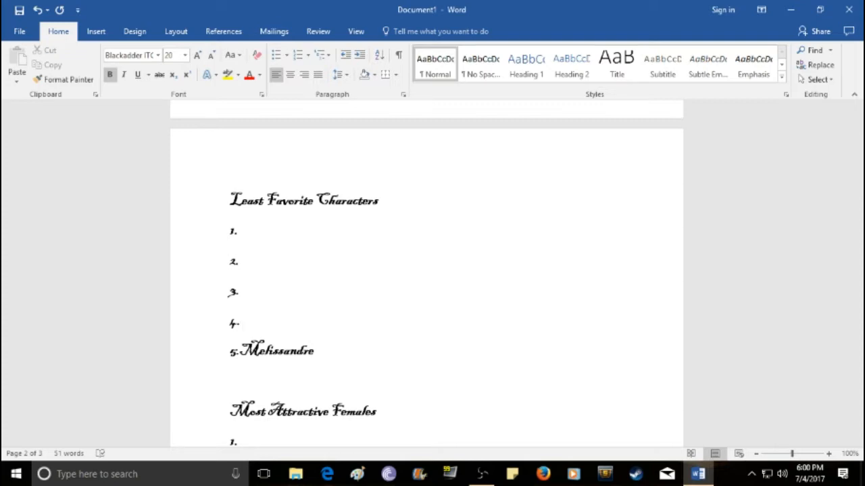
# Step: Enter Ned Stark as the fourth Least Favorite Characters entry
pyautogui.write('Ned')
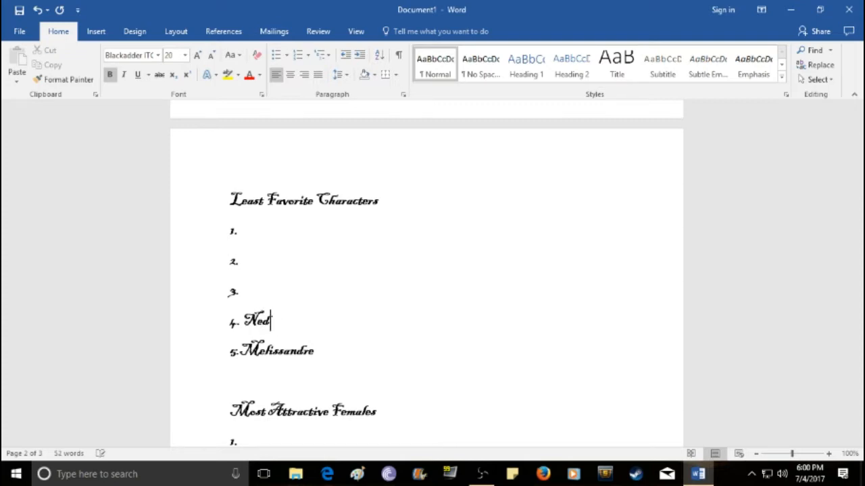
pyautogui.write('Stark')
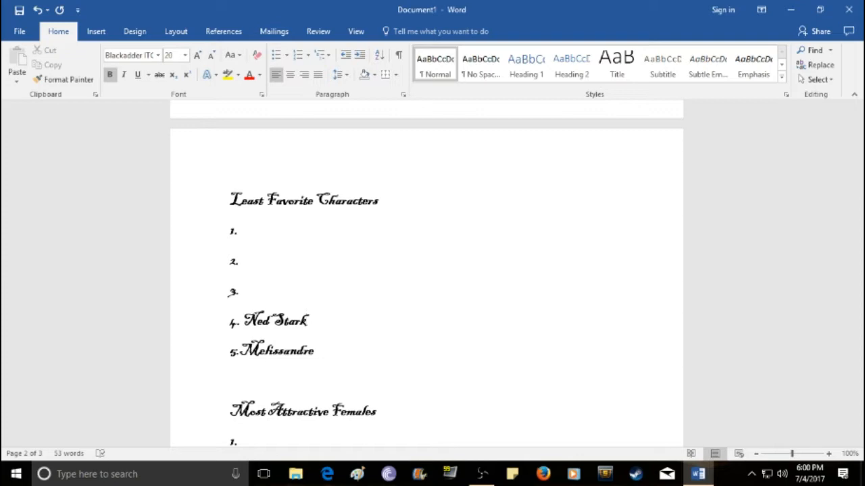
pyautogui.click(306, 321)
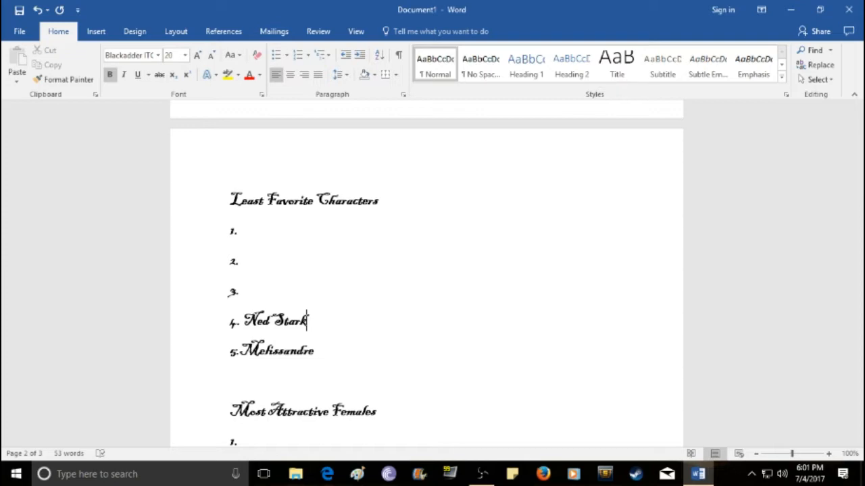
pyautogui.click(240, 290)
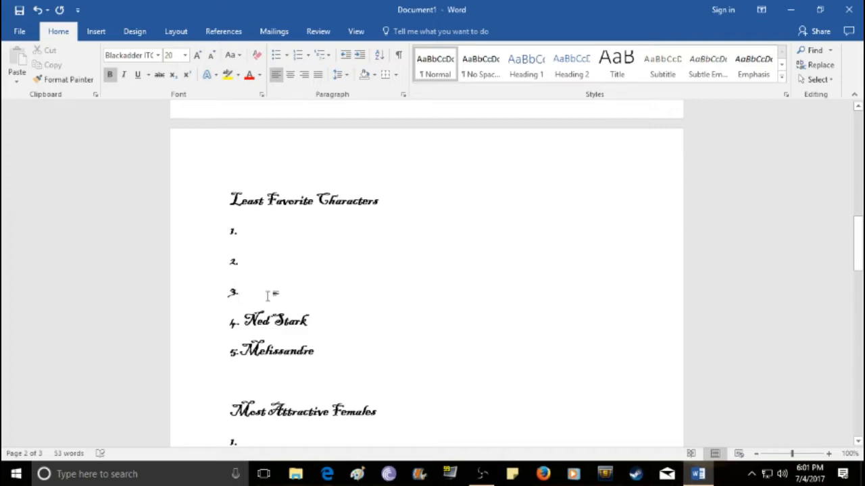
pyautogui.click(267, 292)
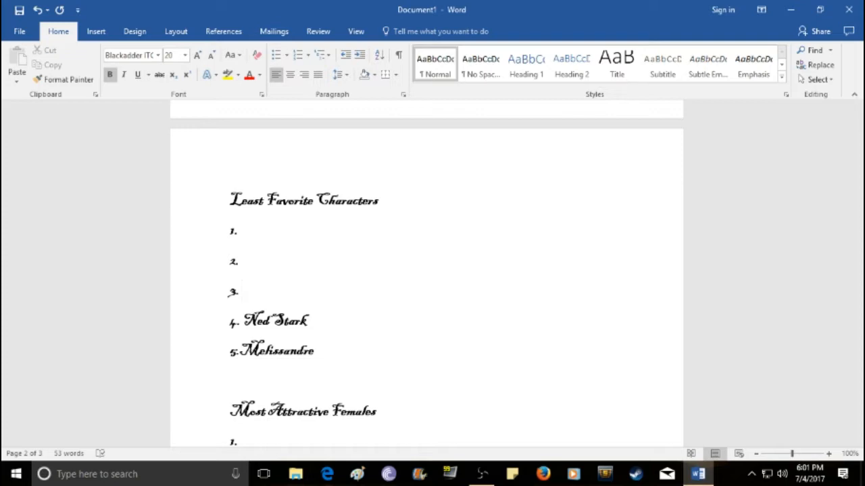
# Step: Enter 'Joffrey Baratheon?' as the third Least Favorite entry, correcting the mistyped Lannister
pyautogui.click(242, 291)
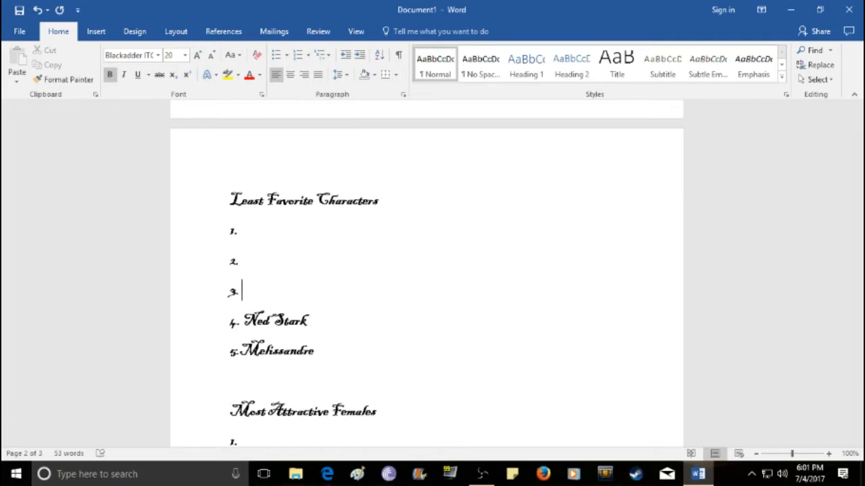
pyautogui.write('Joff')
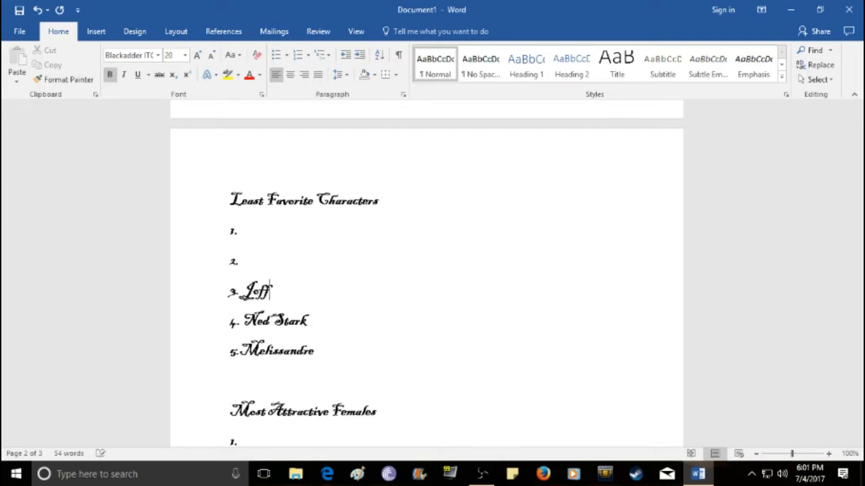
pyautogui.write('rey')
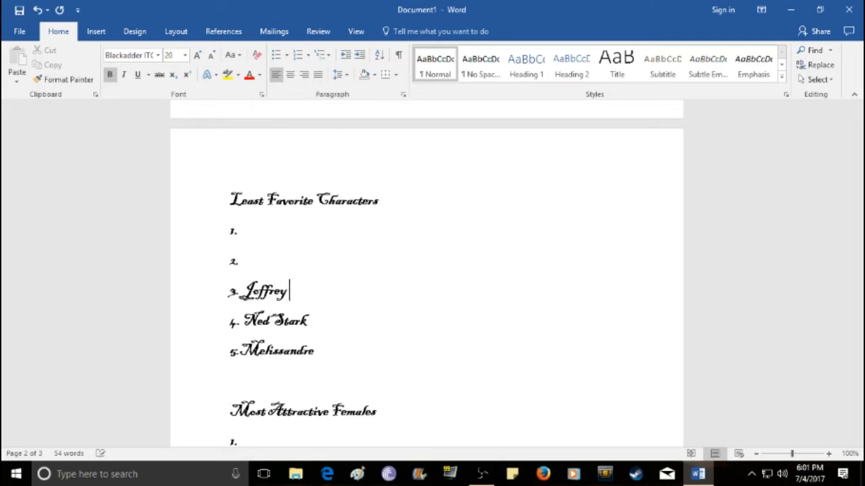
pyautogui.write('Lannister')
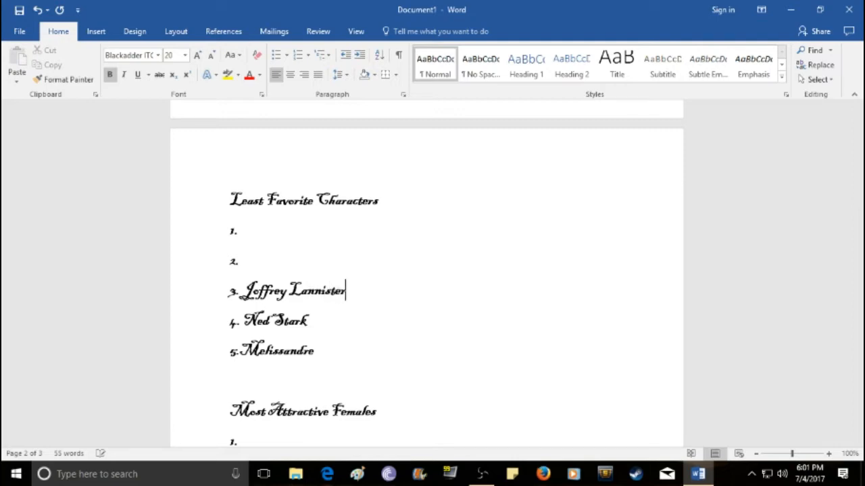
pyautogui.write('?')
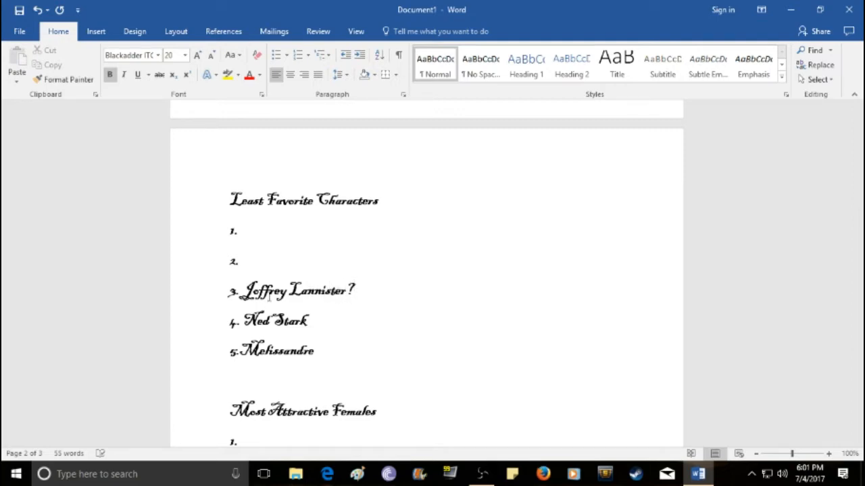
pyautogui.press('backspace')
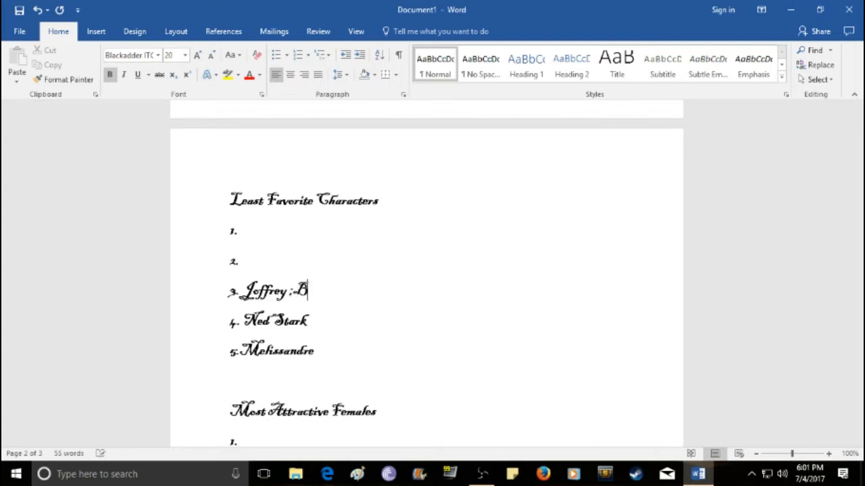
pyautogui.write('Barat')
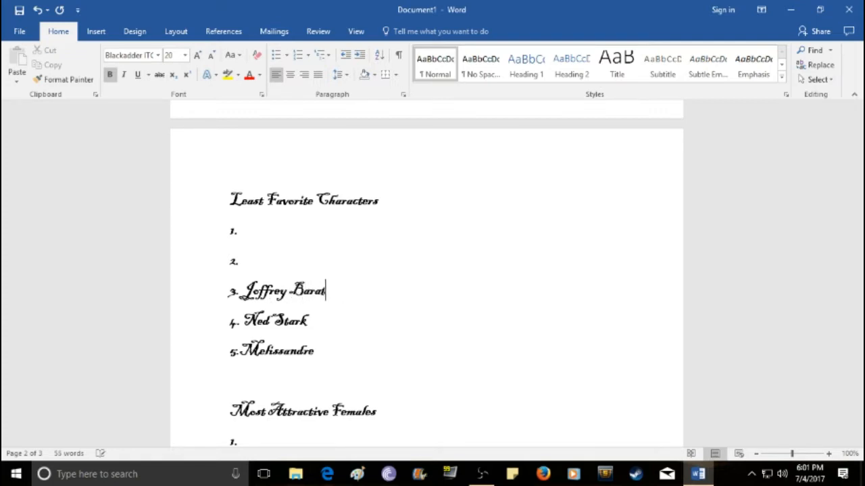
pyautogui.write('heon')
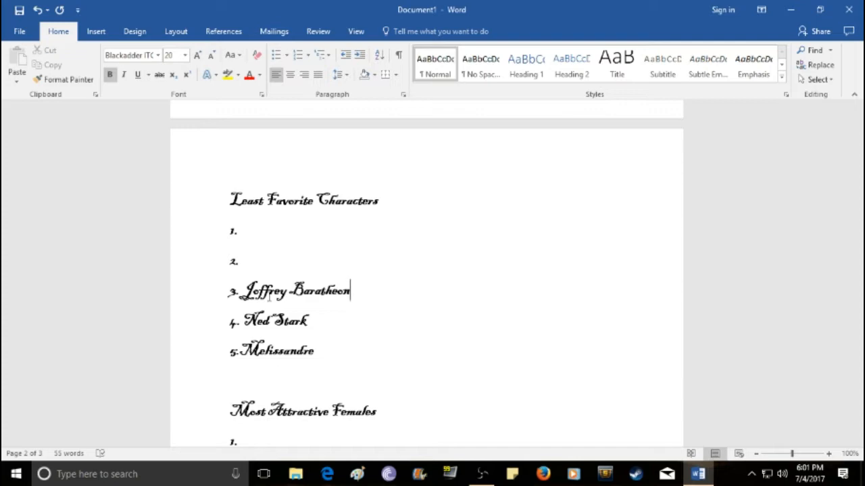
pyautogui.write('?')
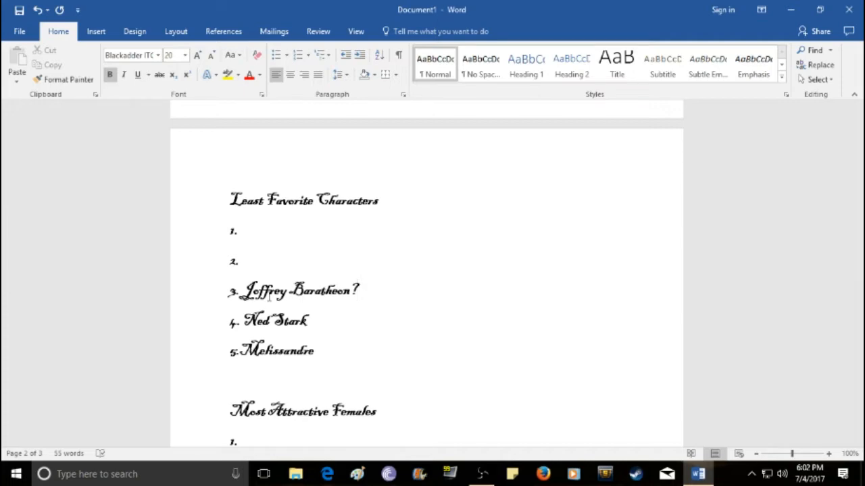
pyautogui.click(357, 291)
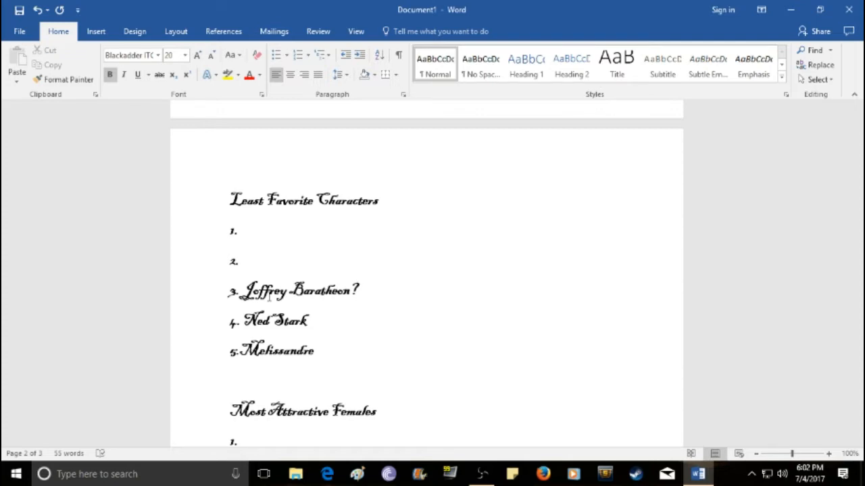
pyautogui.click(357, 290)
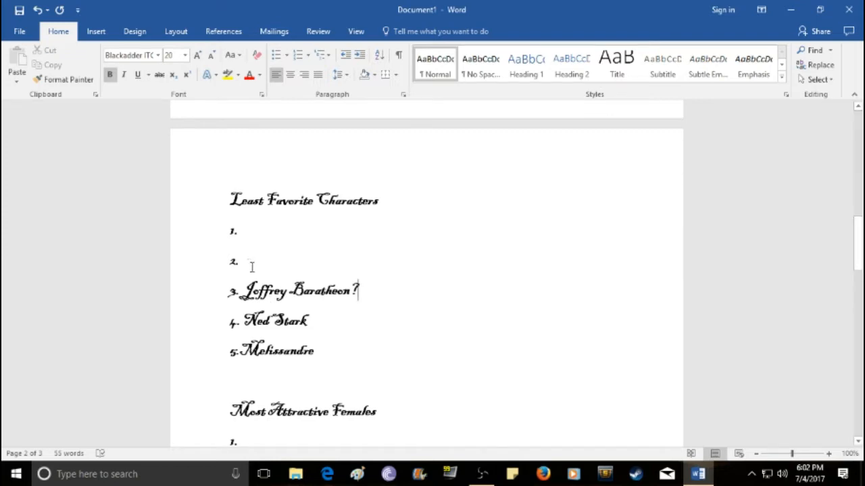
# Step: Enter Cersei Lannister as the second Least Favorite Characters entry
pyautogui.click(240, 262)
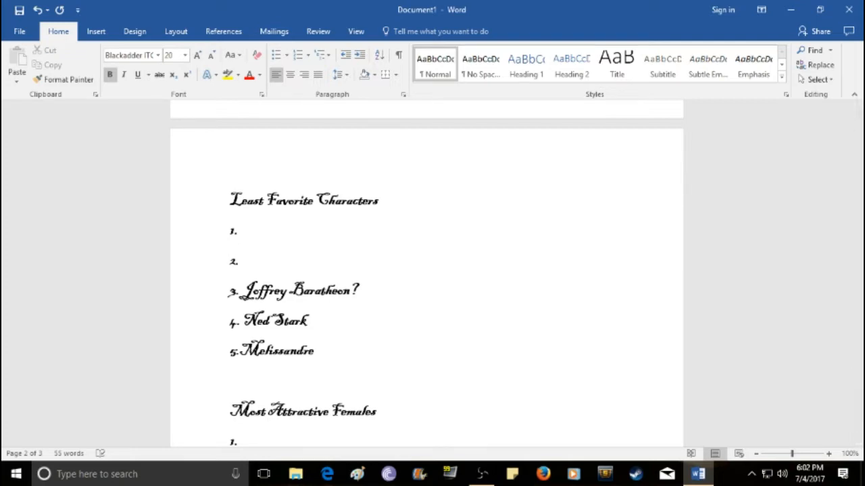
pyautogui.write('Cersei La')
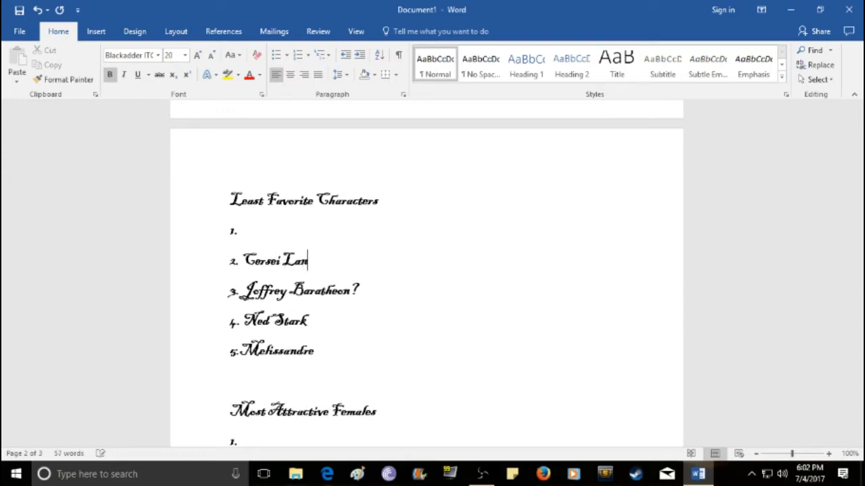
pyautogui.write('nister')
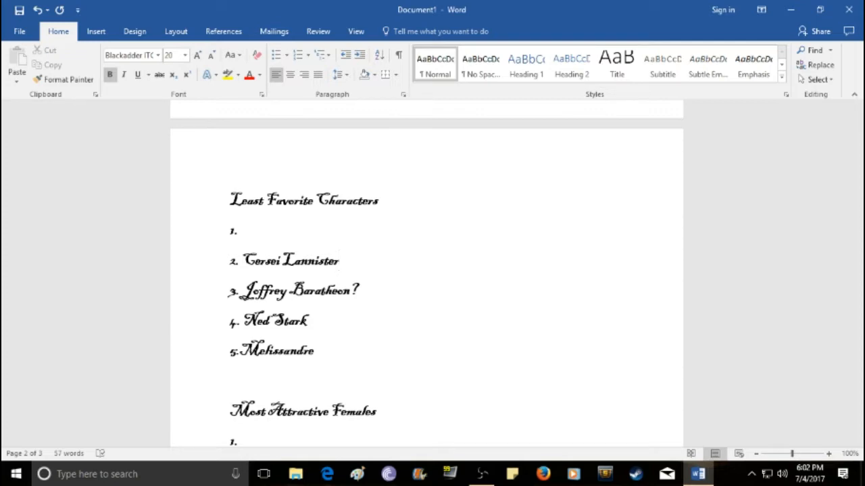
pyautogui.click(336, 260)
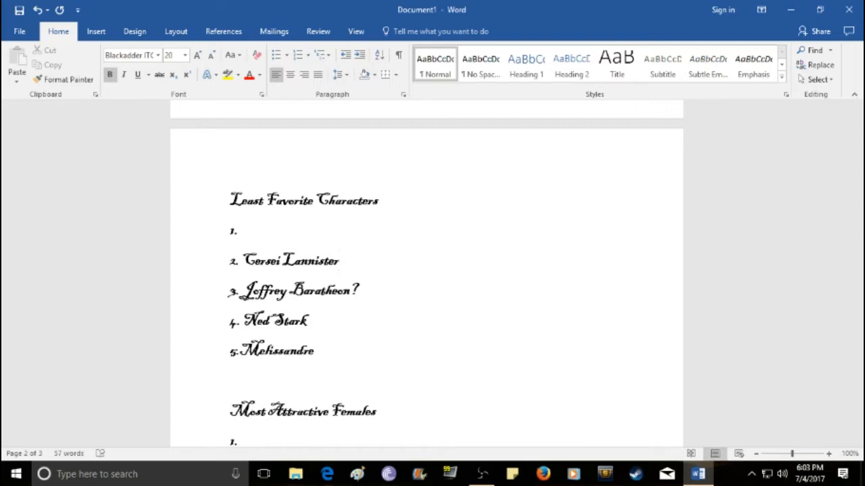
pyautogui.click(338, 260)
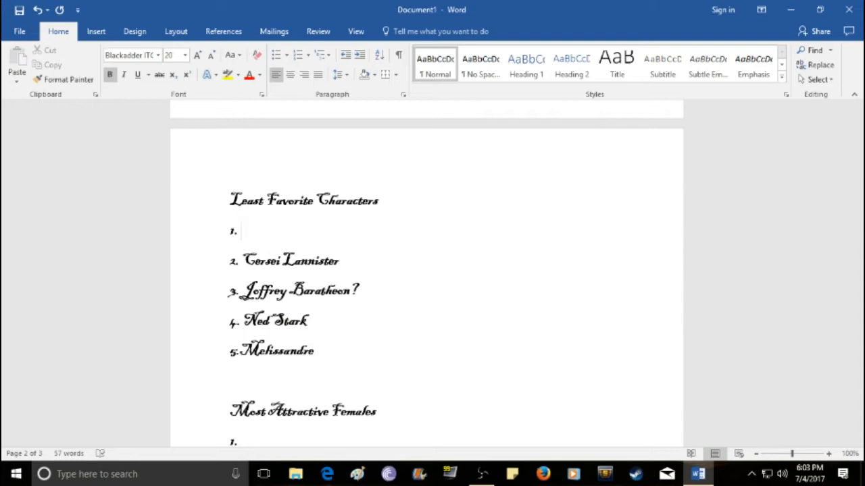
# Step: Enter 'Ramsay Snow' as entry 1 of the Least Favorite Characters list, completing all five
pyautogui.write('R')
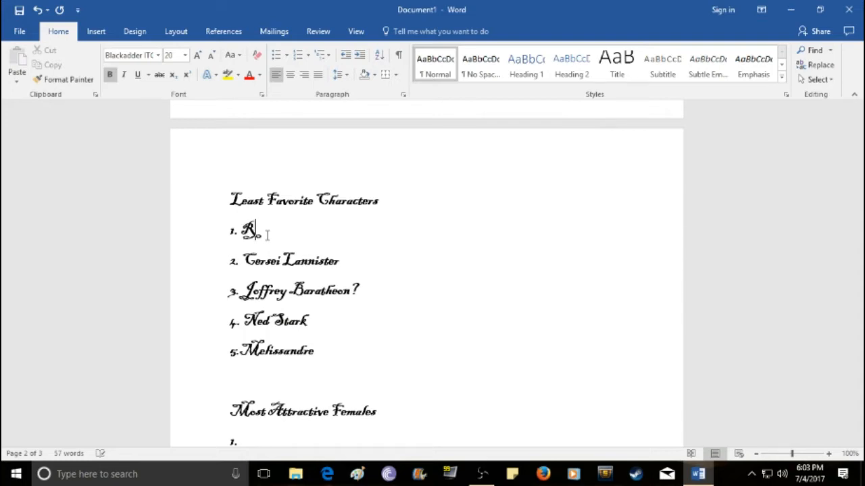
pyautogui.write('amsay S')
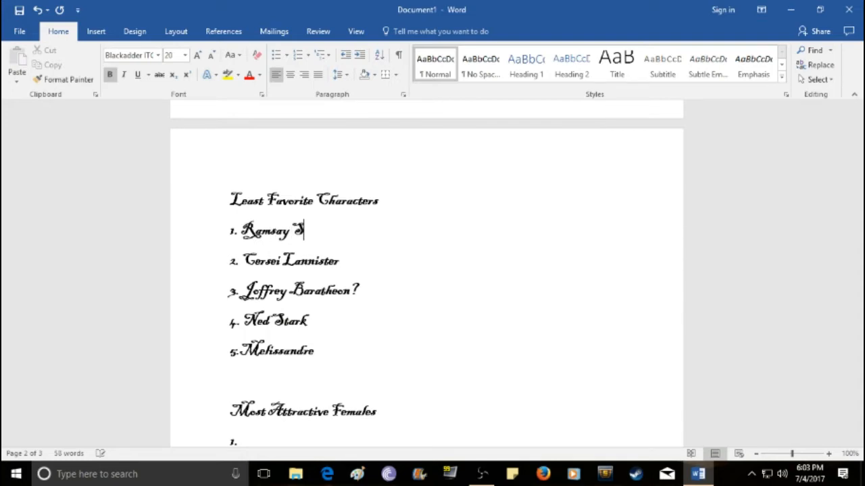
pyautogui.write('now')
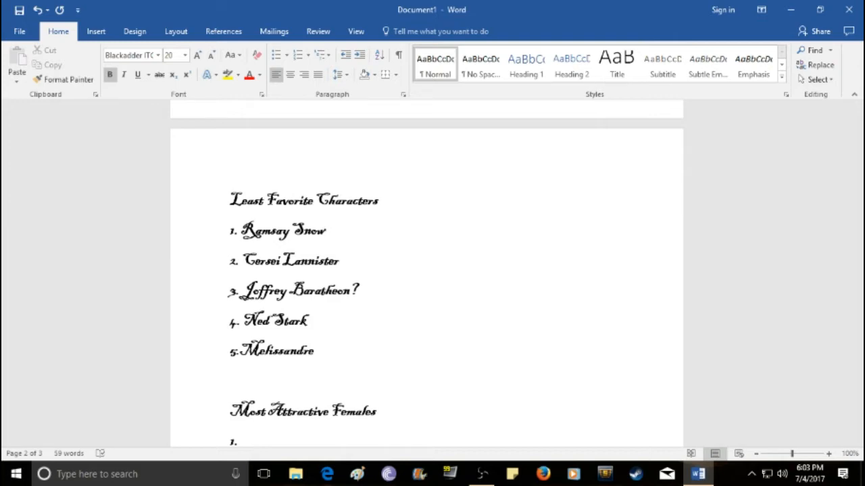
pyautogui.click(324, 230)
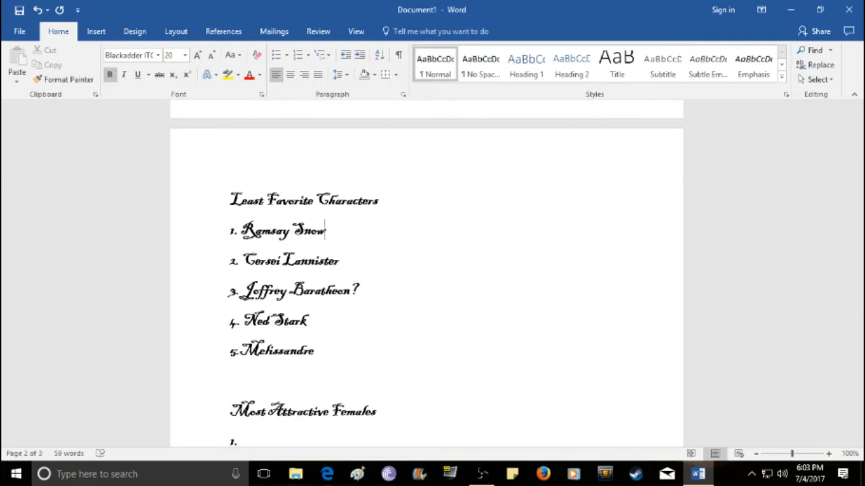
pyautogui.moveTo(365, 336)
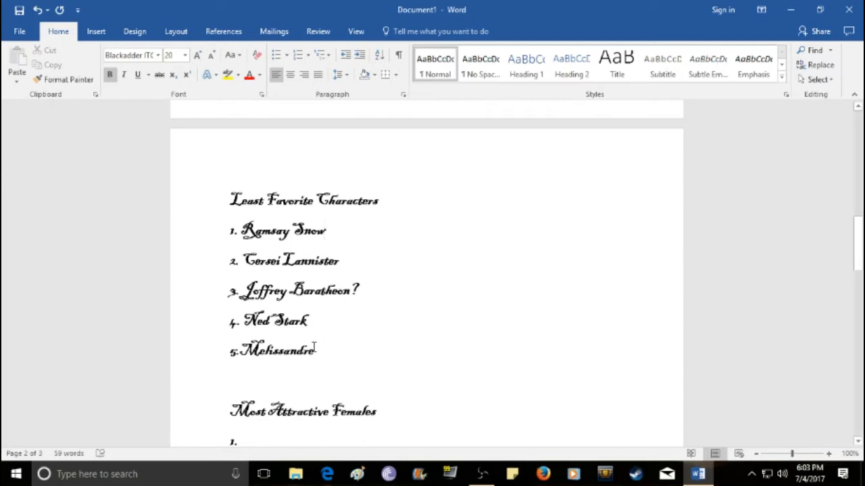
pyautogui.moveTo(323, 327)
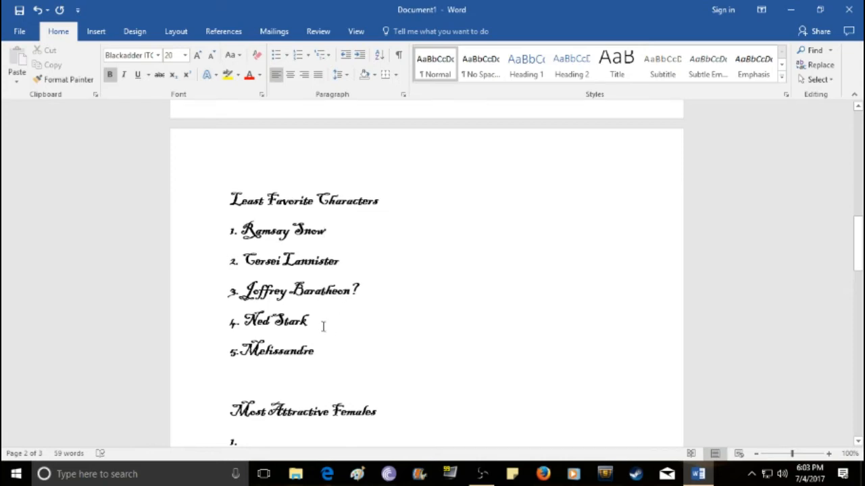
pyautogui.click(325, 231)
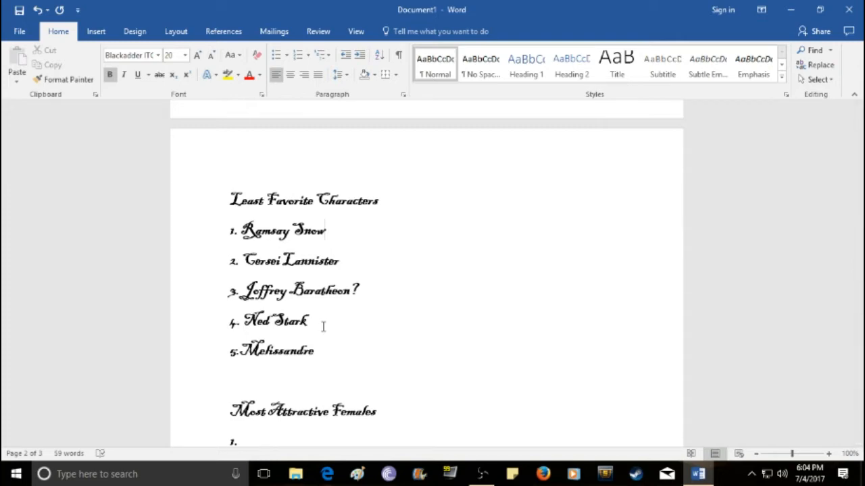
# Step: Scroll so the empty Most Attractive Females list is visible
pyautogui.scroll(3)
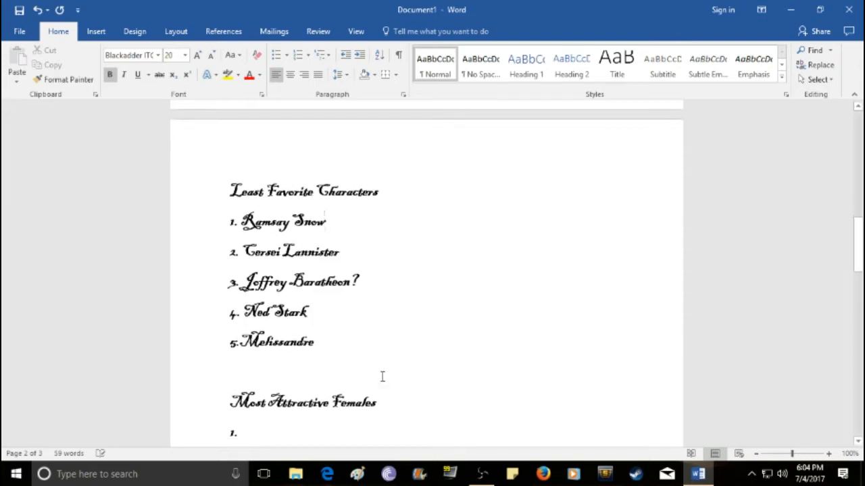
pyautogui.scroll(-3)
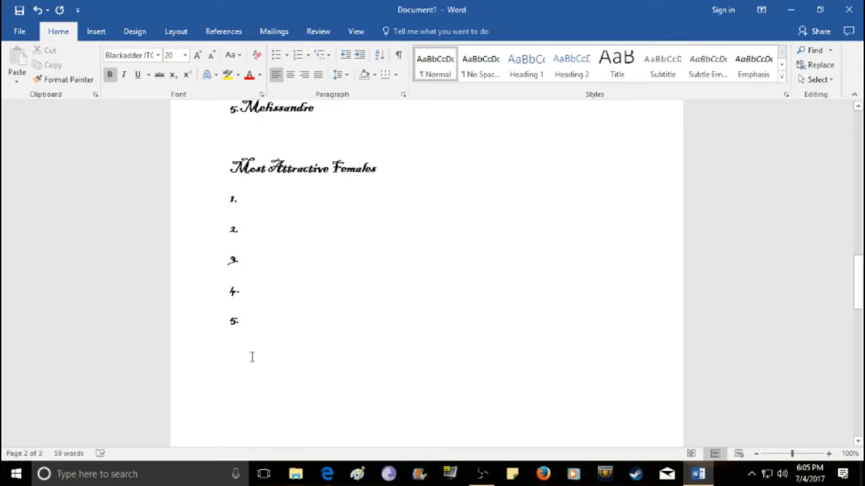
# Step: Enter 'Missandei' as entry 5 of the Most Attractive Females list
pyautogui.click(244, 320)
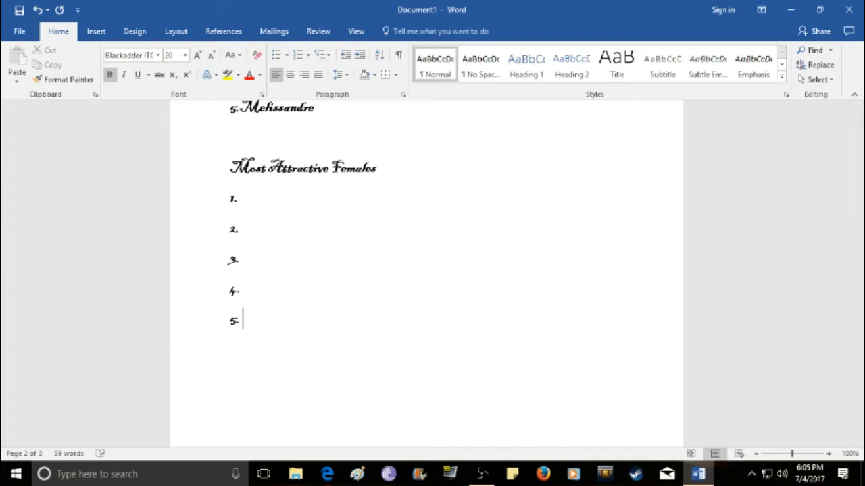
pyautogui.write('Mi')
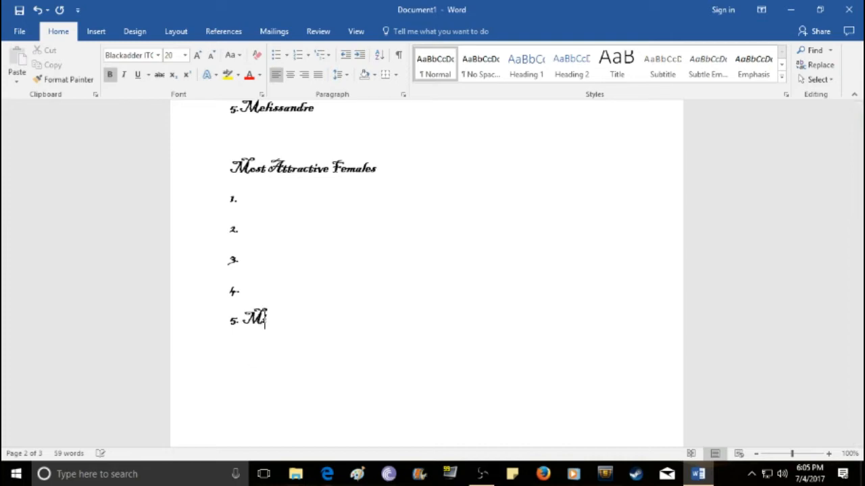
pyautogui.write('ssander')
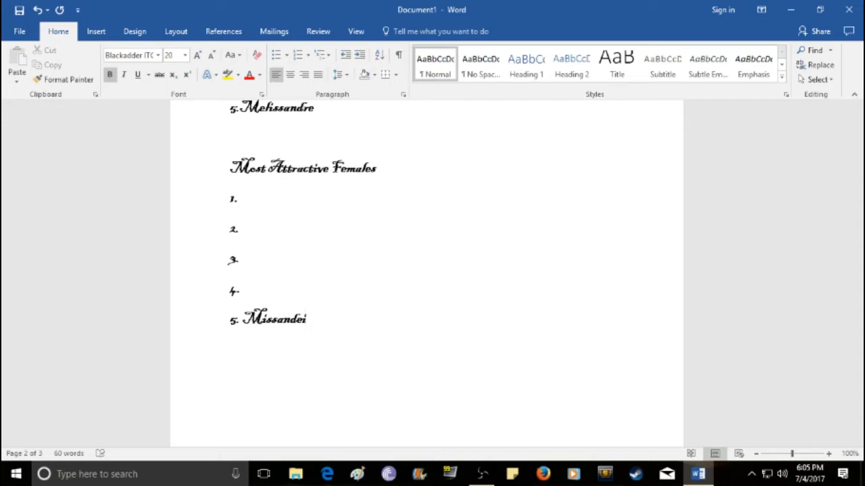
pyautogui.click(306, 319)
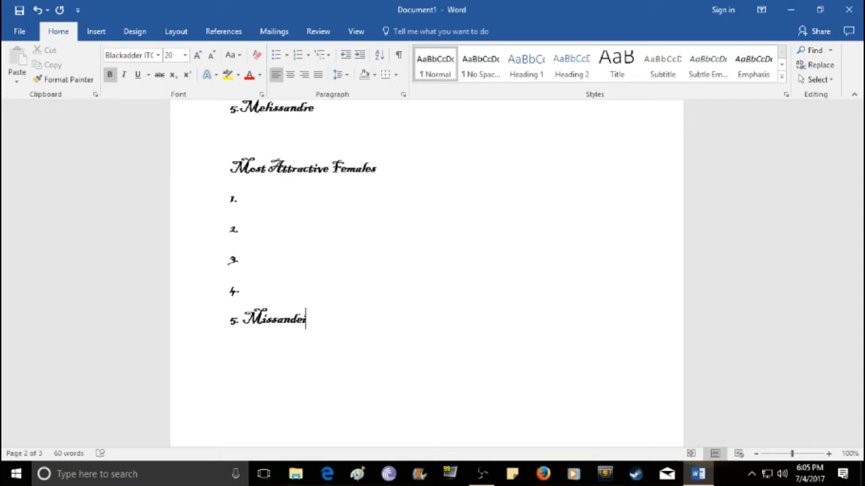
pyautogui.moveTo(194, 287)
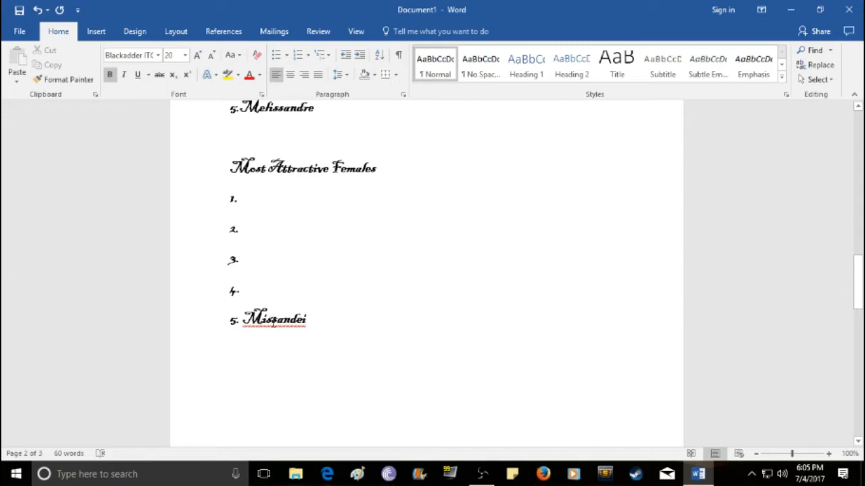
pyautogui.click(244, 287)
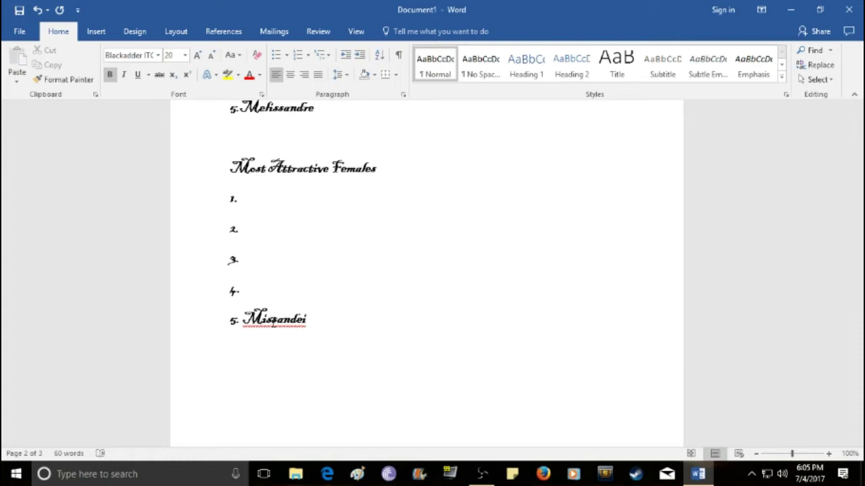
pyautogui.click(241, 291)
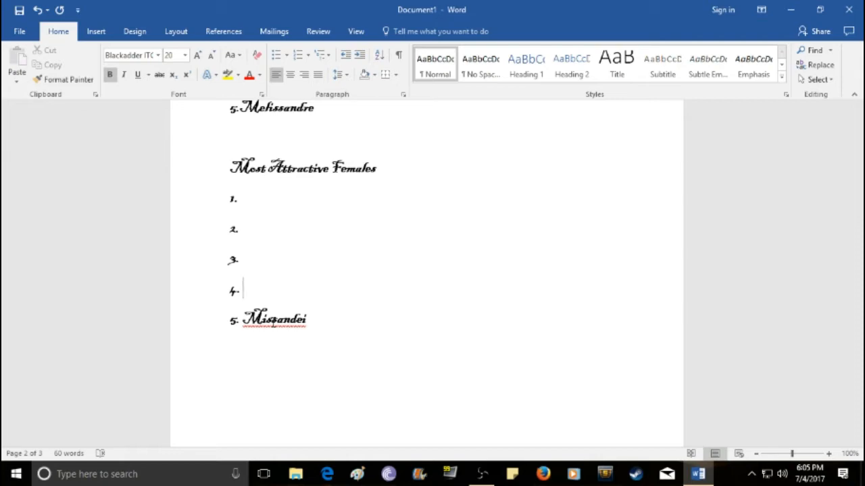
pyautogui.write('Sansa')
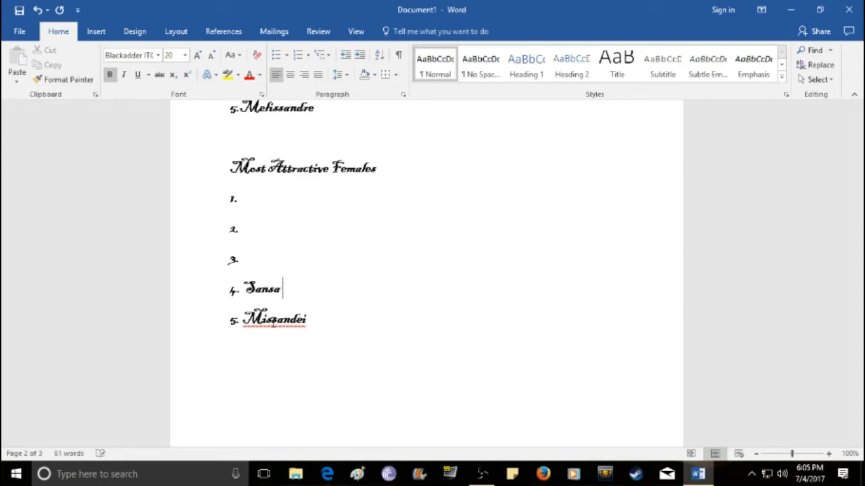
pyautogui.write('Stark')
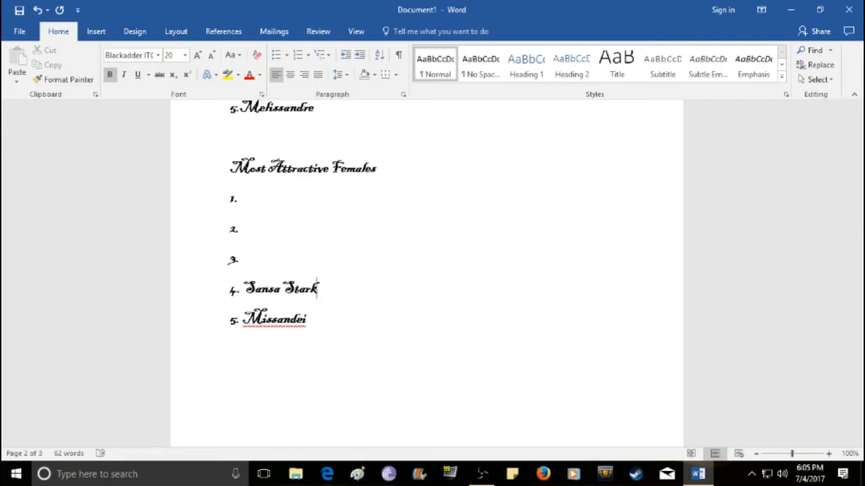
pyautogui.click(238, 259)
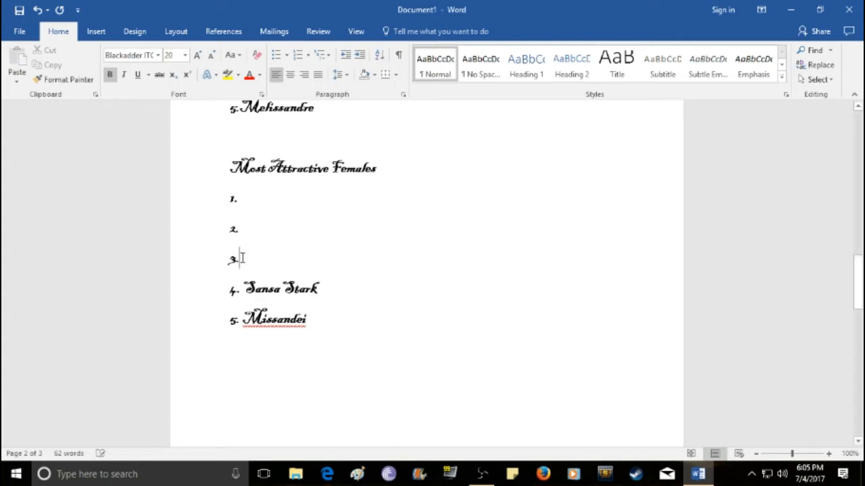
pyautogui.moveTo(388, 288)
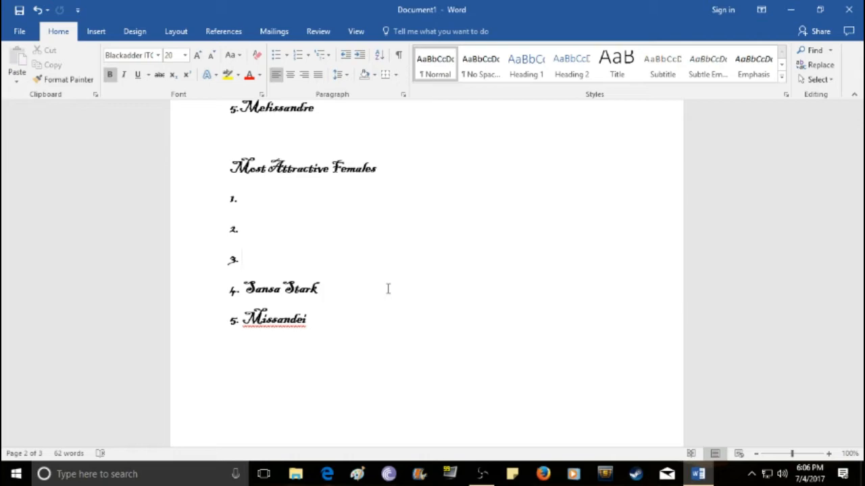
pyautogui.click(242, 259)
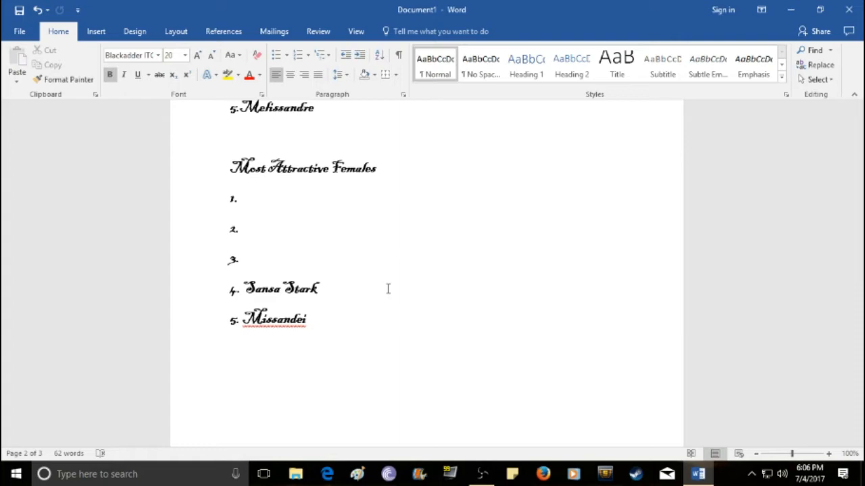
# Step: Enter 'Ygritte' as entry 3 of Most Attractive Females, then move to entry 2
pyautogui.write('Ygritt')
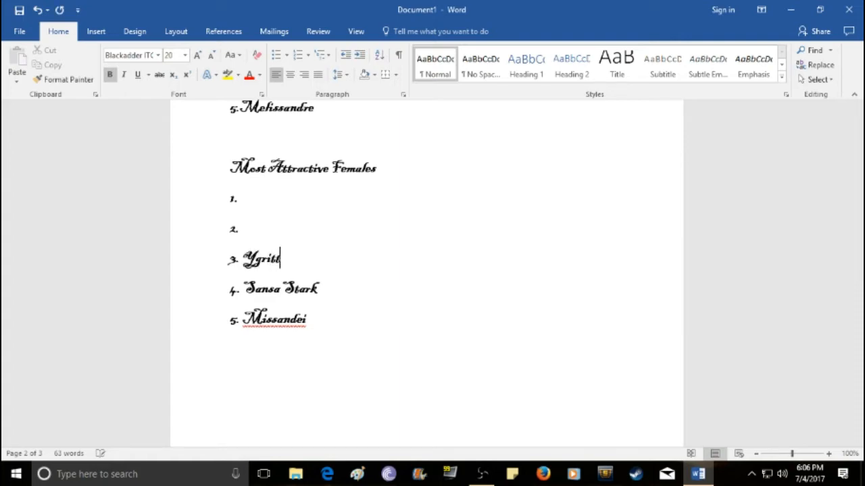
pyautogui.write('te')
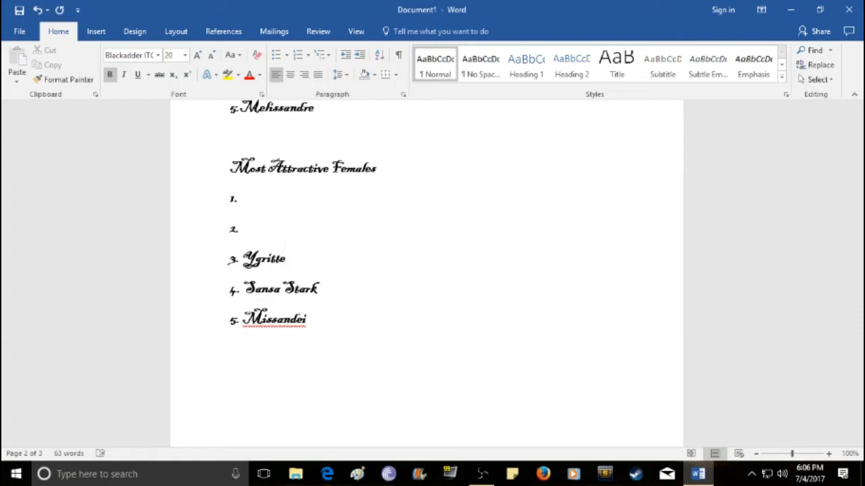
pyautogui.click(285, 259)
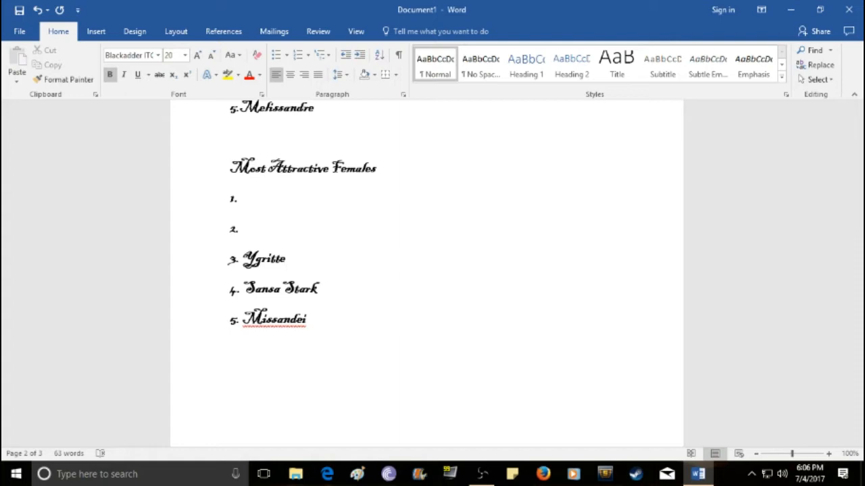
pyautogui.click(285, 258)
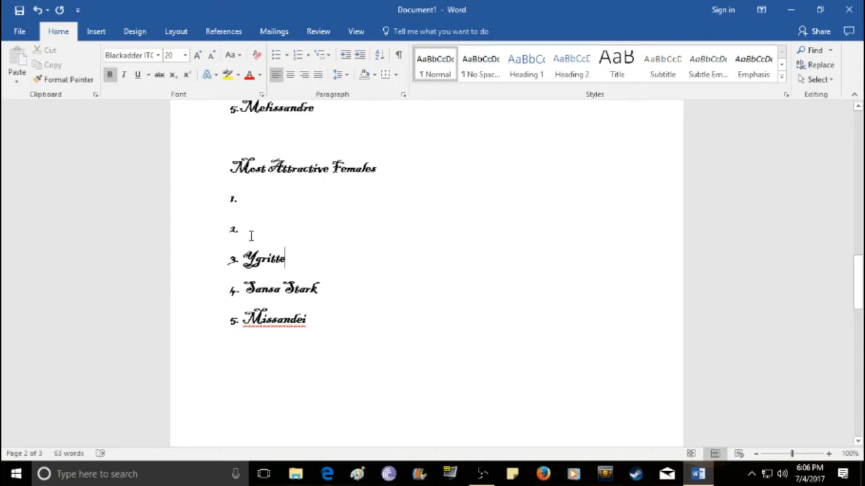
pyautogui.click(240, 229)
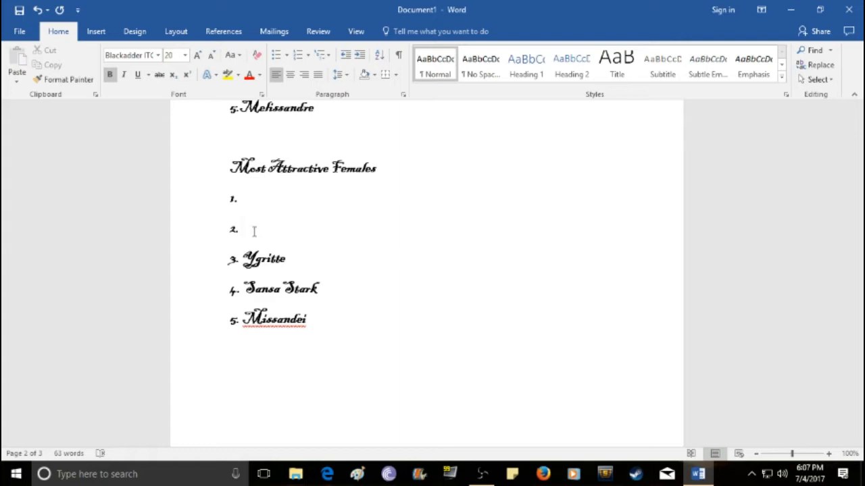
# Step: Enter 'Danaerys Targaryan' as entry 2, correcting the 'Targarian' misspelling, then move to entry 1
pyautogui.write('Danaer')
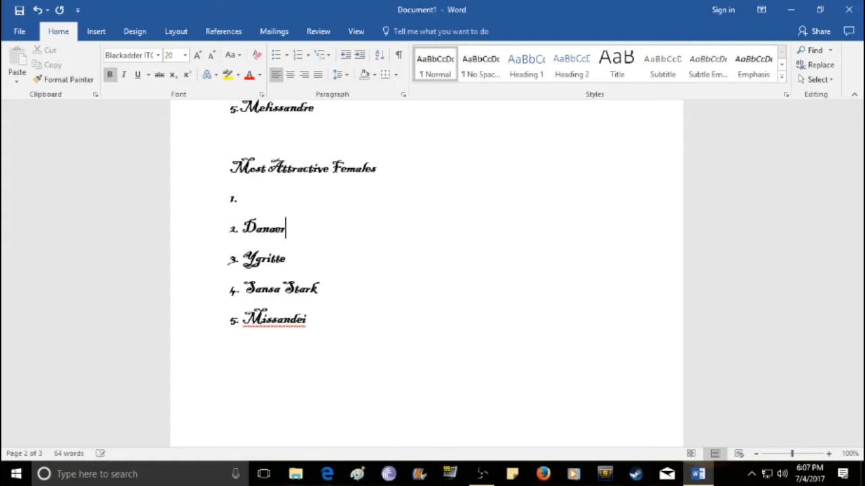
pyautogui.write('ys Targar')
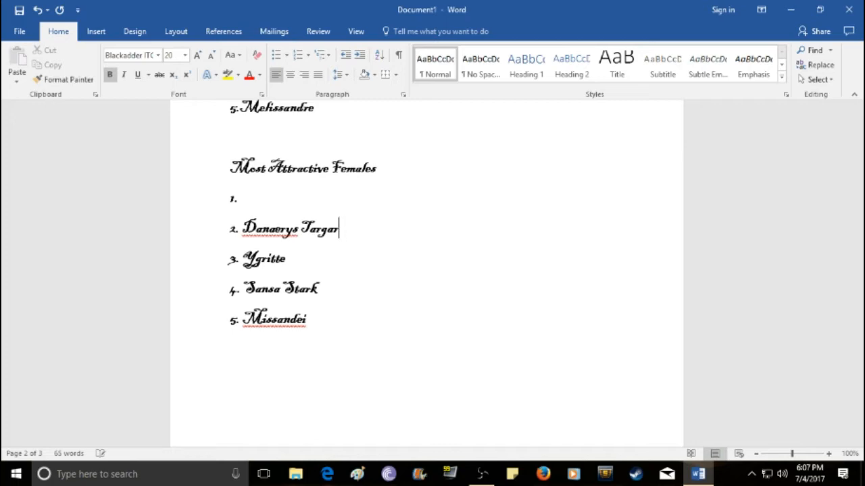
pyautogui.write('e')
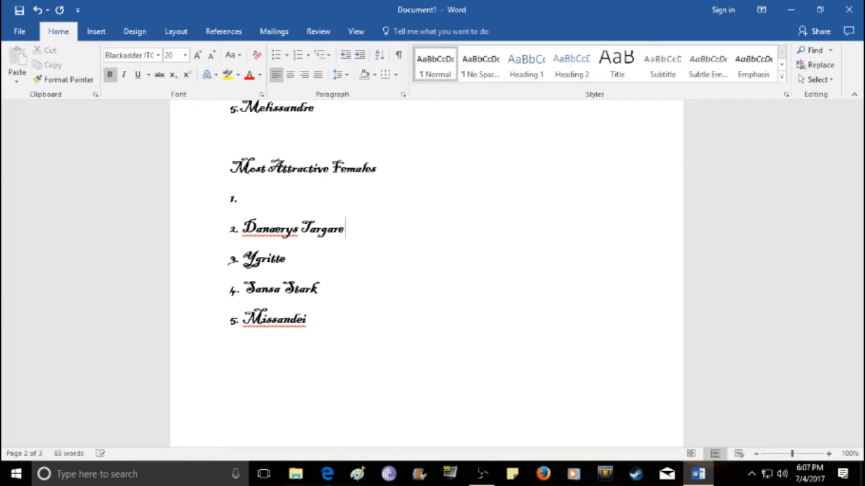
pyautogui.write('ian')
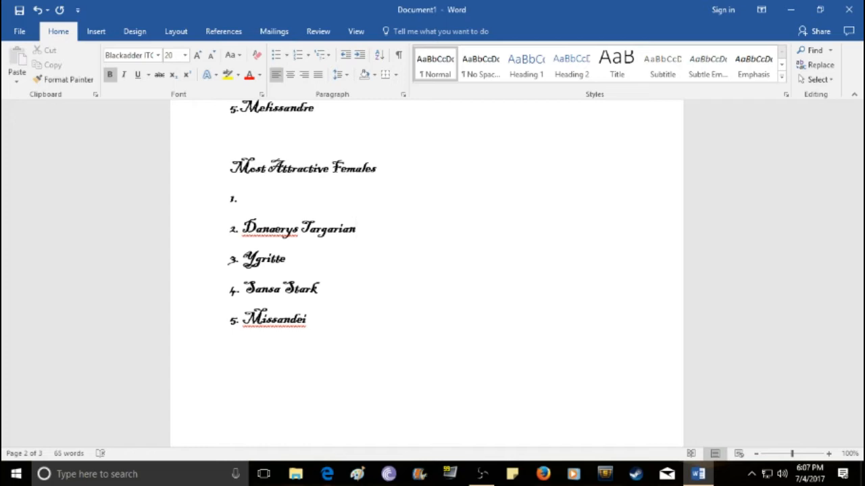
pyautogui.press('Backspace')
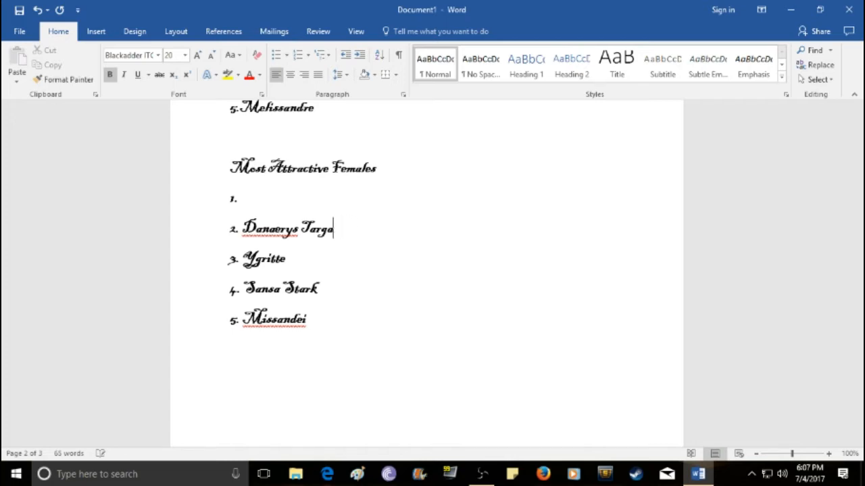
pyautogui.write('ryan')
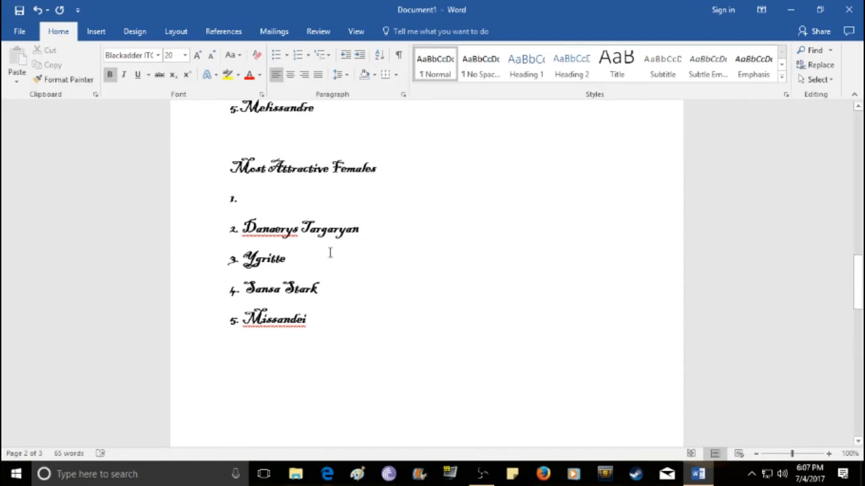
pyautogui.rightClick(270, 229)
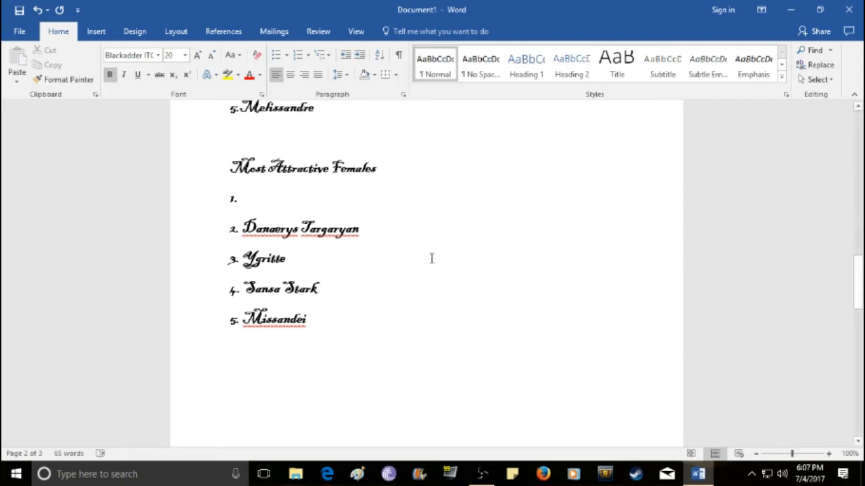
pyautogui.click(238, 198)
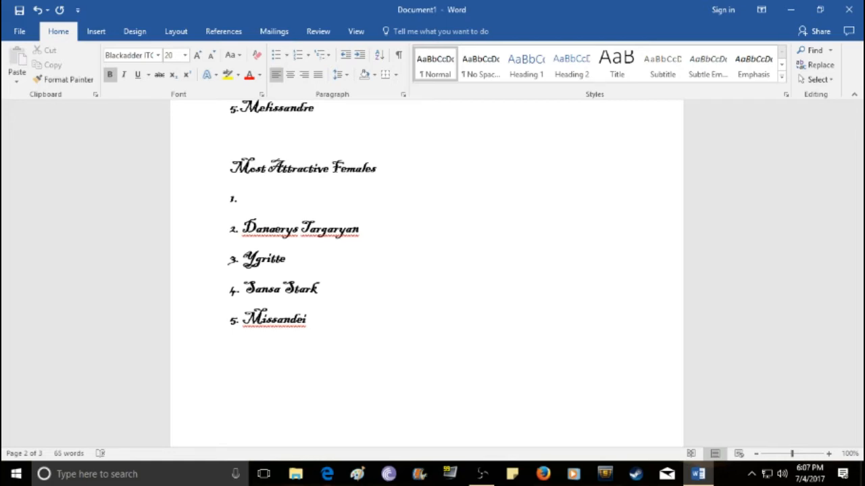
pyautogui.click(241, 198)
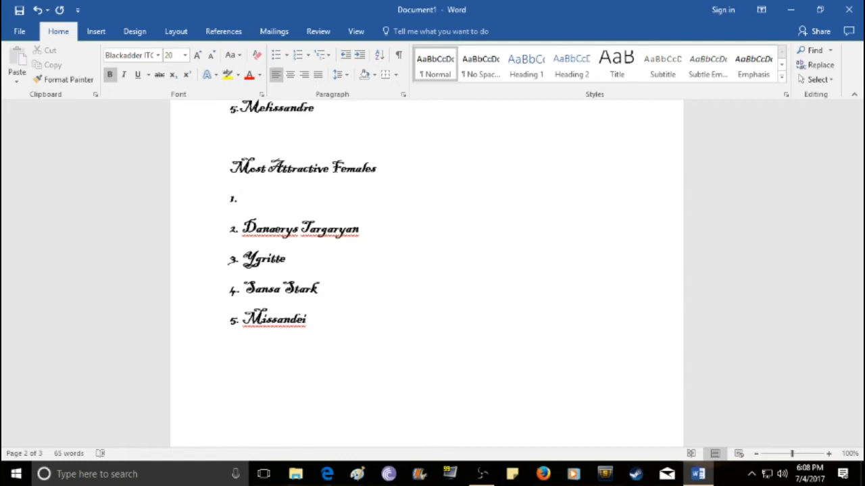
# Step: Enter 'Margaery Tyrell' as entry 1, completing the Most Attractive Females list
pyautogui.write('Mar')
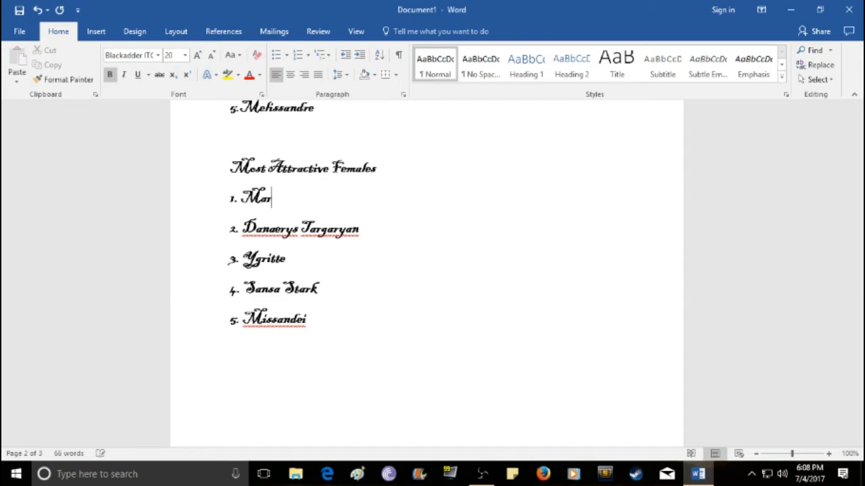
pyautogui.write('gaery')
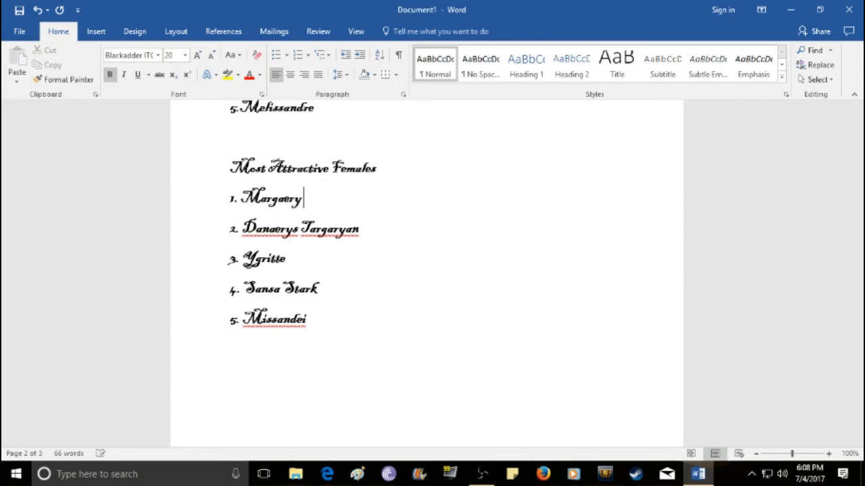
pyautogui.write('Tyrell')
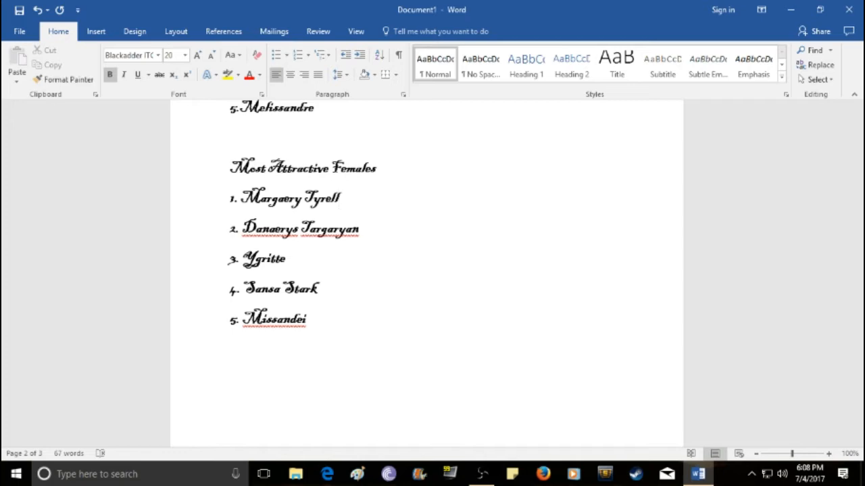
pyautogui.click(339, 198)
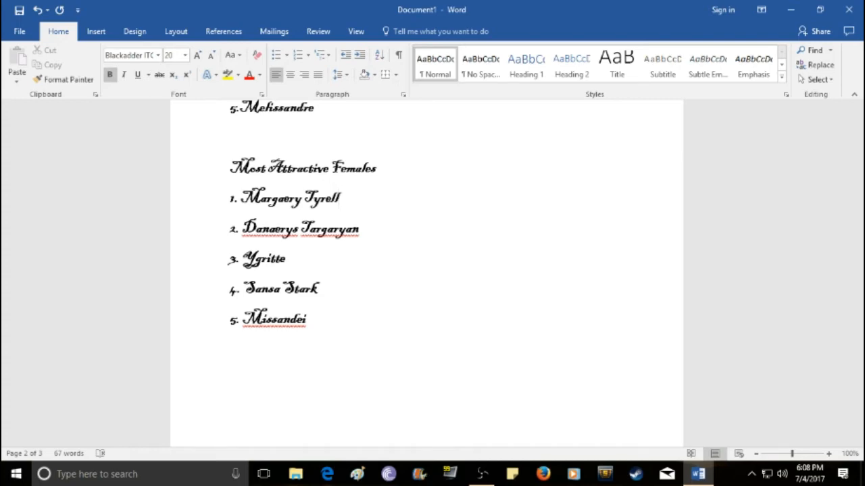
pyautogui.click(340, 198)
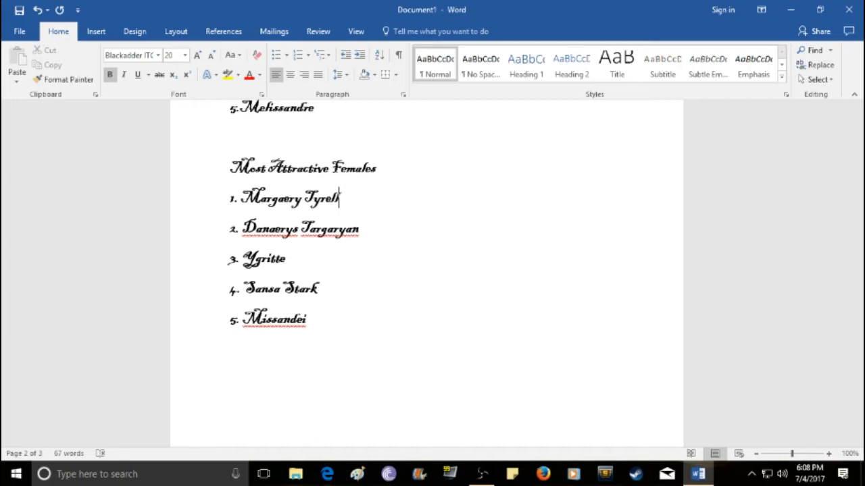
# Step: Scroll to page 3 showing the empty Most Attractive Males list and Best Supporting Characters heading
pyautogui.scroll(-3)
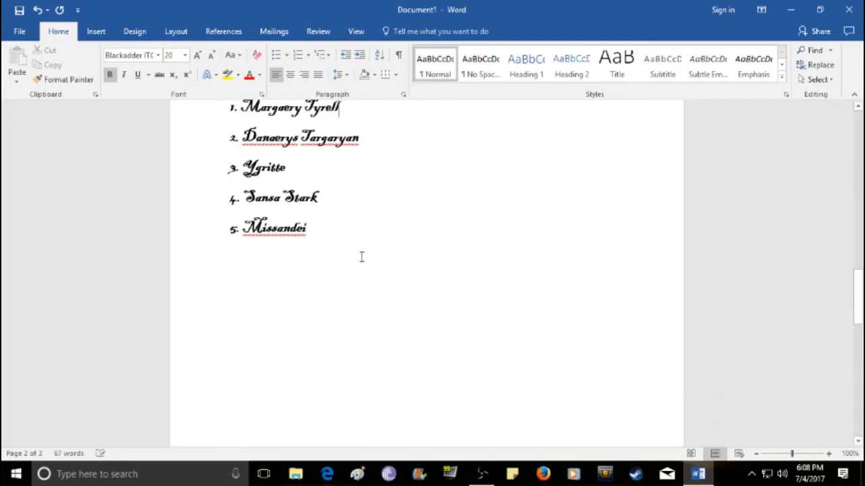
pyautogui.scroll(-3)
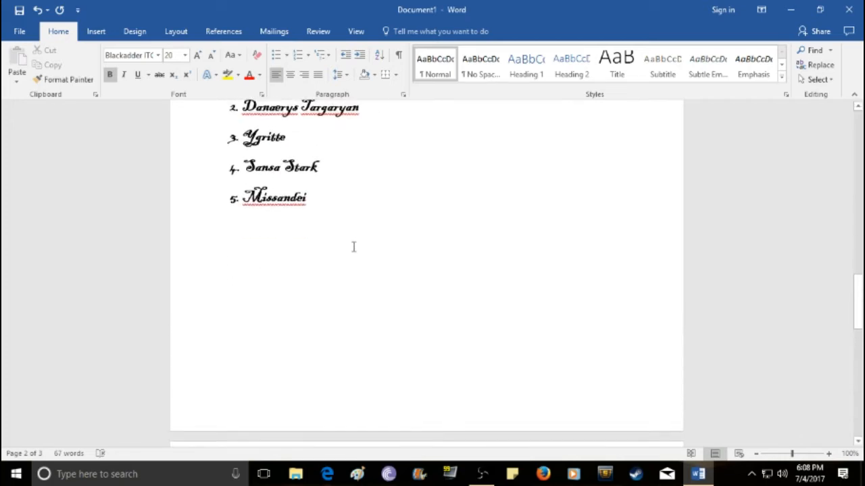
pyautogui.scroll(3)
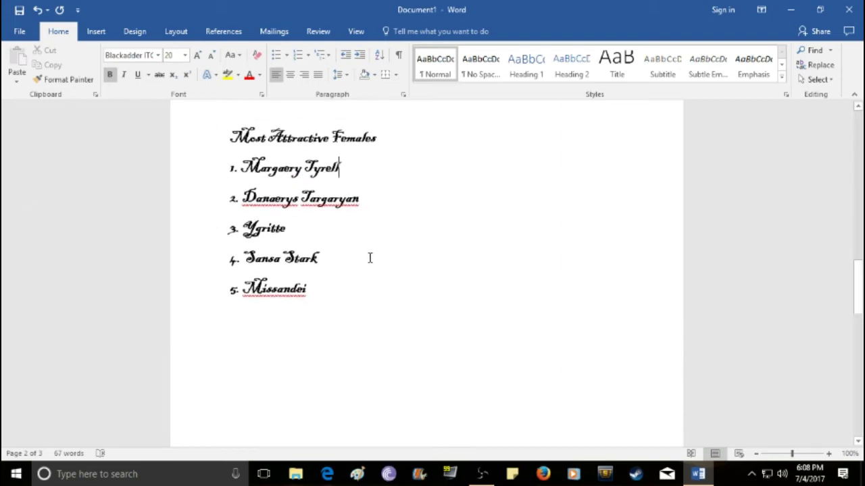
pyautogui.scroll(-3)
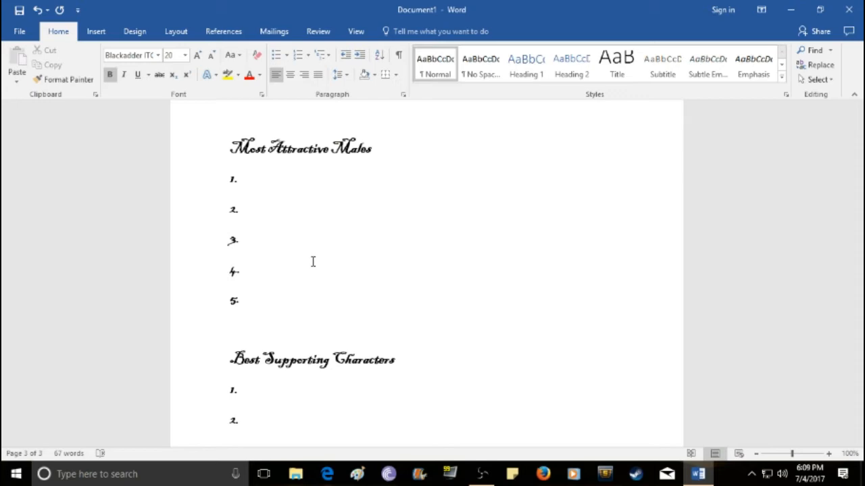
pyautogui.moveTo(216, 341)
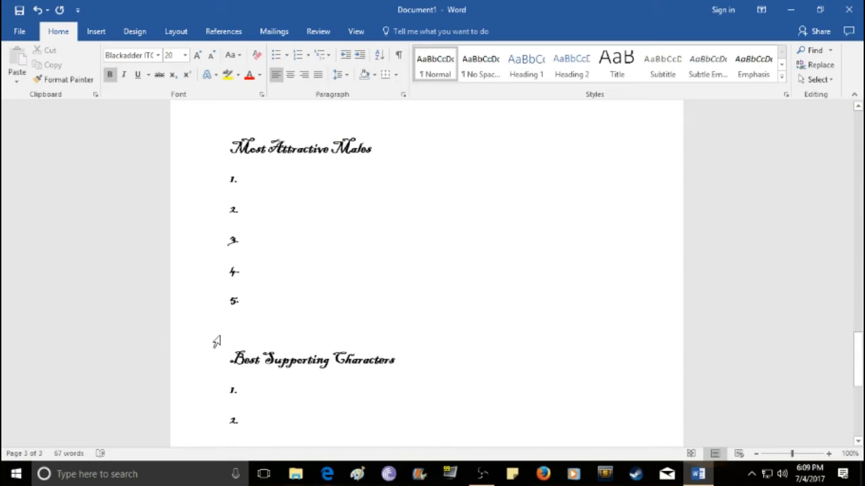
pyautogui.click(239, 299)
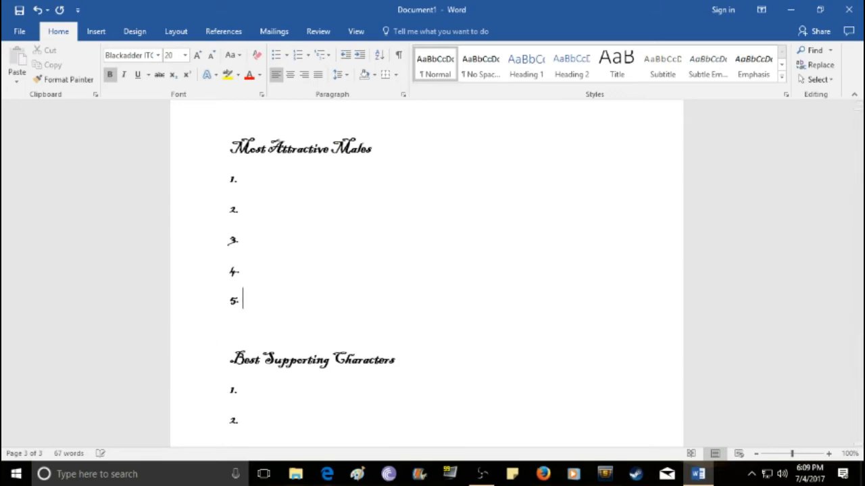
pyautogui.write('Khal')
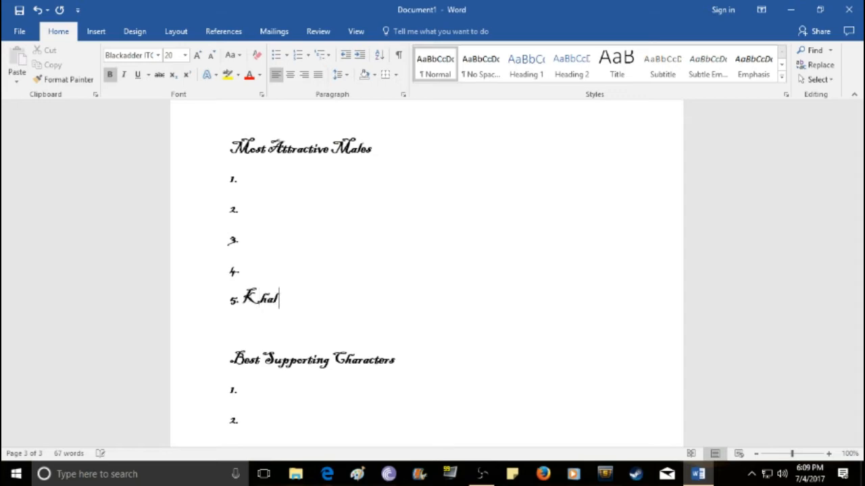
pyautogui.write('Drogo')
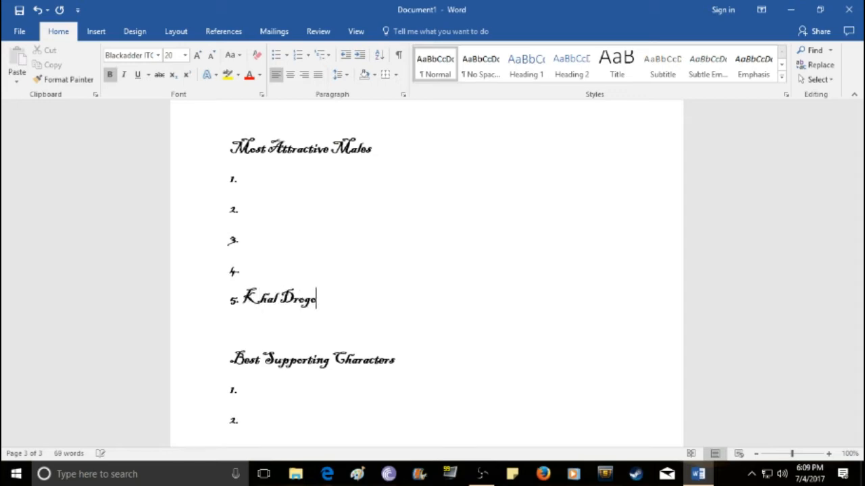
pyautogui.moveTo(205, 267)
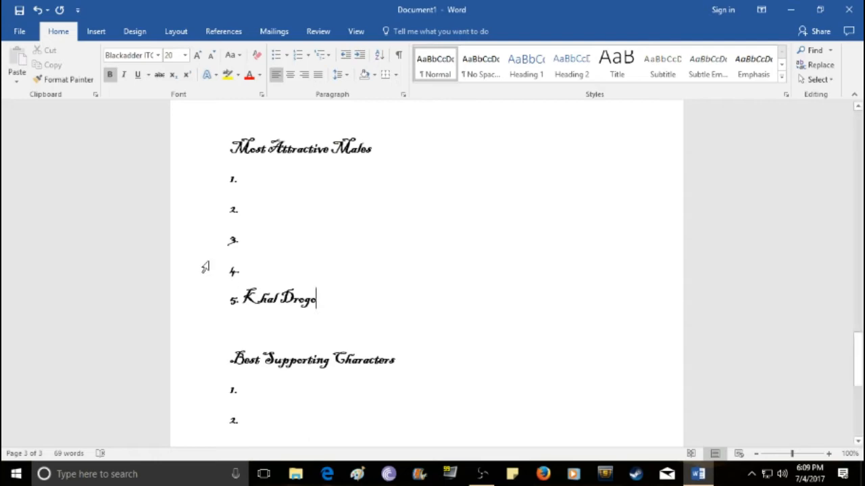
pyautogui.click(240, 270)
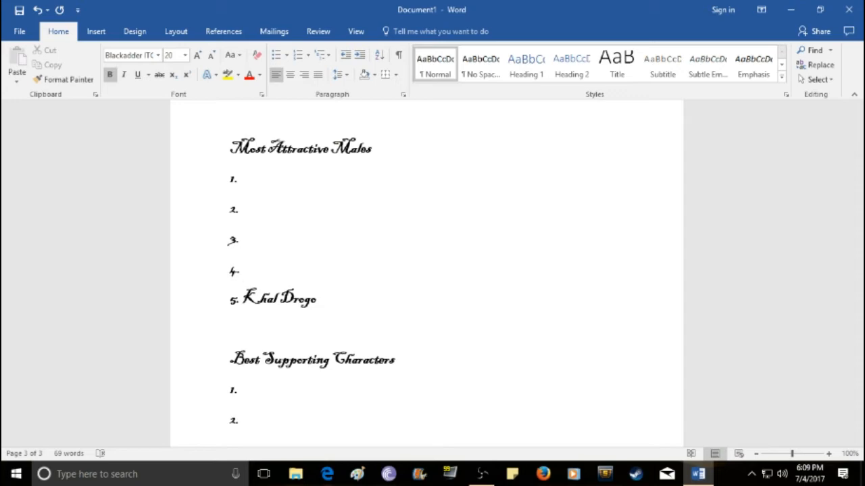
pyautogui.click(244, 271)
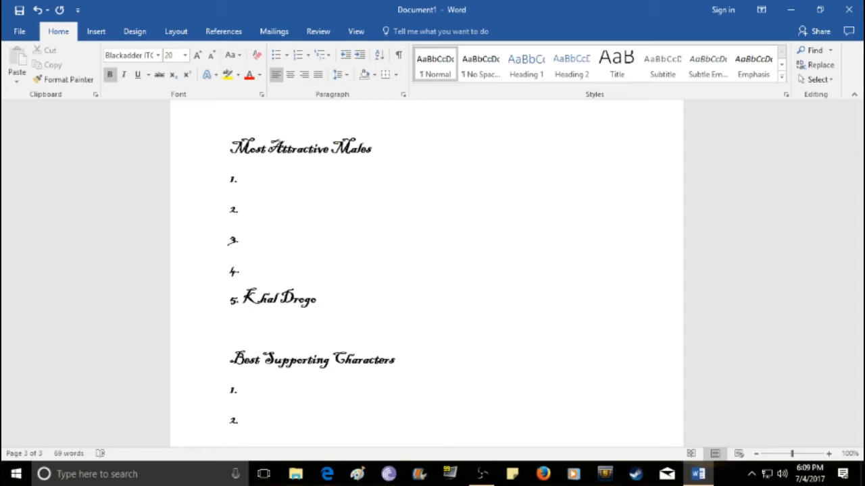
# Step: Enter 'Oberyn Martell' as entry 4 of Most Attractive Males, then move to entry 3
pyautogui.write('O')
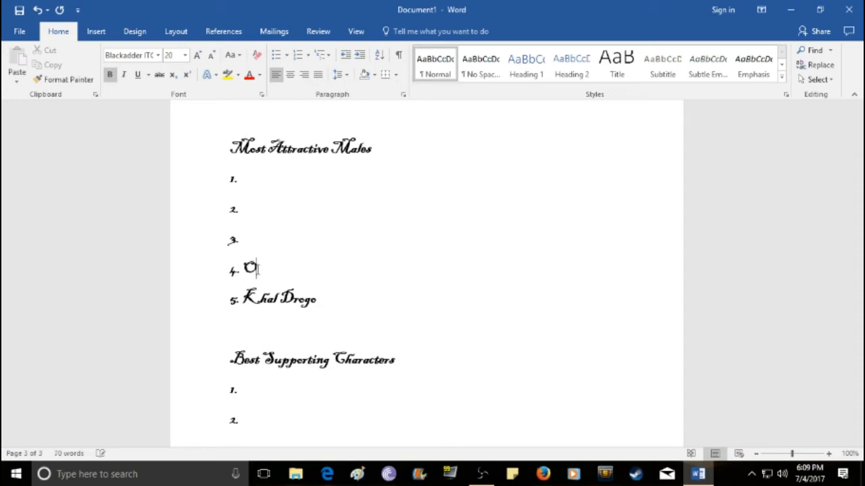
pyautogui.write('beryn')
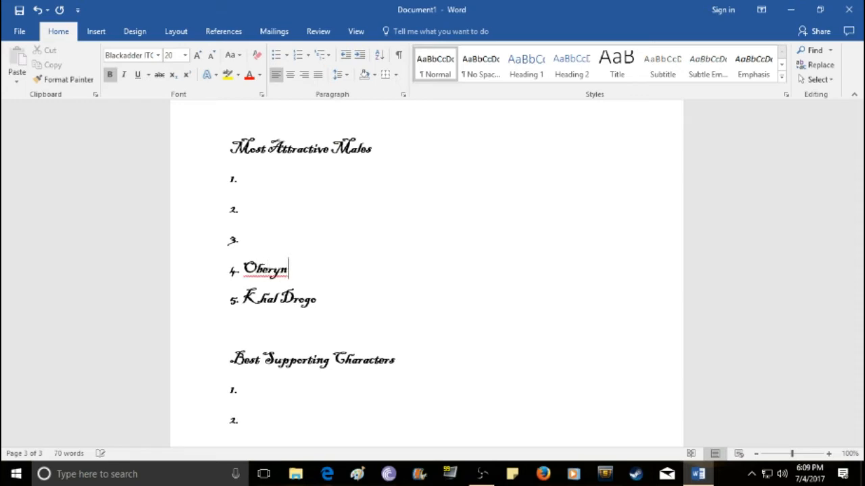
pyautogui.write('Martell')
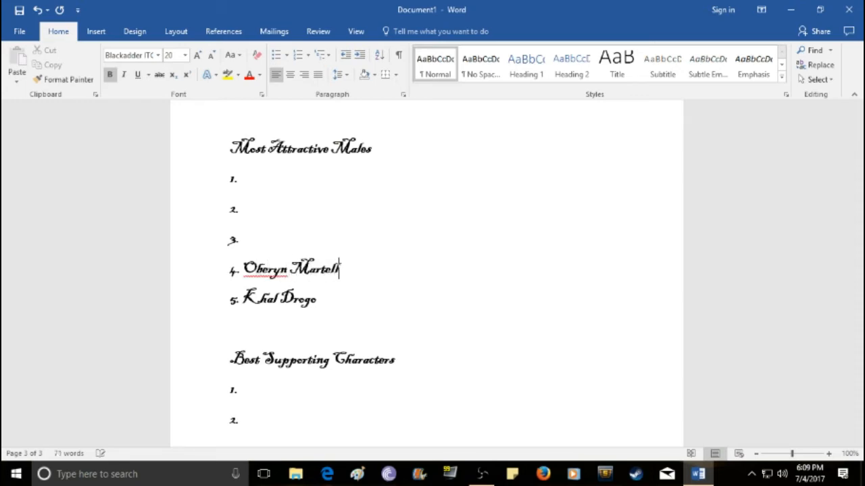
pyautogui.click(240, 239)
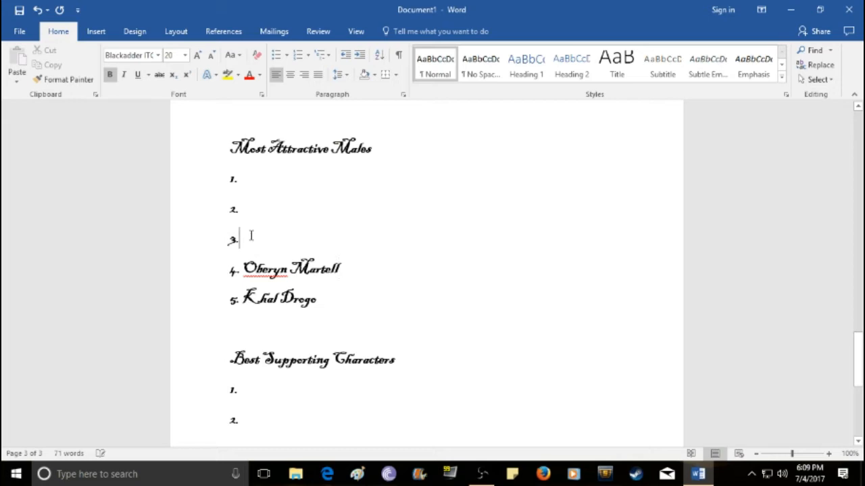
pyautogui.moveTo(613, 280)
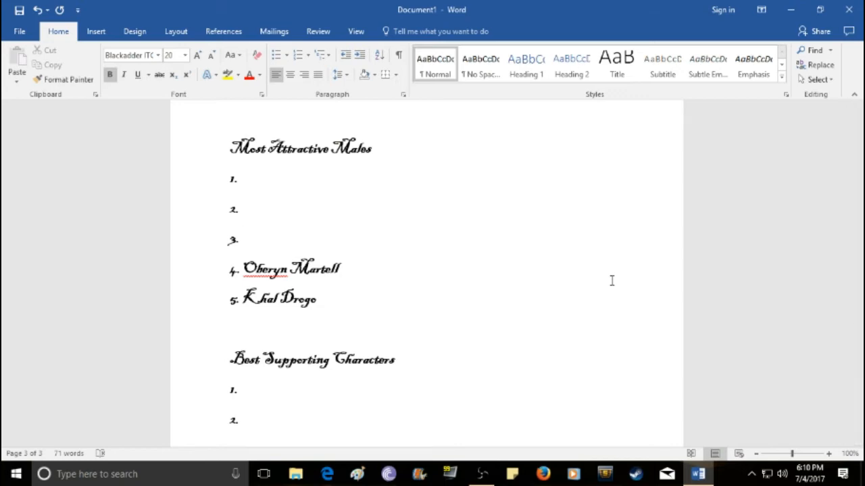
pyautogui.click(240, 240)
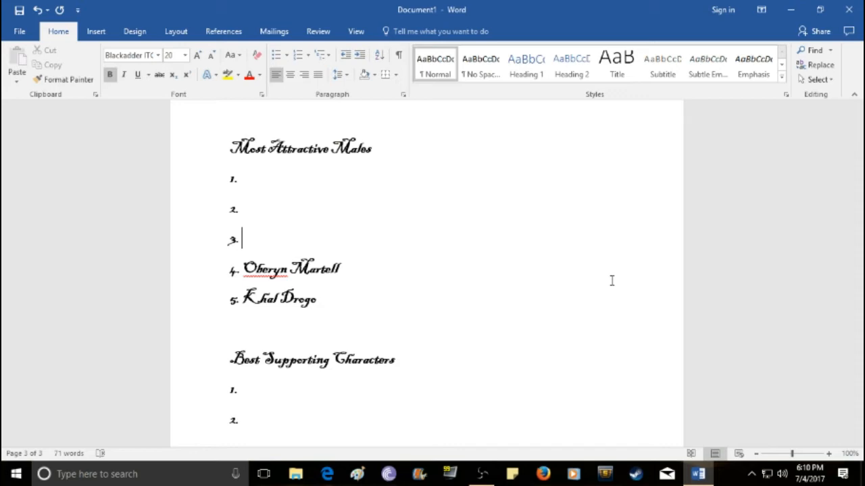
pyautogui.moveTo(594, 277)
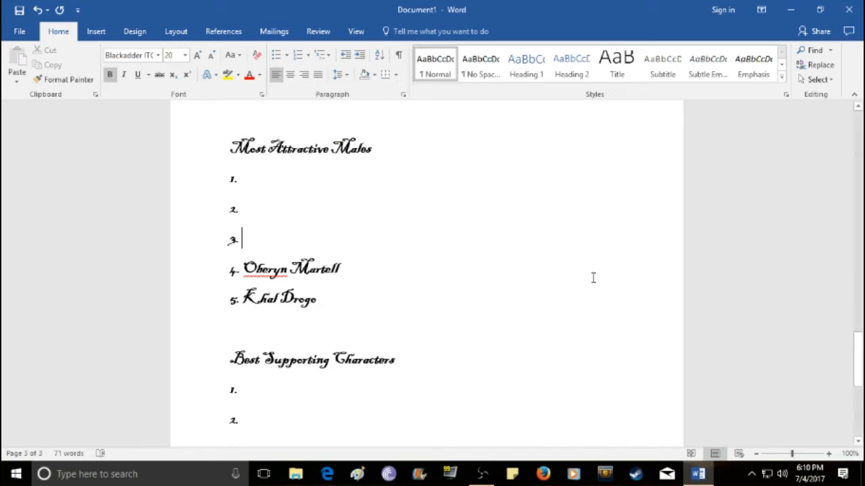
pyautogui.moveTo(348, 256)
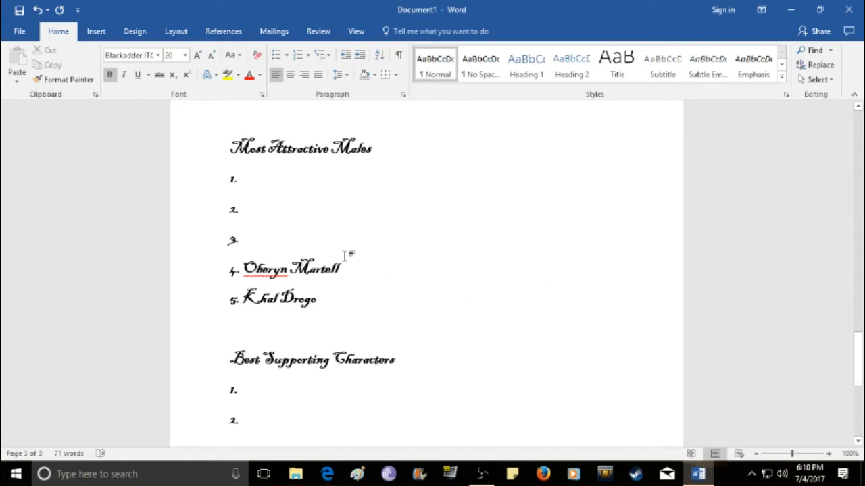
# Step: Enter 'Daario Naharis' as entry 3 of Most Attractive Males and start typing entry 2
pyautogui.write('d')
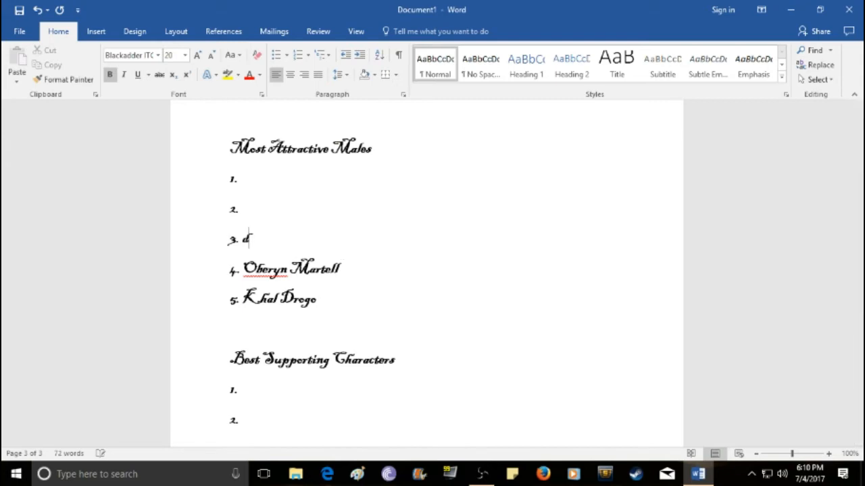
pyautogui.write('Daario')
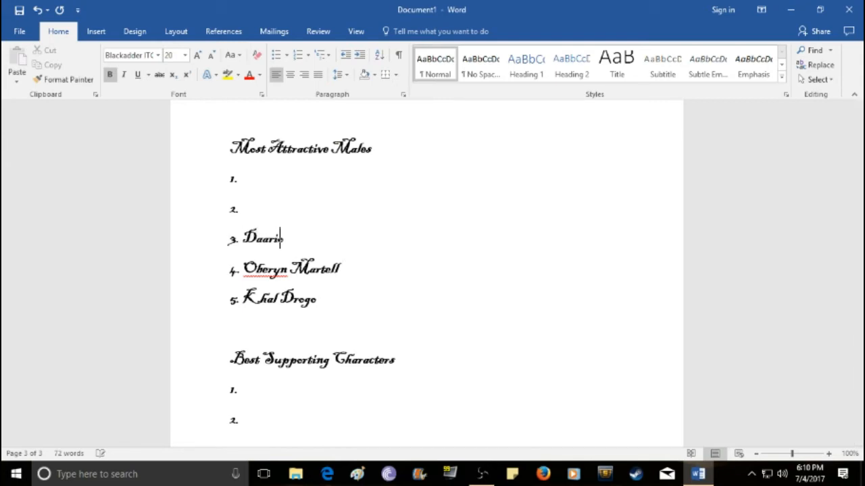
pyautogui.write('Nah')
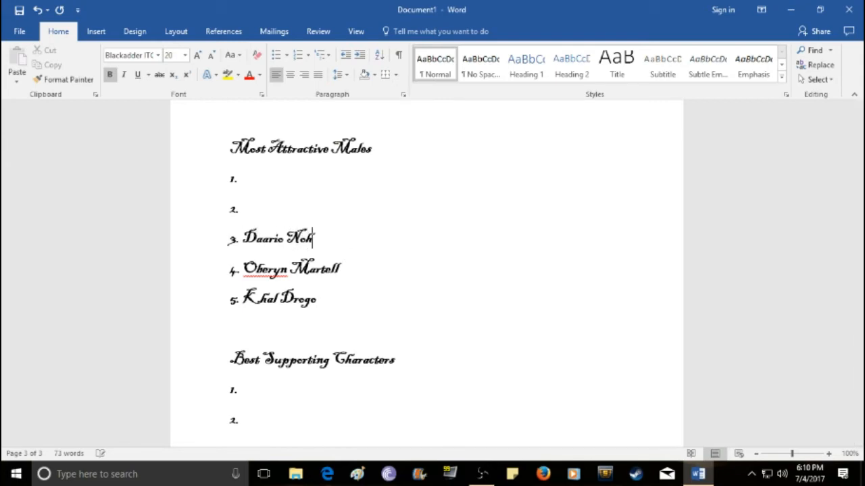
pyautogui.write('aris')
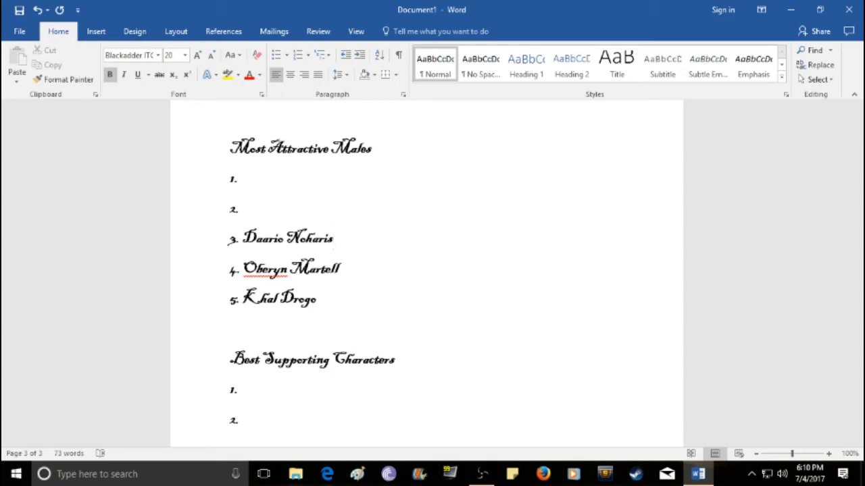
pyautogui.click(332, 237)
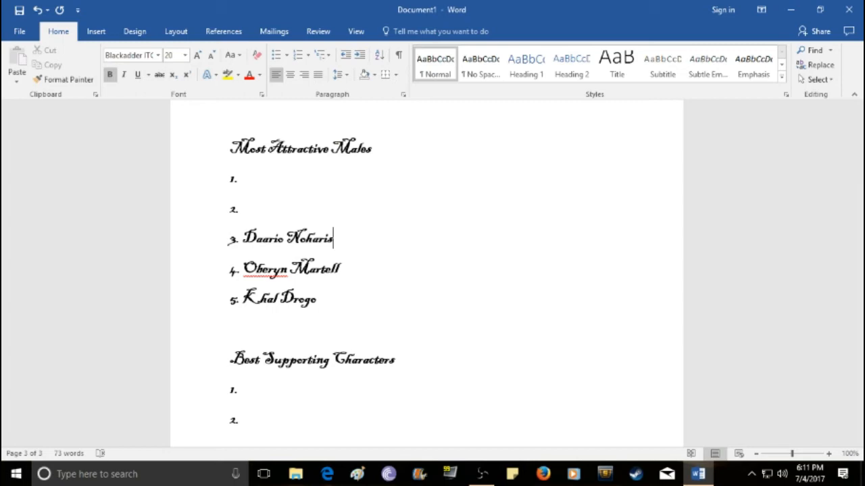
pyautogui.click(241, 209)
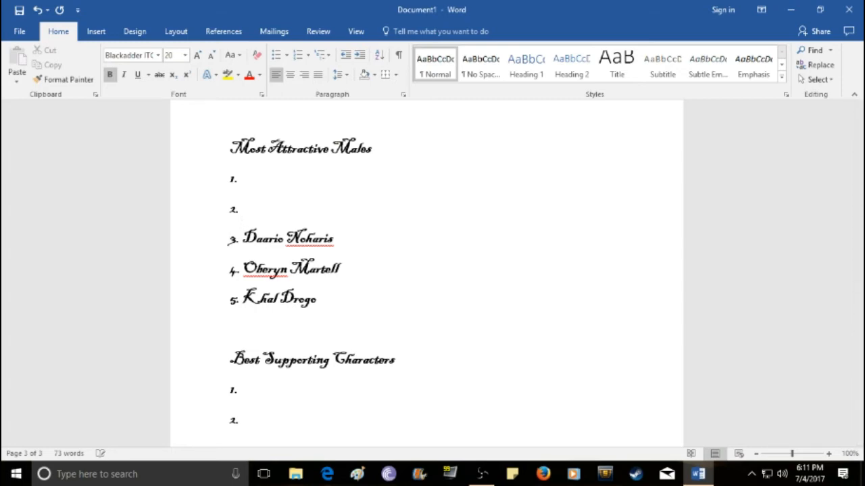
pyautogui.click(242, 209)
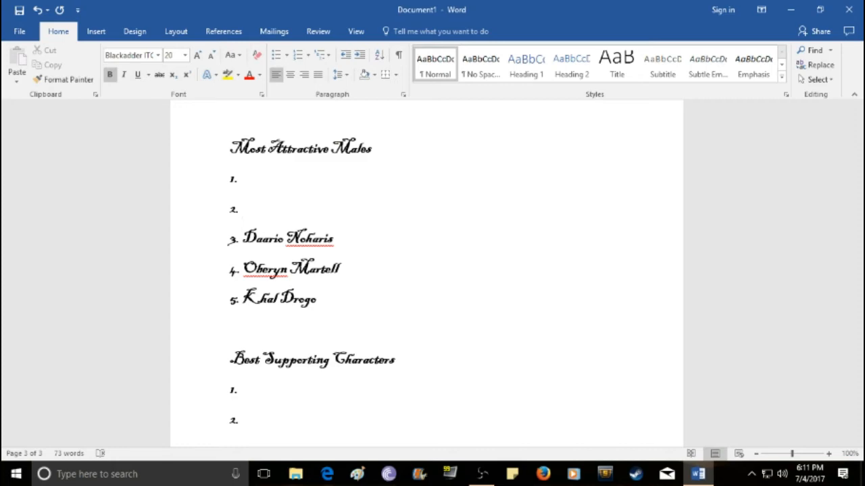
pyautogui.write('La')
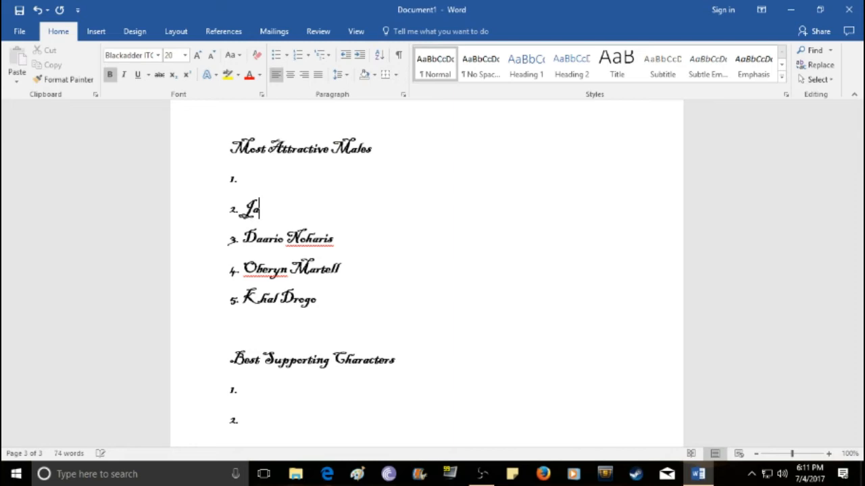
# Step: Complete 'Jaime Lannister' as entry 2 of the Most Attractive Males list
pyautogui.write('ime Lann')
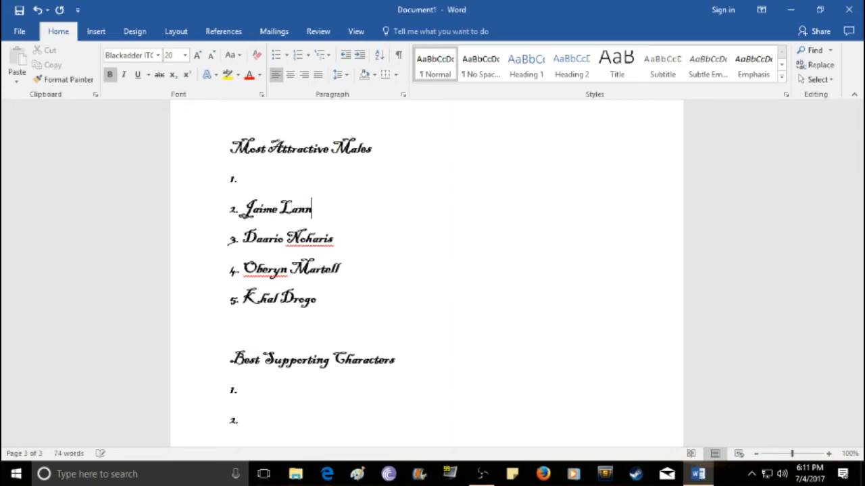
pyautogui.write('ister')
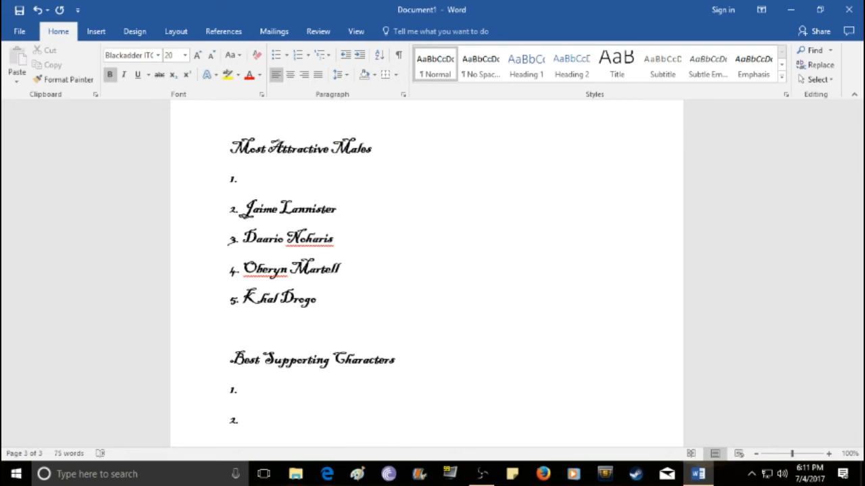
pyautogui.click(336, 209)
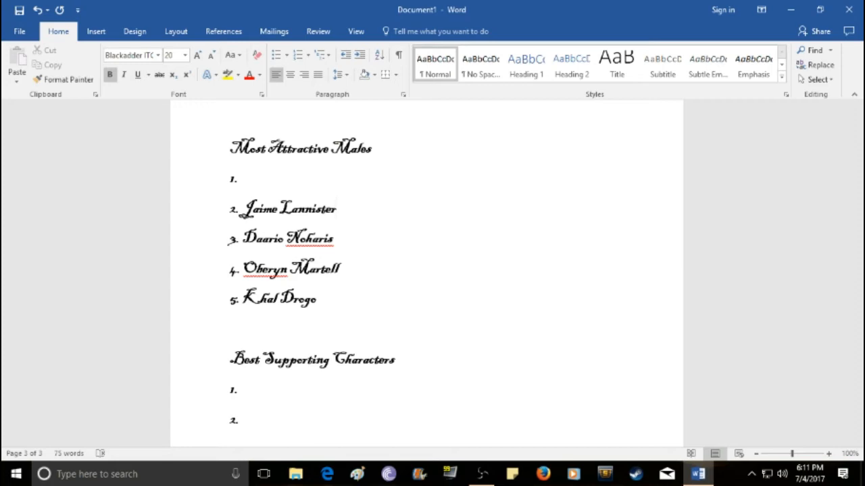
pyautogui.click(336, 208)
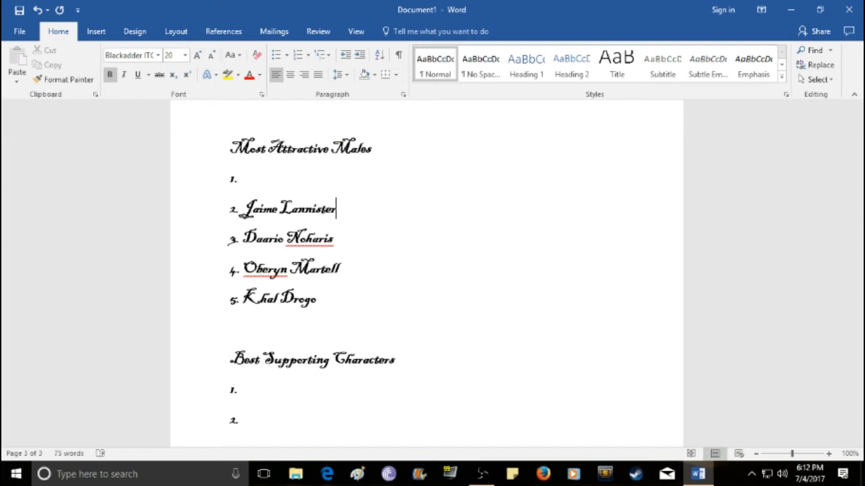
# Step: Enter "Jon Snow" as entry 1 of the Most Attractive Males list
pyautogui.click(238, 178)
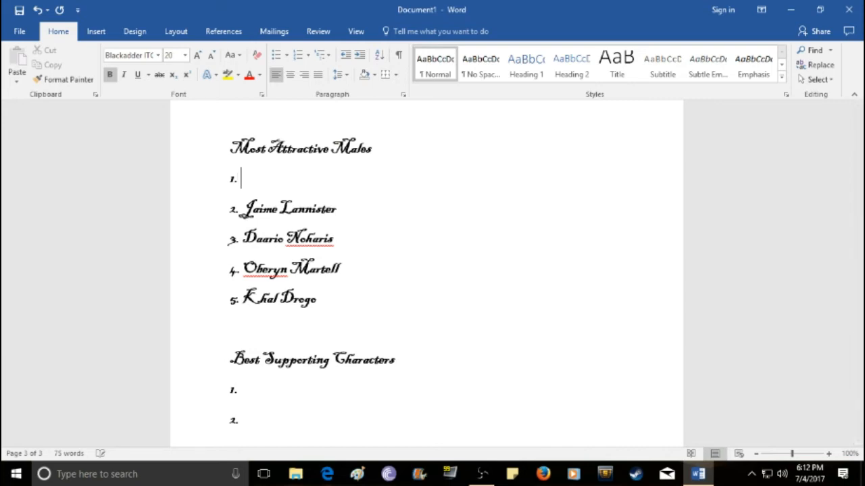
pyautogui.write('Jon Sno')
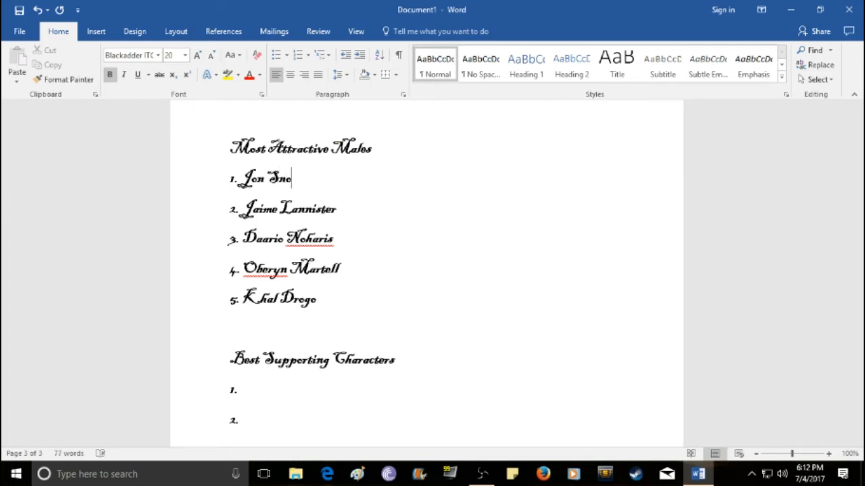
pyautogui.write('w')
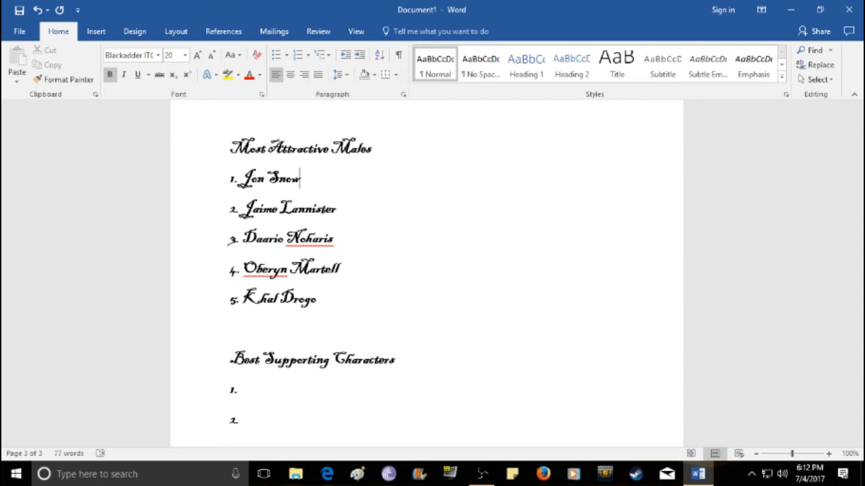
pyautogui.moveTo(317, 250)
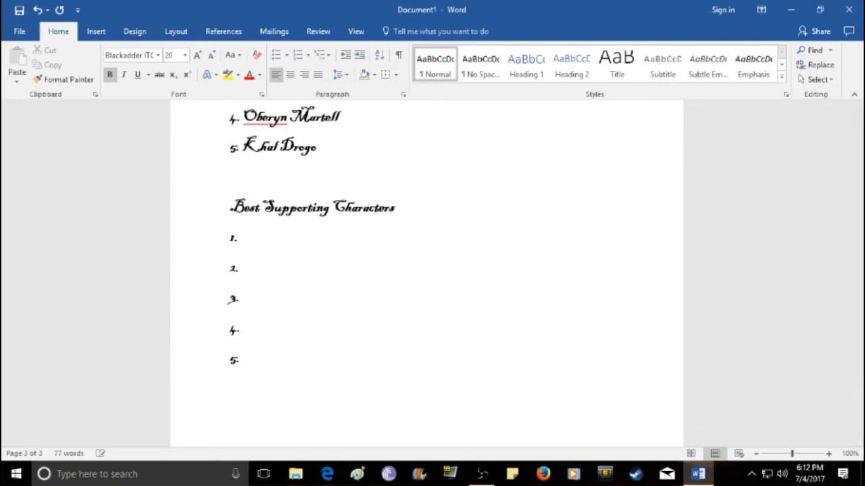
pyautogui.click(238, 359)
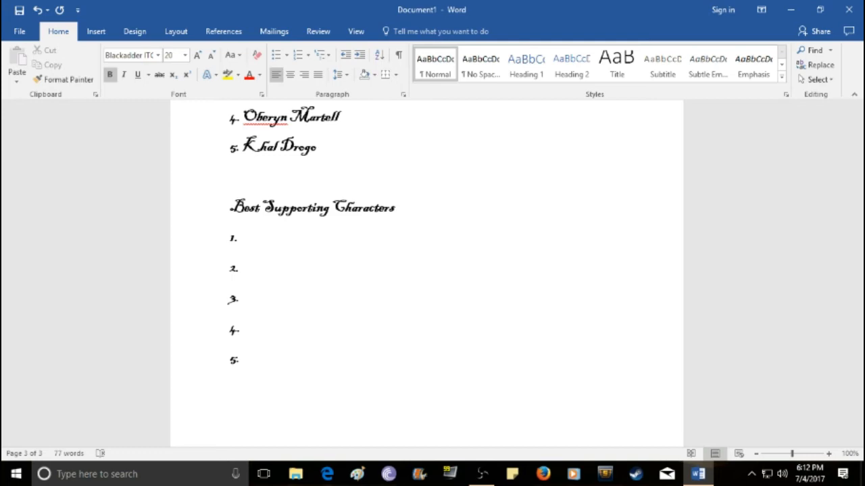
pyautogui.click(240, 360)
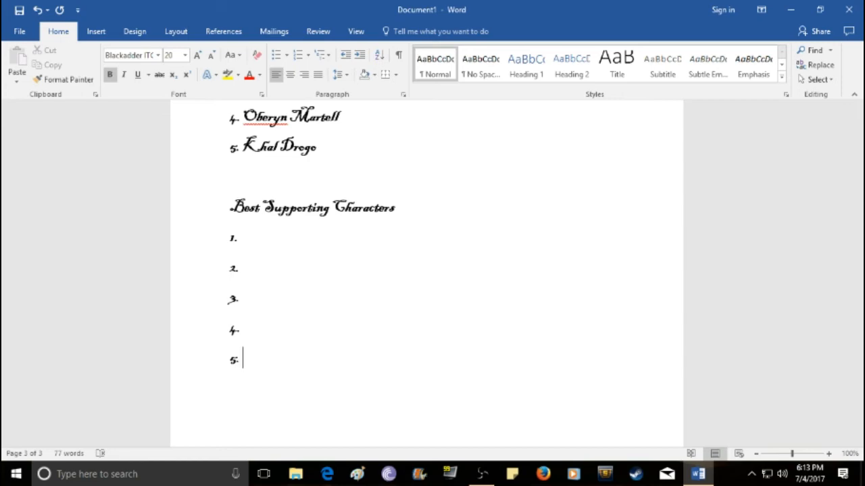
pyautogui.moveTo(268, 385)
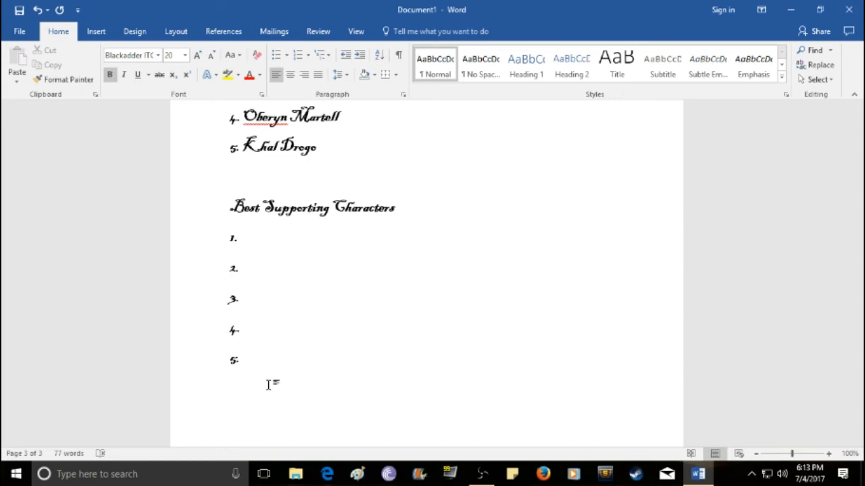
# Step: Enter "Baristan Selmy" as entry 5 of Best Supporting Characters, then move to entry 4
pyautogui.write('Bar')
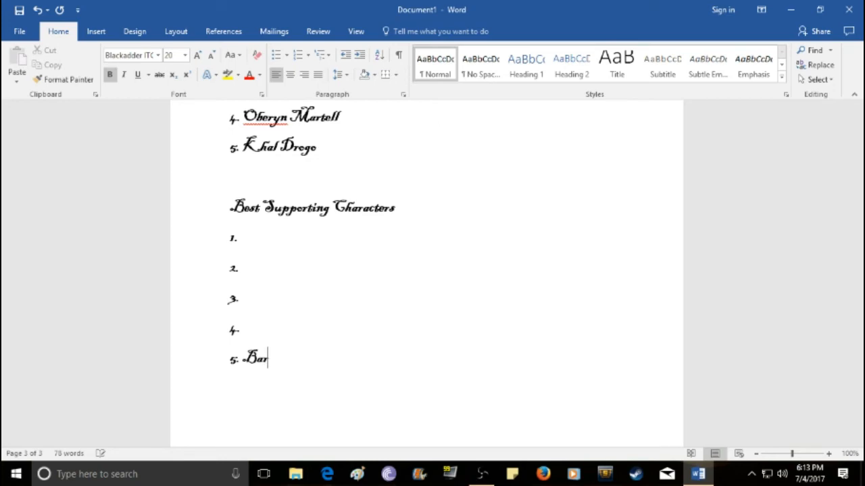
pyautogui.write('istan S')
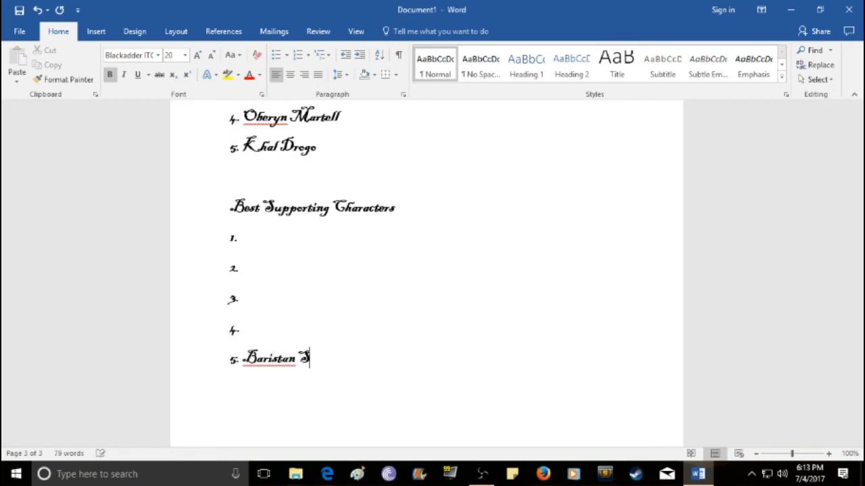
pyautogui.write('elmy')
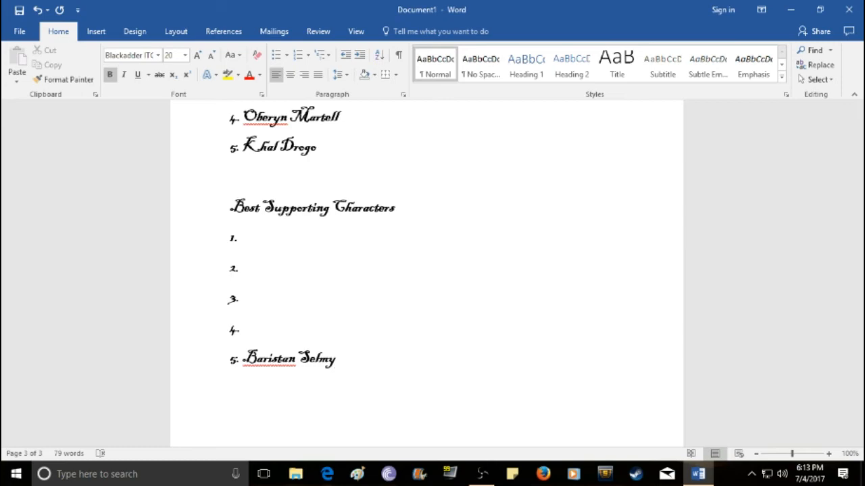
pyautogui.click(336, 358)
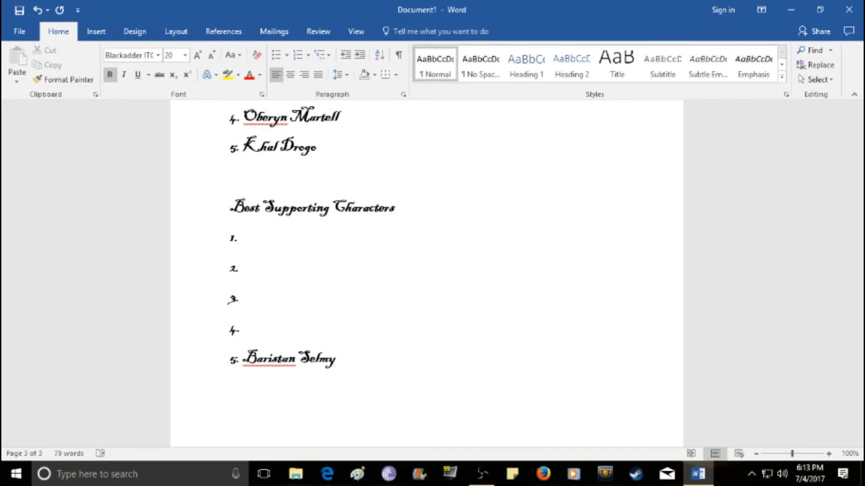
pyautogui.click(270, 359)
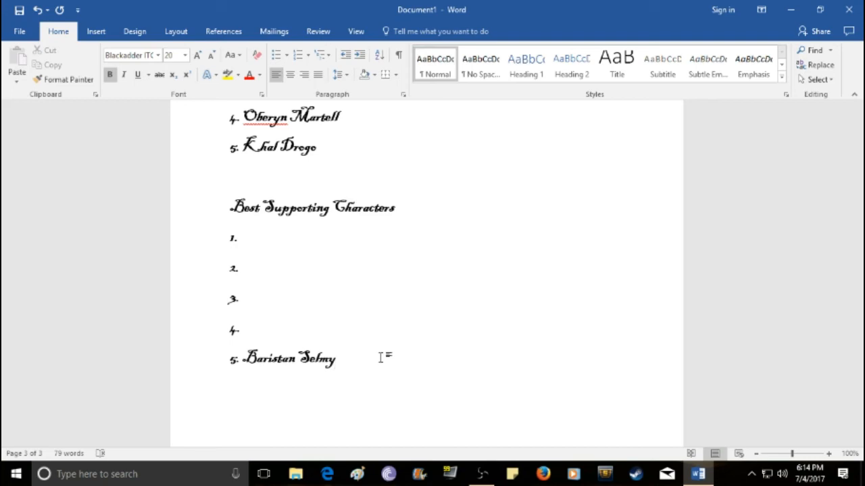
pyautogui.moveTo(216, 320)
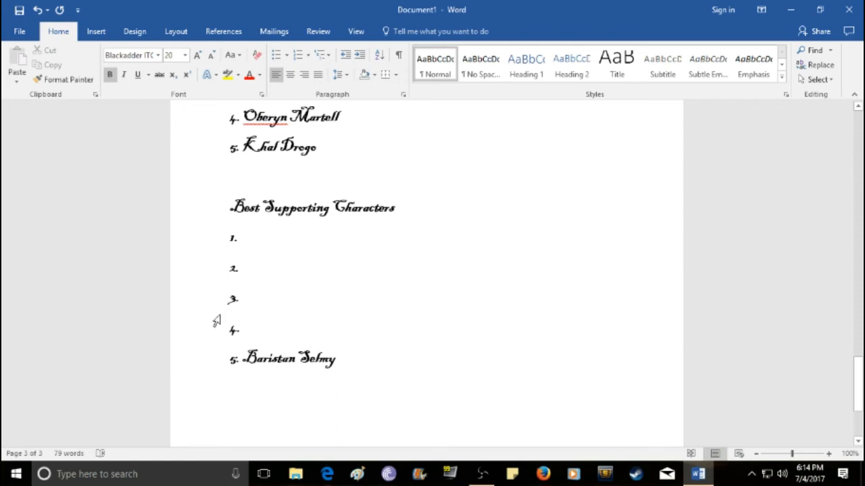
pyautogui.click(243, 329)
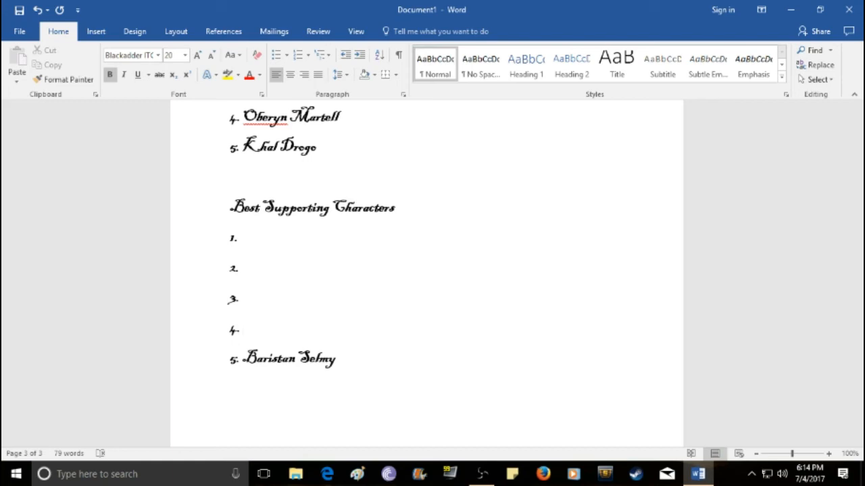
# Step: Enter "Euron Greyjoy" as entry 4 of the Best Supporting Characters list
pyautogui.write('E')
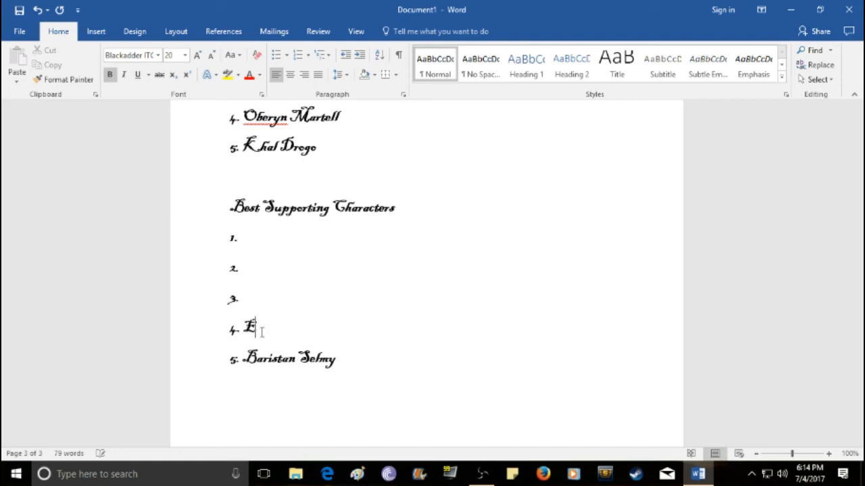
pyautogui.write('uron')
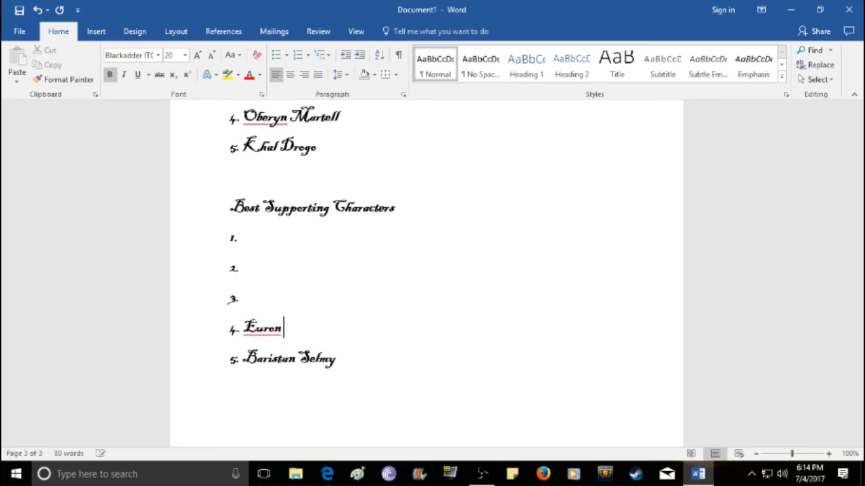
pyautogui.write('Grey')
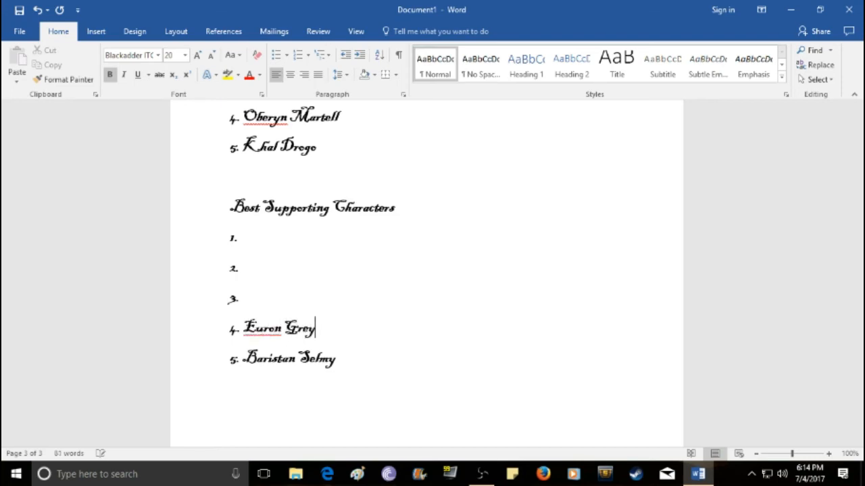
pyautogui.write('joy')
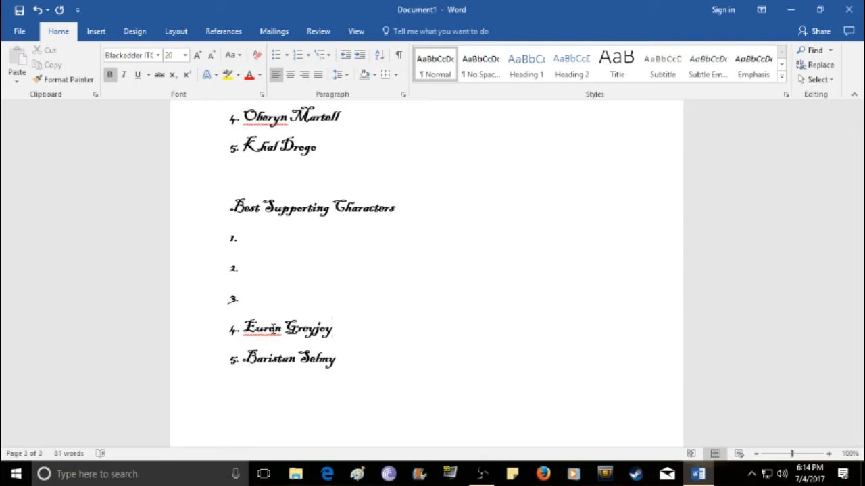
pyautogui.click(331, 328)
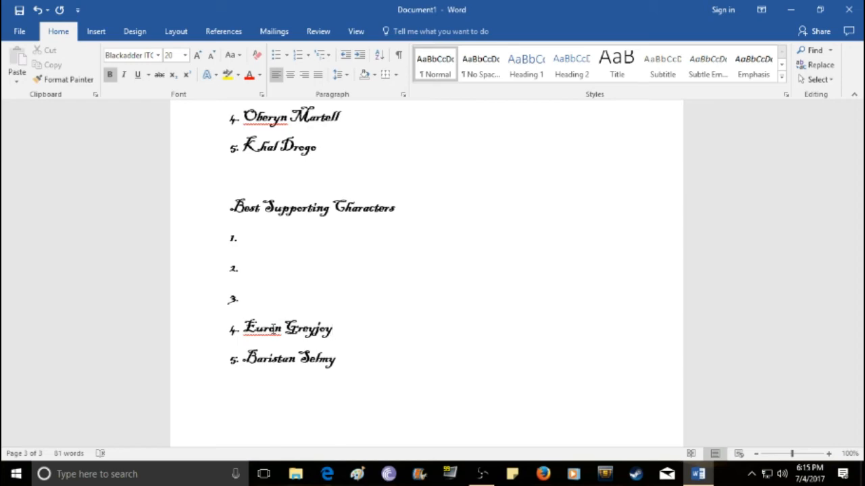
pyautogui.click(331, 328)
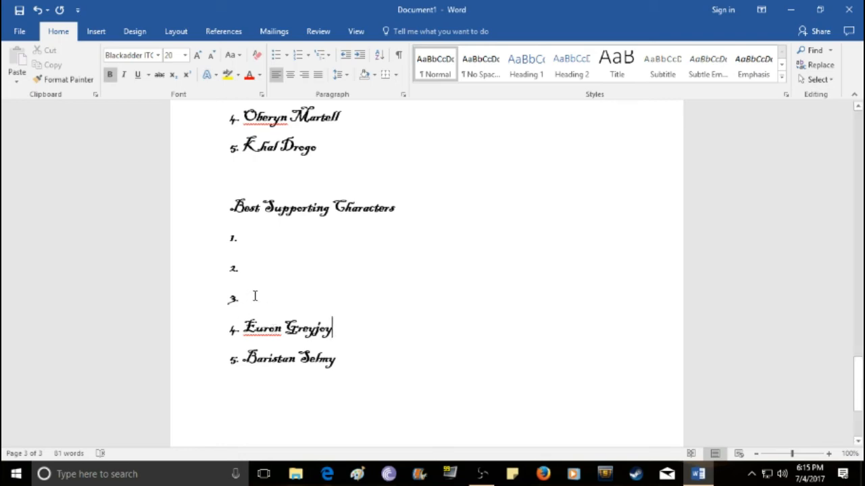
# Step: Enter "Tormund Giantsbane" as entry 3 of the Best Supporting Characters list
pyautogui.click(242, 298)
pyautogui.write('Tormund Gian')
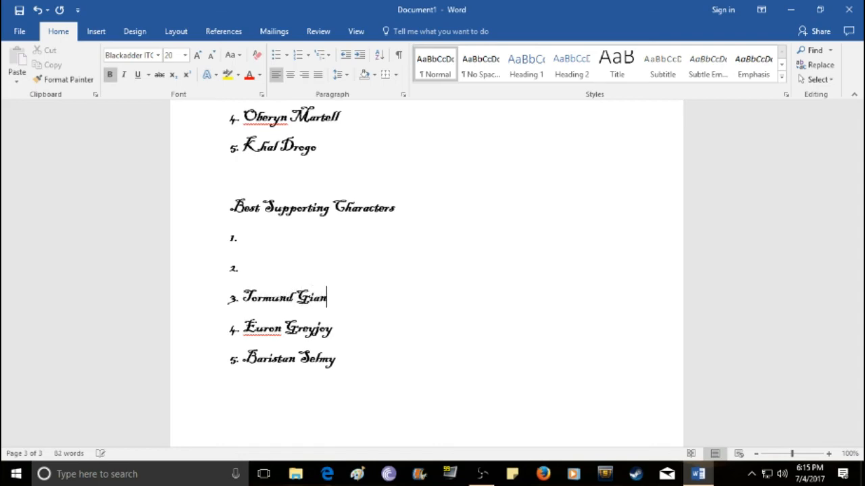
pyautogui.write('tsbane')
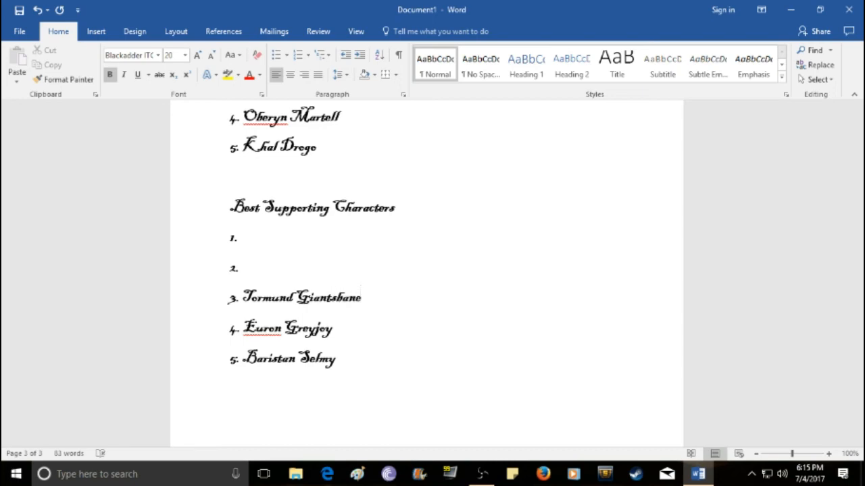
pyautogui.click(361, 297)
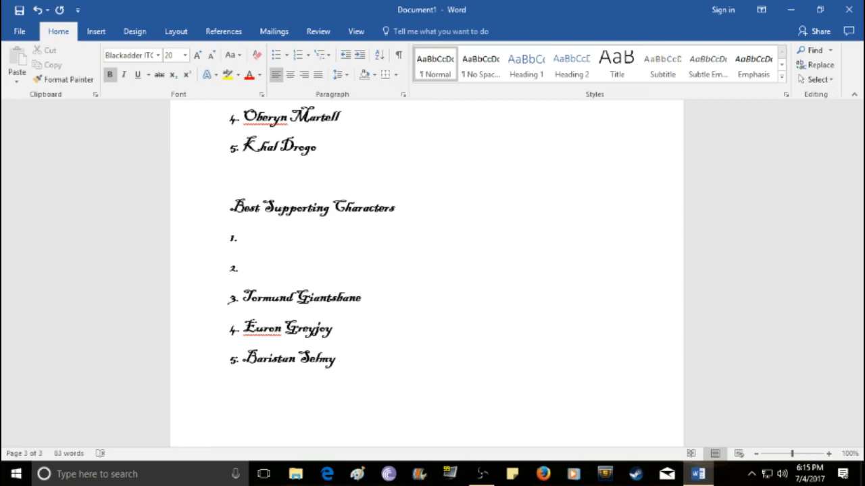
pyautogui.click(360, 297)
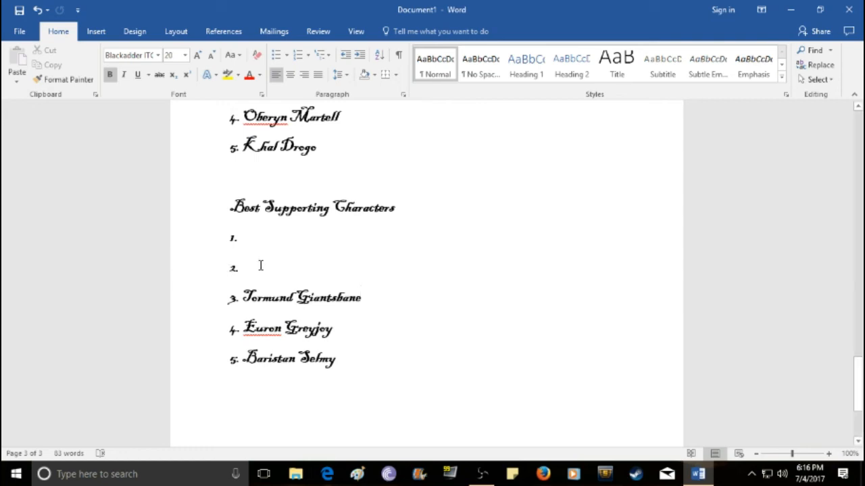
# Step: Enter "Hodor" as entry 2 of the Best Supporting Characters list
pyautogui.click(241, 267)
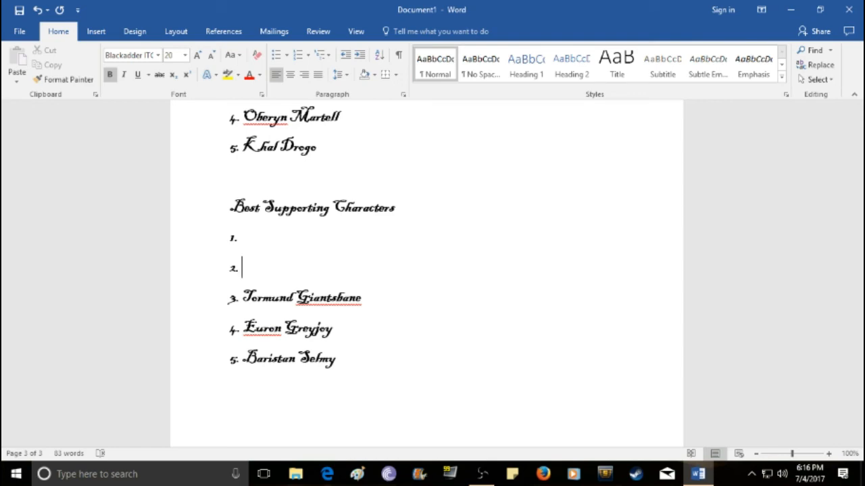
pyautogui.moveTo(249, 275)
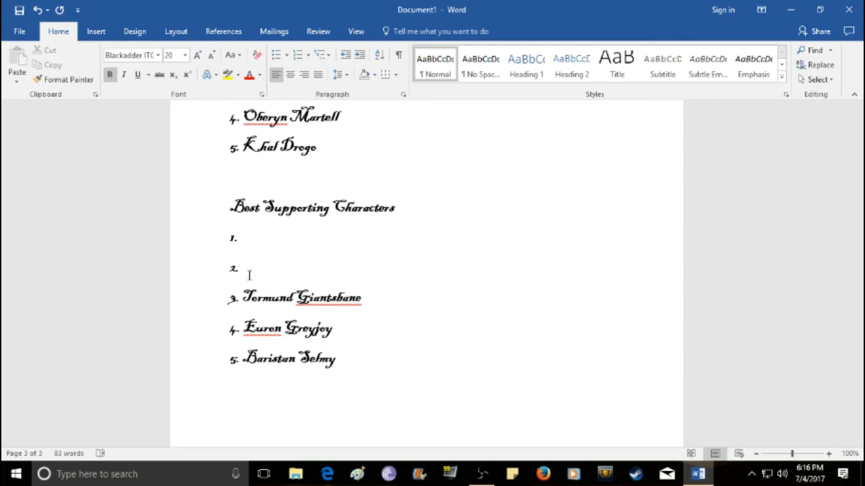
pyautogui.write('Hodor')
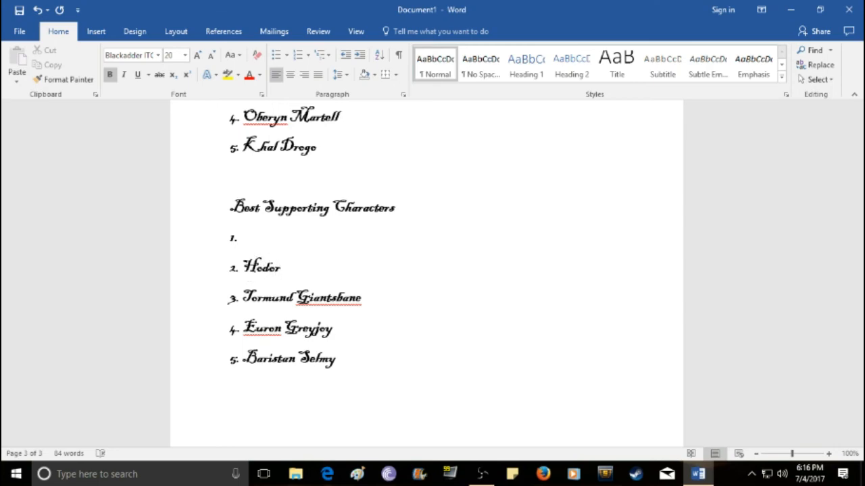
pyautogui.click(276, 267)
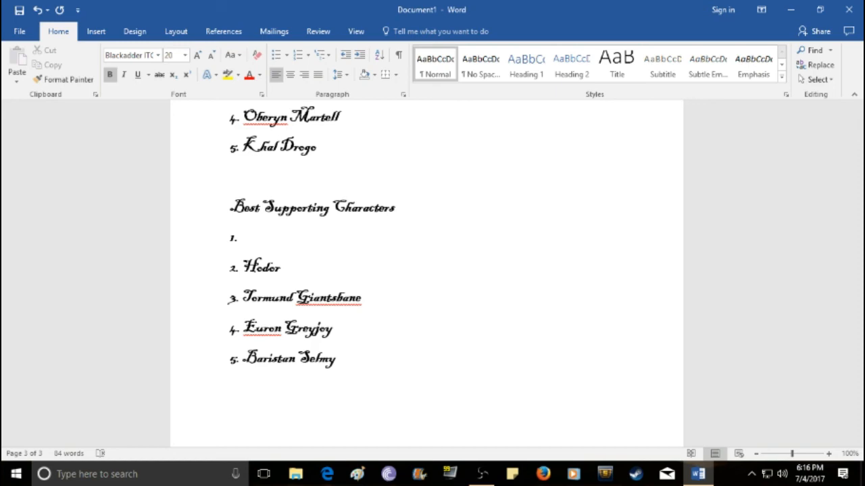
pyautogui.click(279, 267)
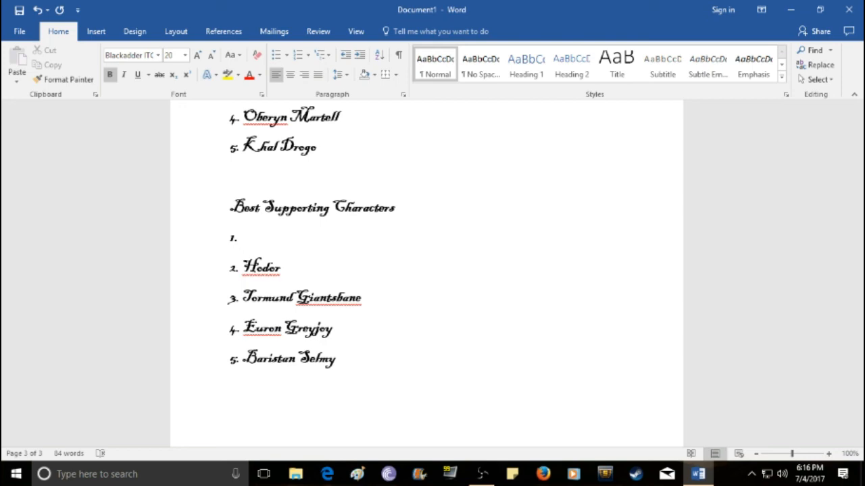
# Step: Enter "Oberyn Martell" as entry 1 of the Best Supporting Characters list
pyautogui.click(240, 237)
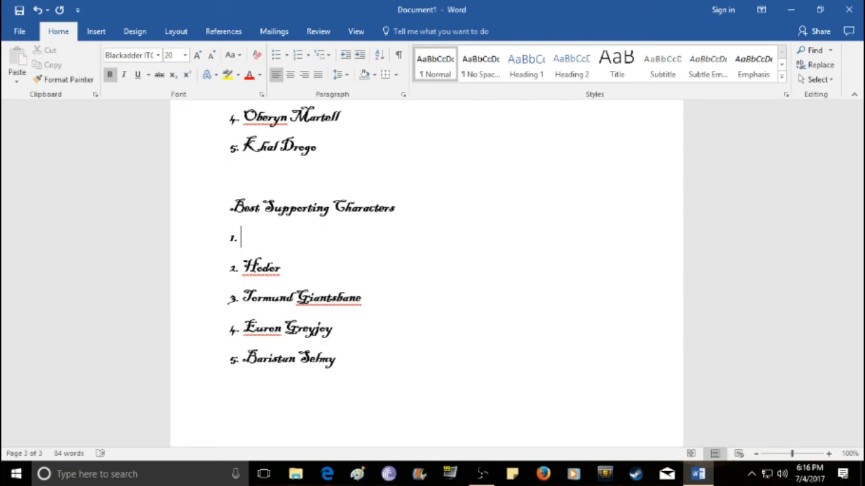
pyautogui.write('Oberyn M')
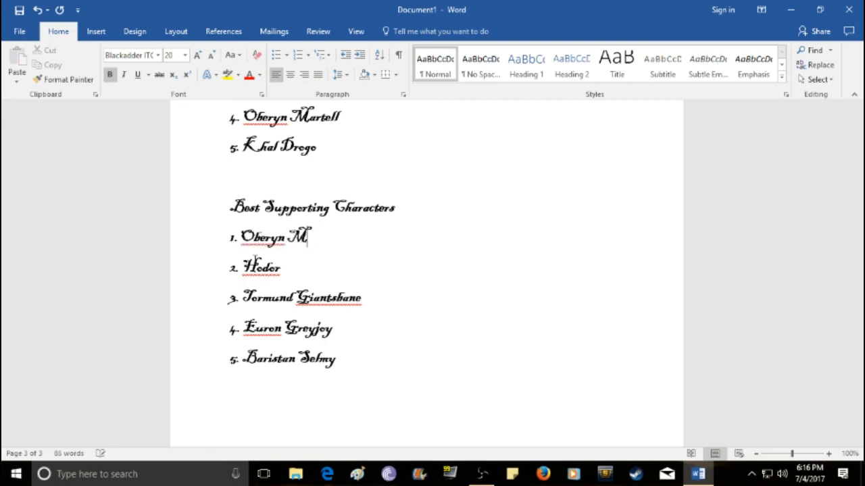
pyautogui.write('artell')
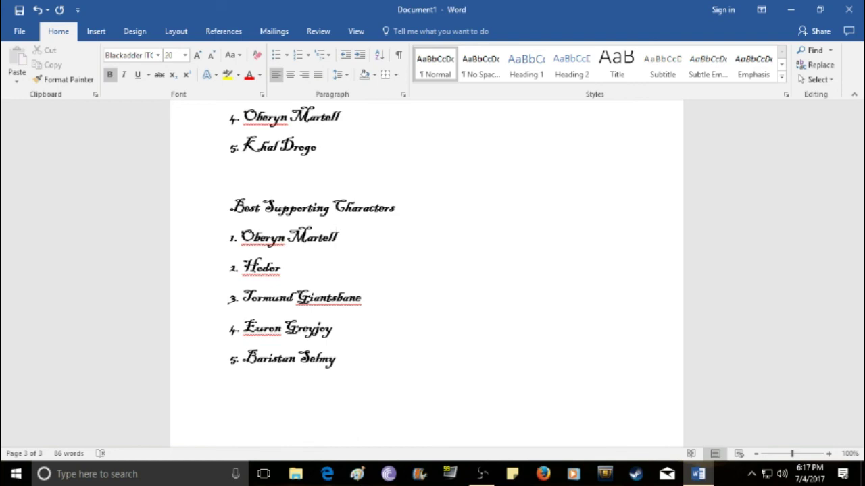
pyautogui.click(336, 238)
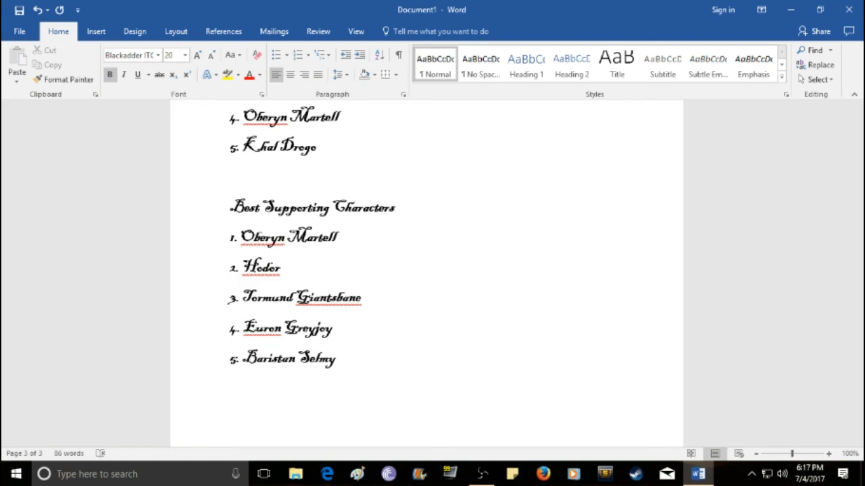
pyautogui.click(336, 237)
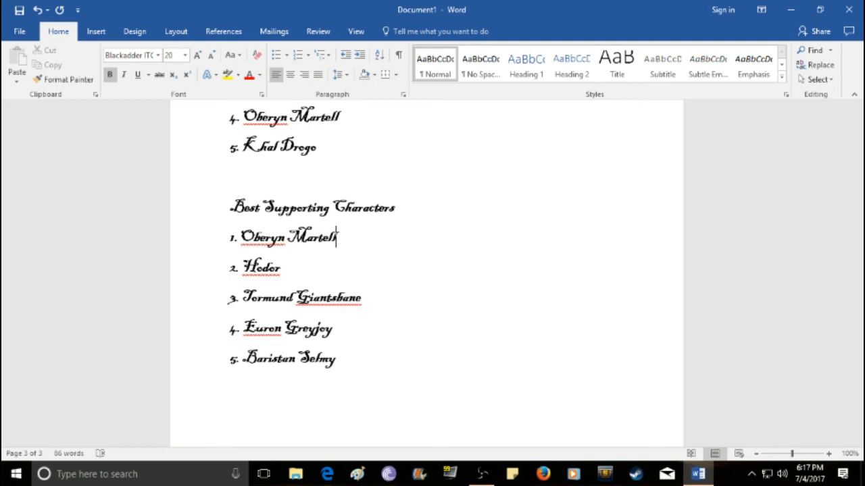